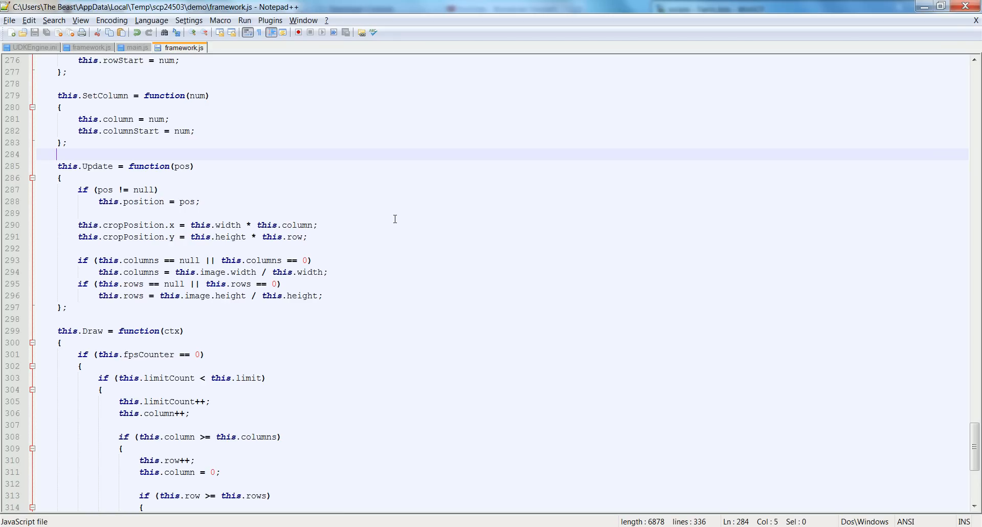
# Append an empty Input function and 'var inputs = new Input();' to the end of framework.js
pyautogui.scroll(-3)
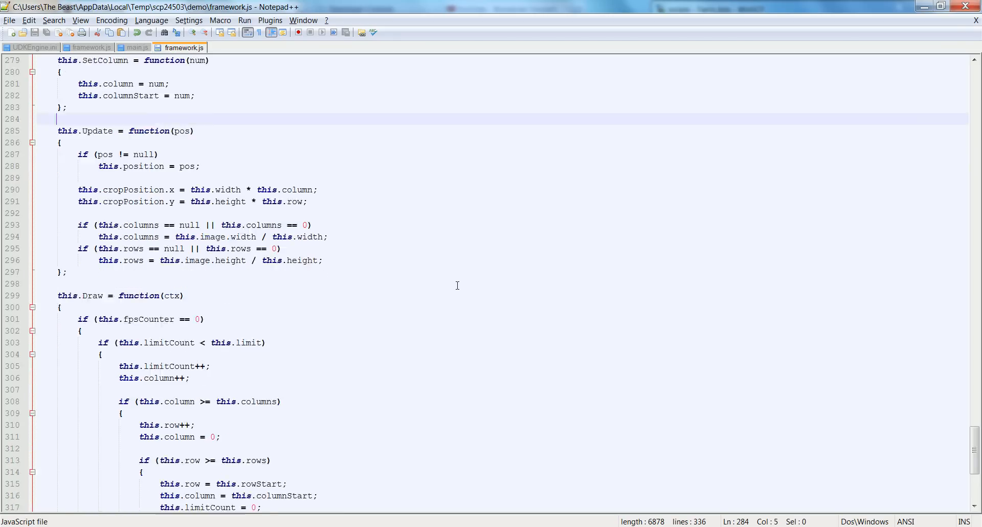
pyautogui.scroll(-3)
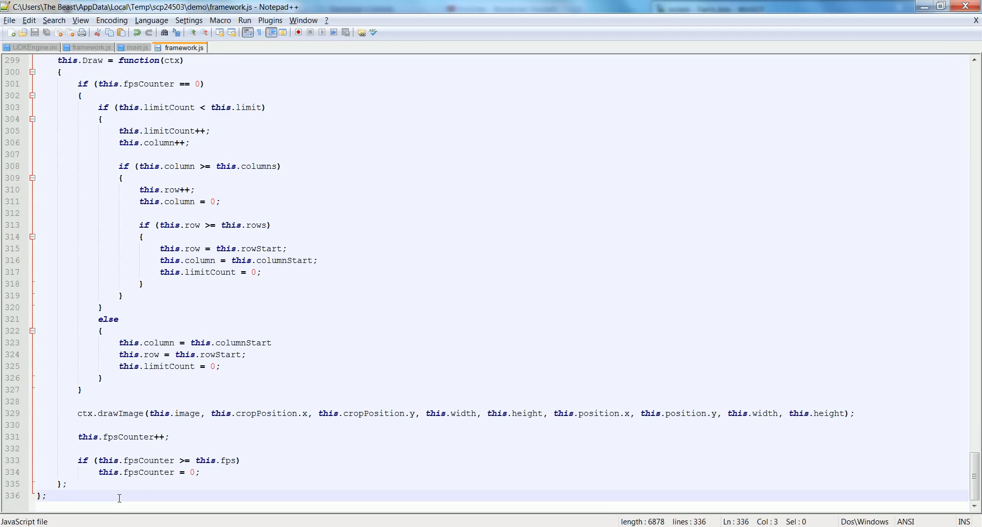
pyautogui.press('Enter')
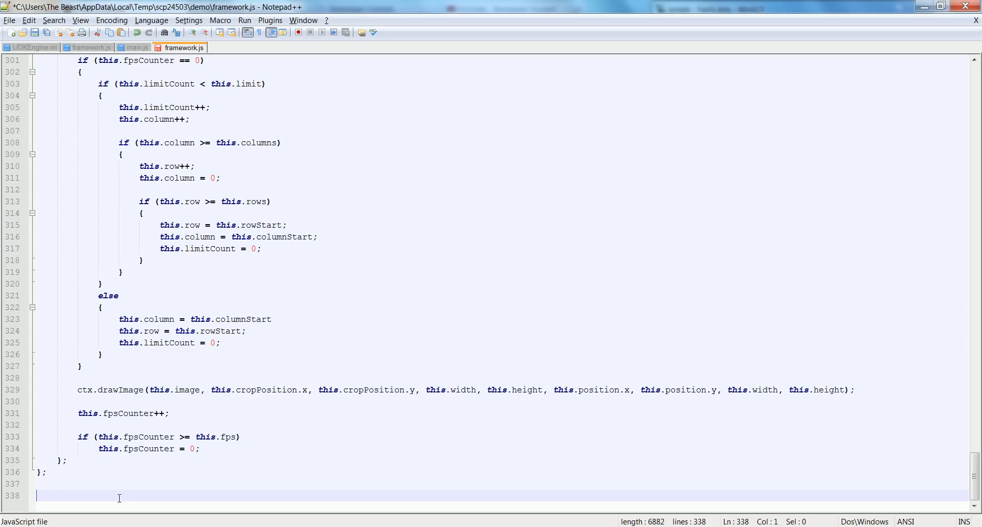
pyautogui.write('Input = function(')
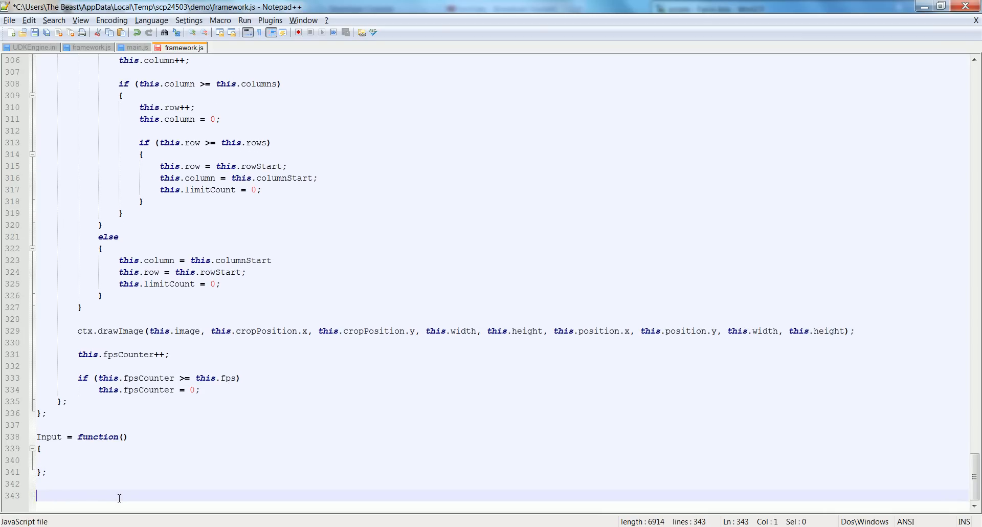
pyautogui.write('var input =')
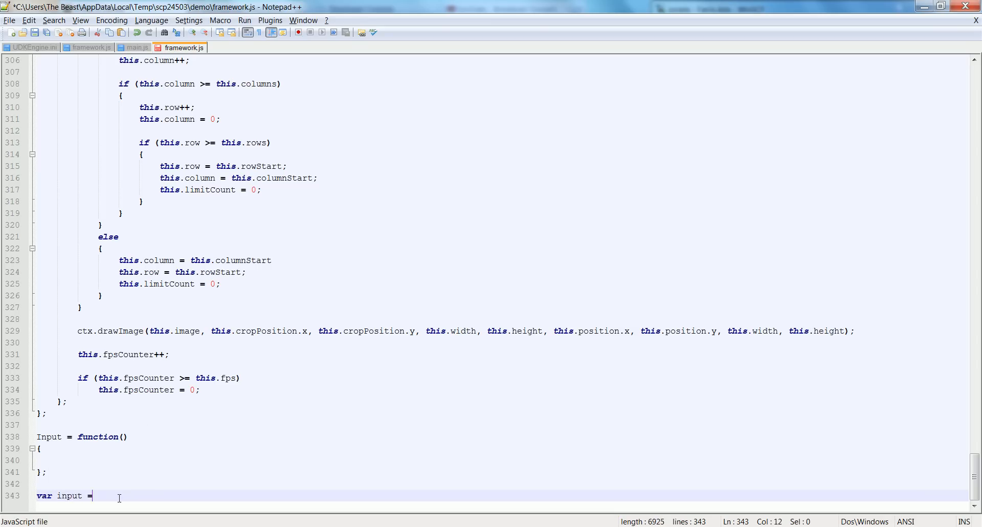
pyautogui.write('new Input();')
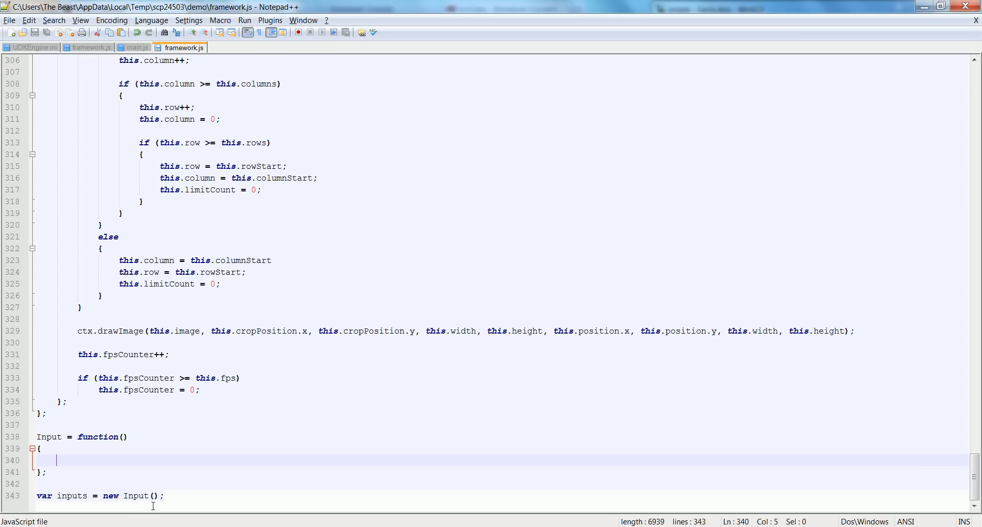
pyautogui.moveTo(189, 442)
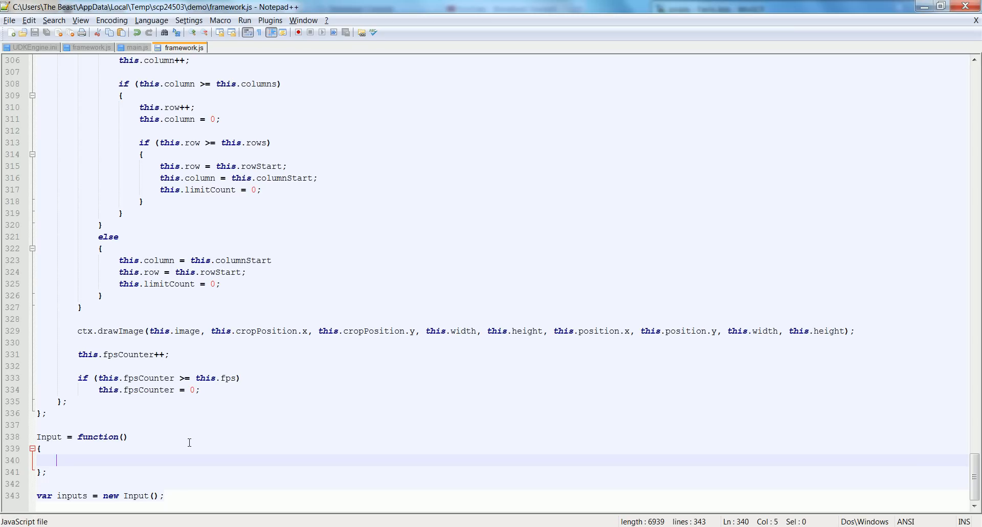
# Fill Input with duplicated 'this.a = false;' lines and start renaming the copies, beginning with b
pyautogui.write('th')
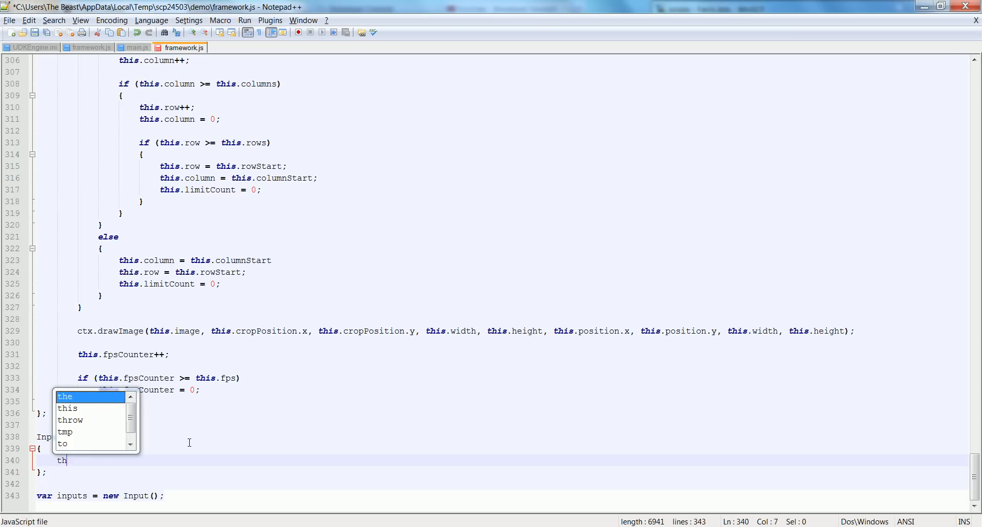
pyautogui.write('is.a = false;')
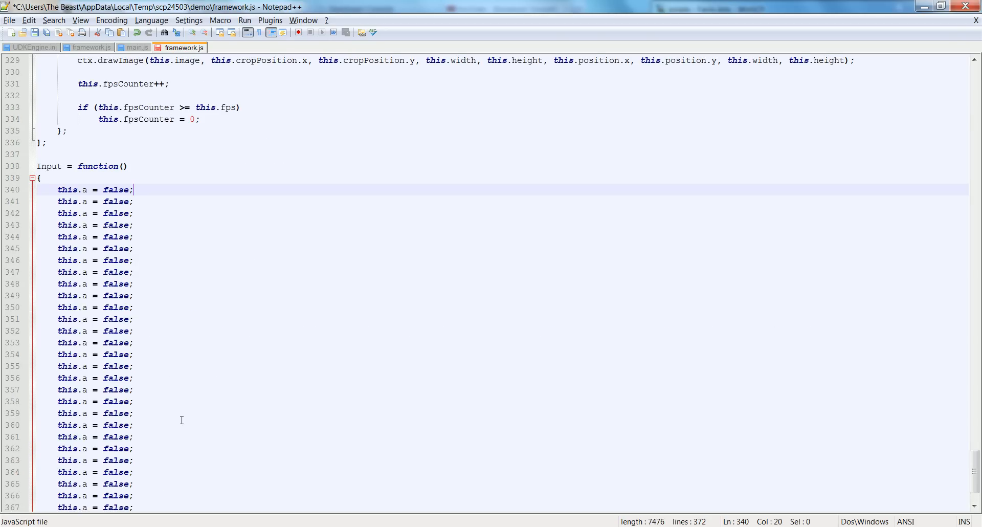
pyautogui.scroll(-3)
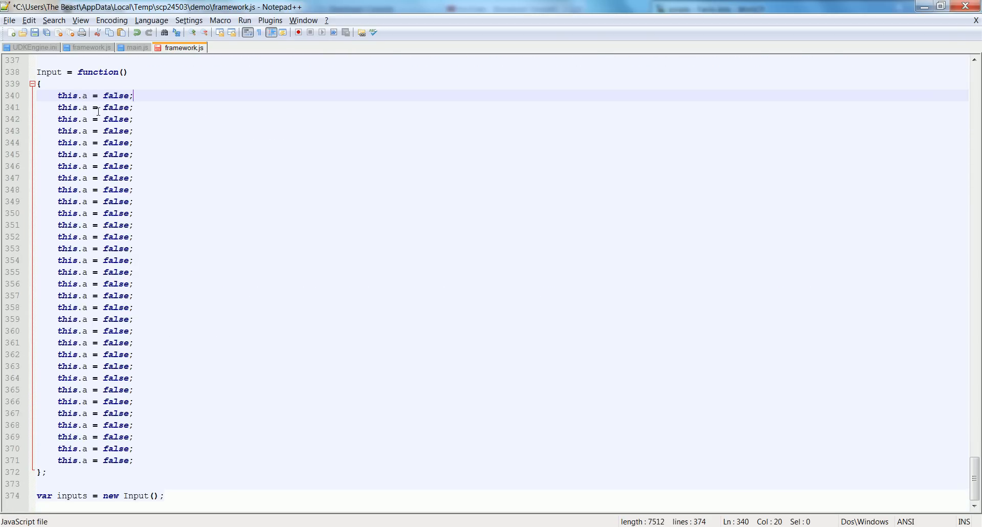
pyautogui.press('Backspace')
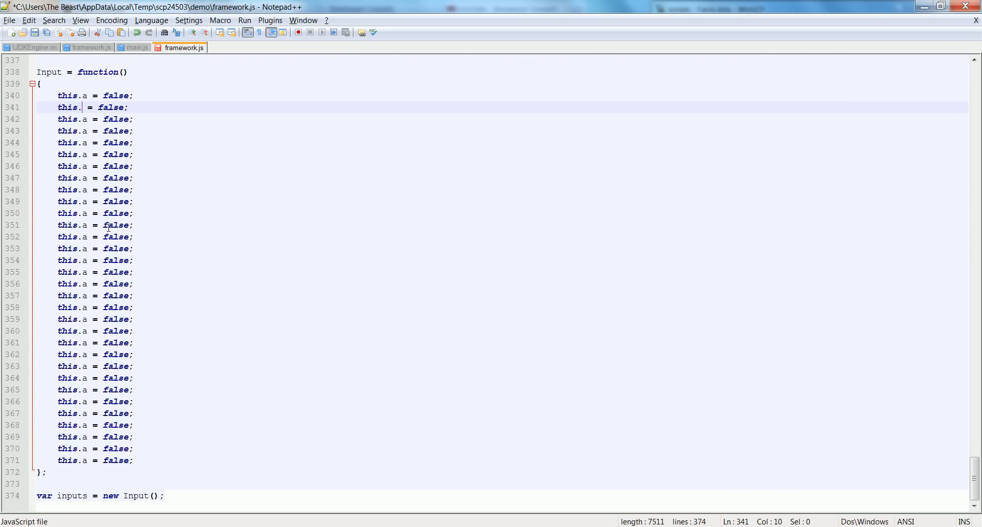
pyautogui.write('b')
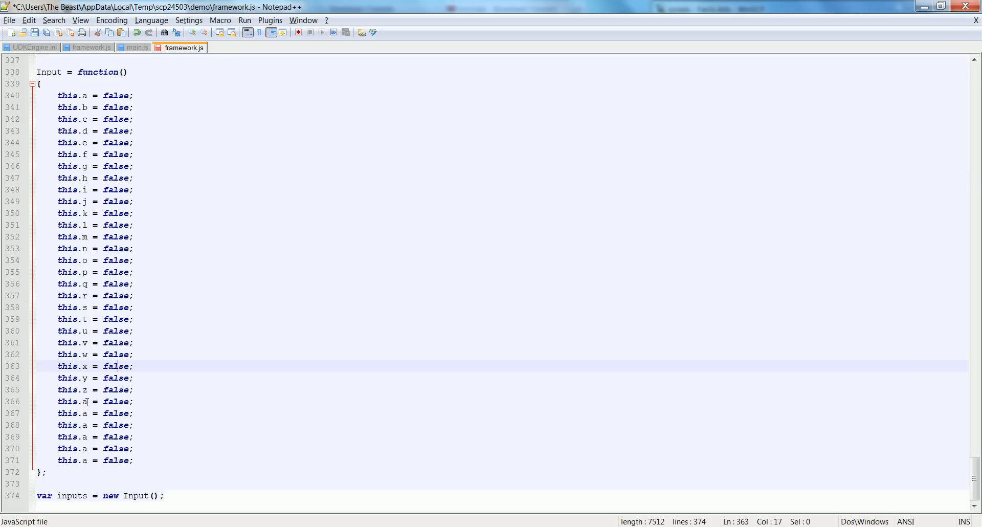
# Rename leftover duplicate lines to the left, up and space flags, and add mouseIsDown = false
pyautogui.doubleClick(84, 402)
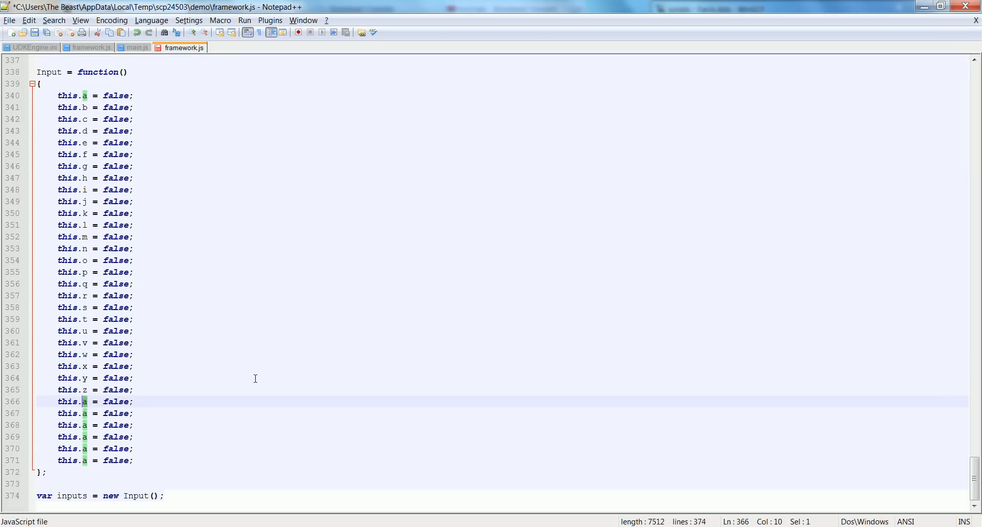
pyautogui.write('left')
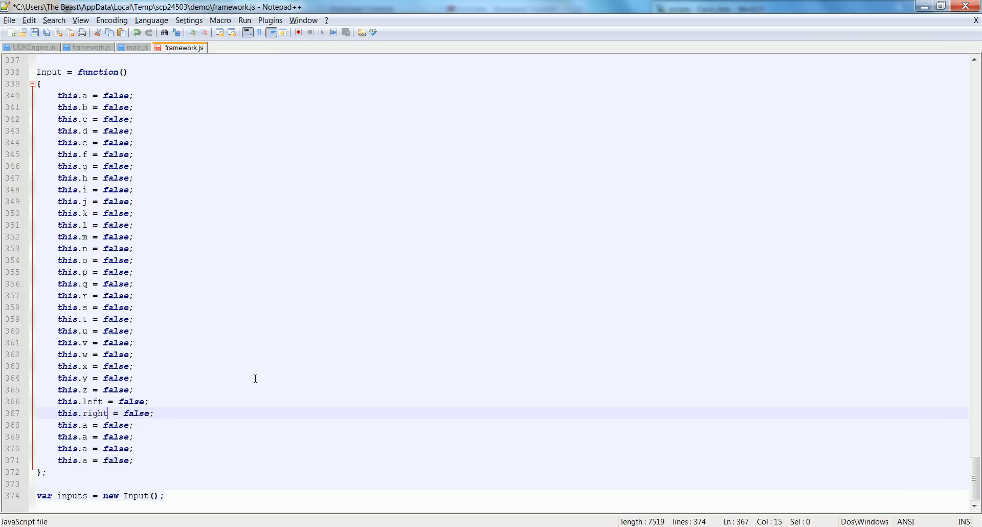
pyautogui.press('Backspace')
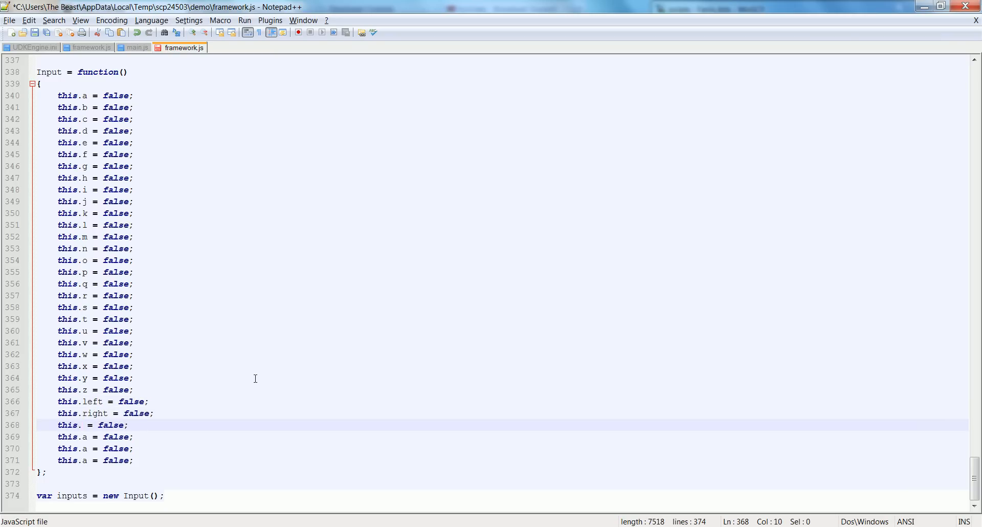
pyautogui.write('up = false;')
pyautogui.click(501, 437)
pyautogui.write('down')
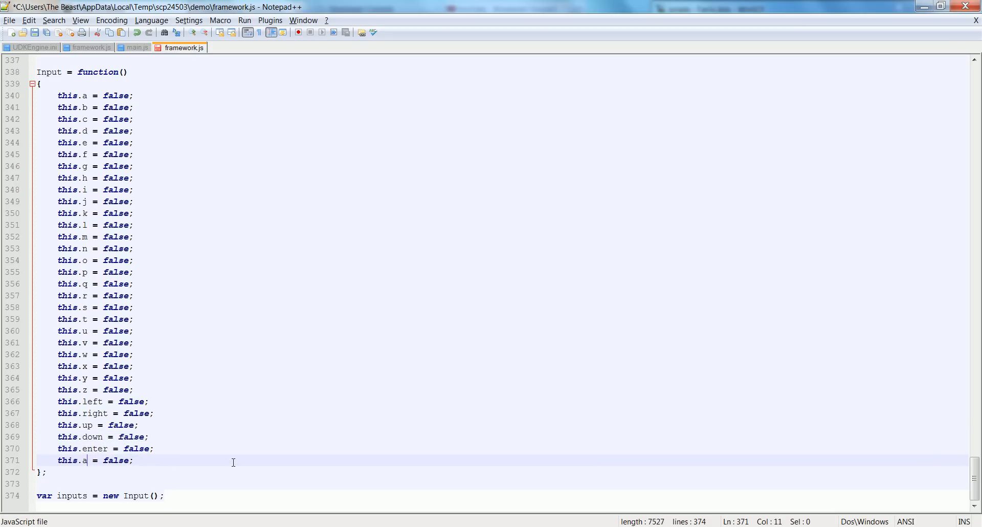
pyautogui.write('space')
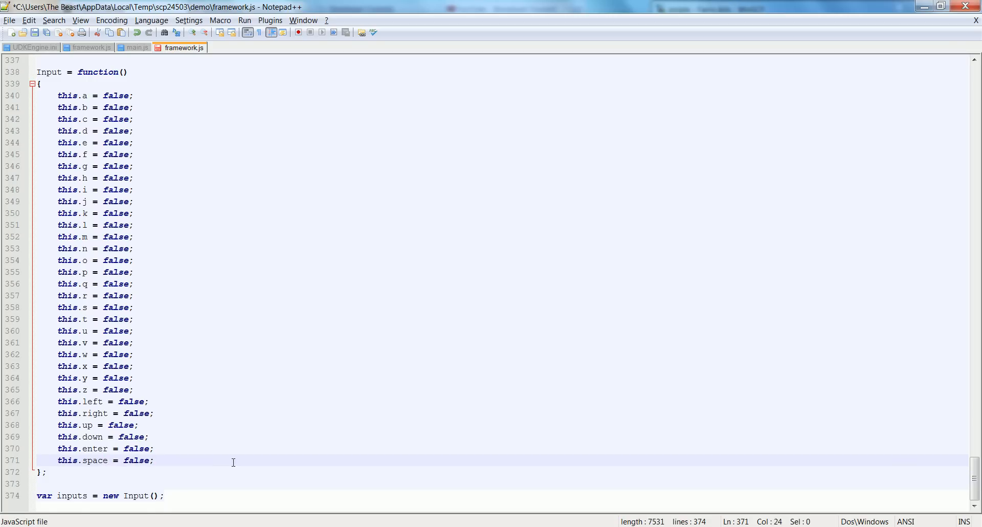
pyautogui.write('this.mous')
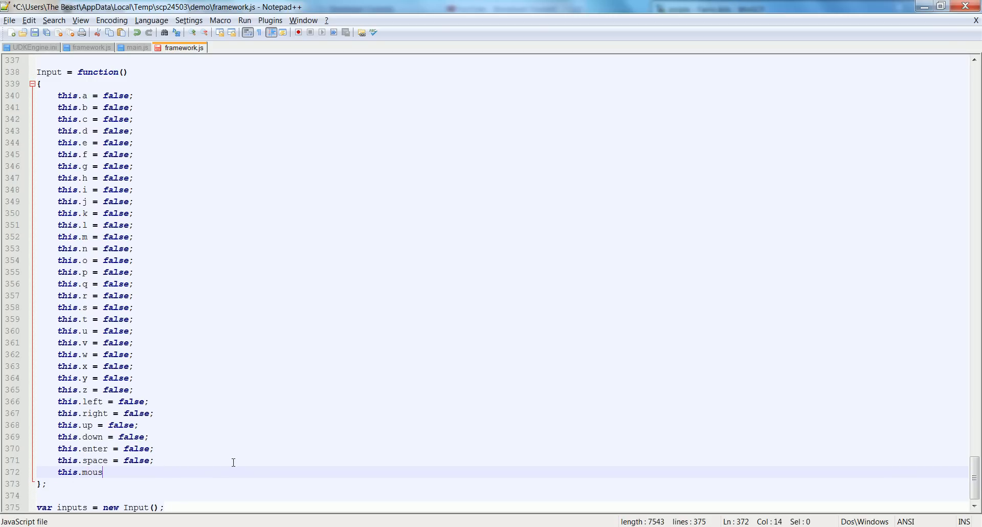
pyautogui.write('eISD')
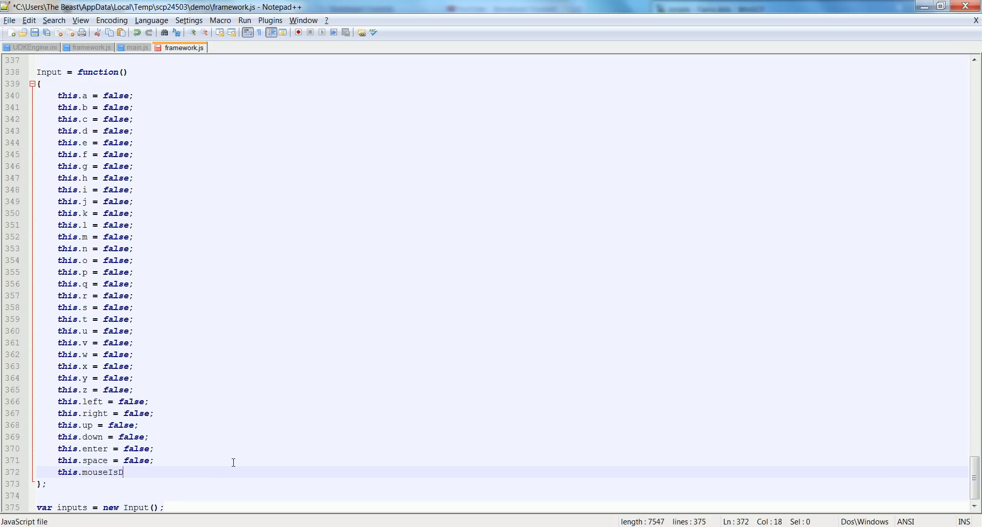
pyautogui.write('own = false;')
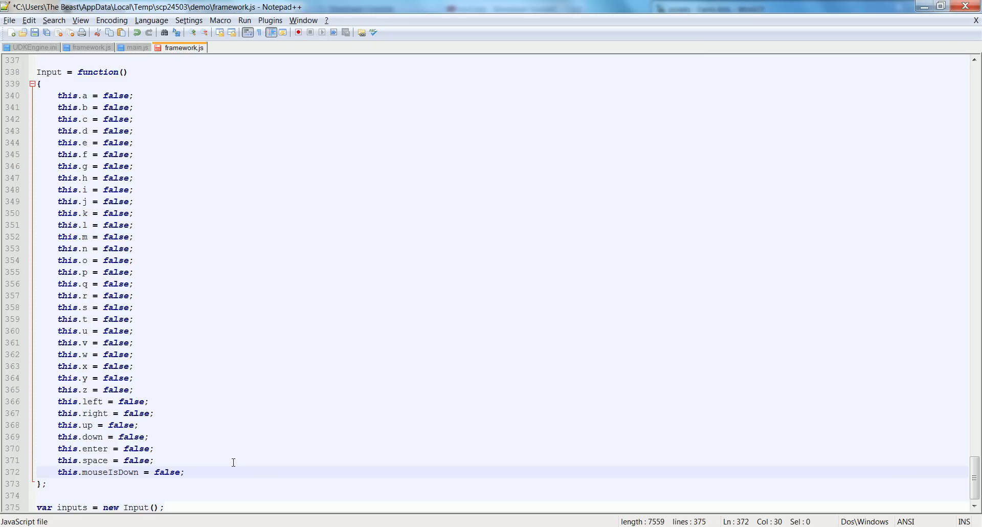
# Add mousePosition, offset and clamp properties, each set to new Vector2(0)
pyautogui.scroll(-3)
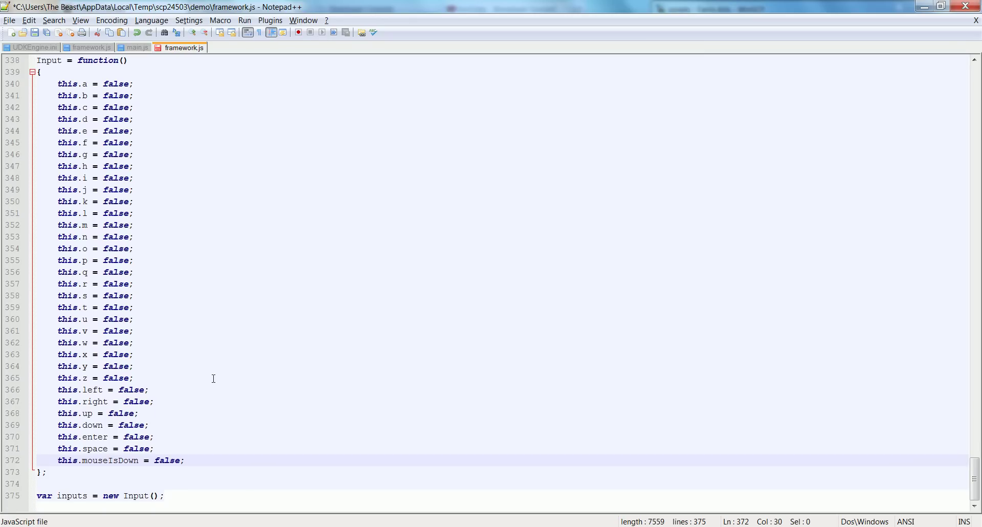
pyautogui.write('this.')
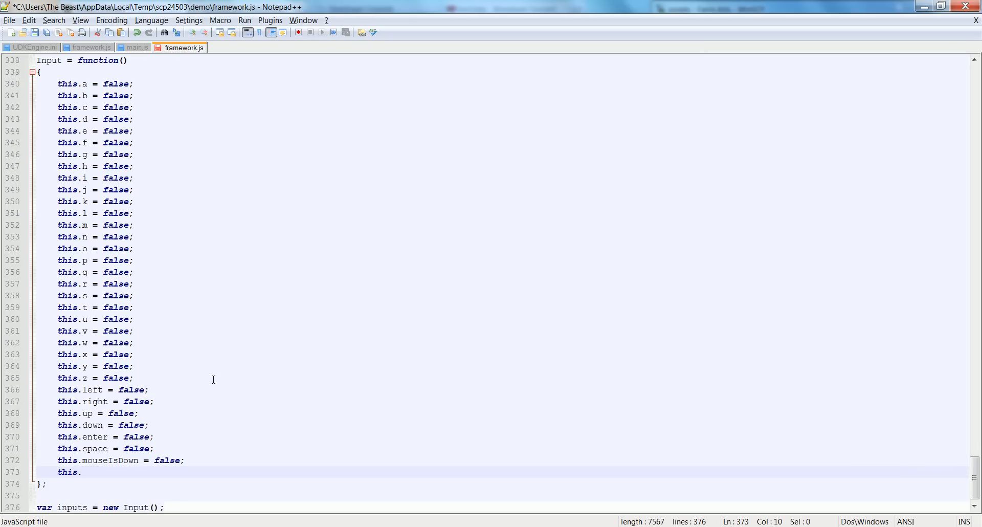
pyautogui.write('mouseP')
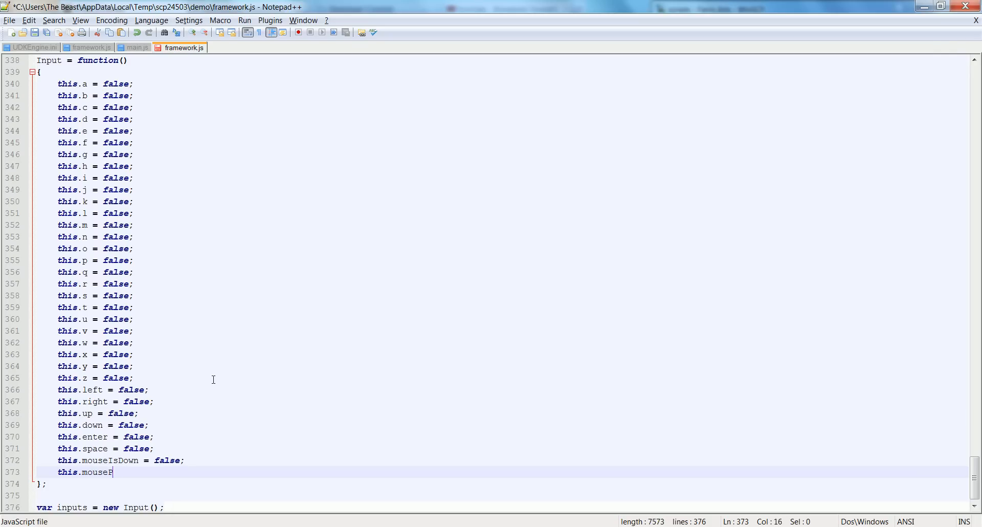
pyautogui.write('osition = Vec')
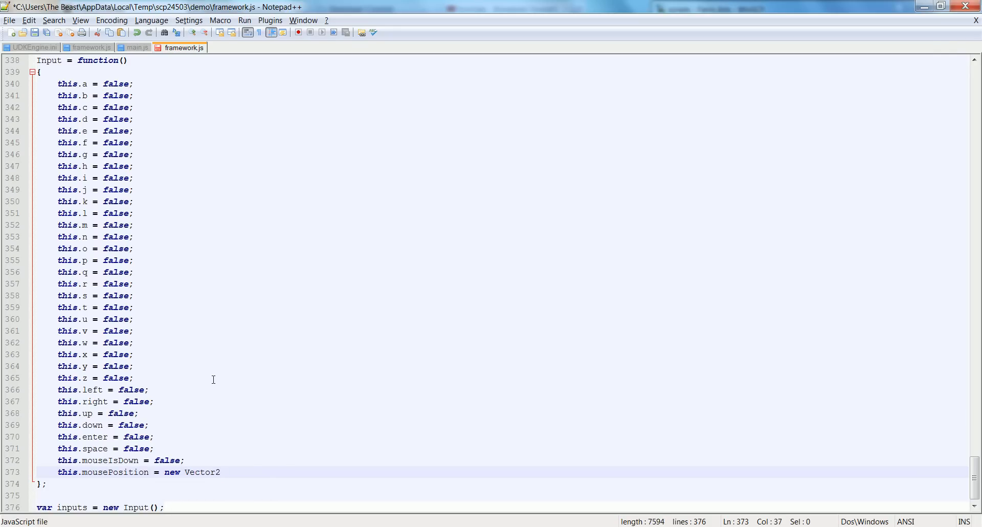
pyautogui.write('(0);')
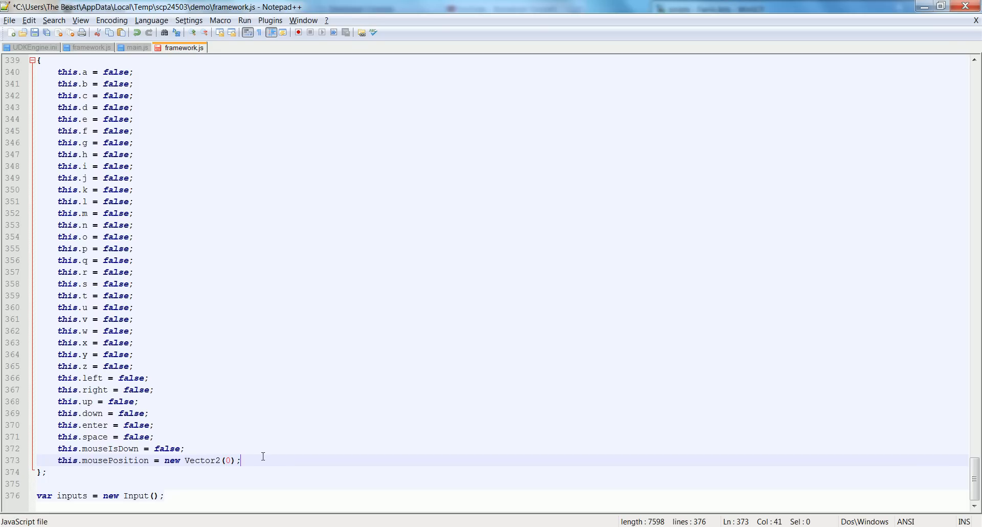
pyautogui.press('Enter')
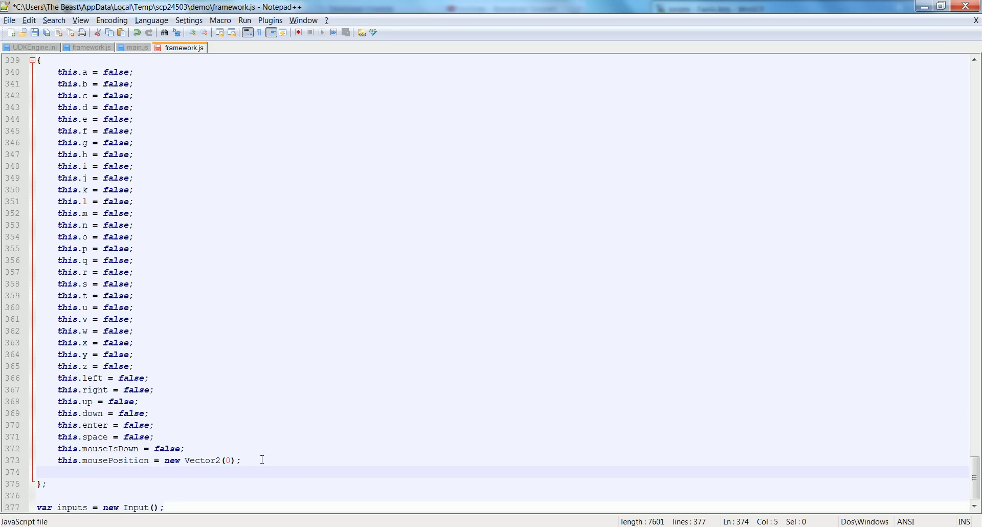
pyautogui.write('this.offset = new vec2')
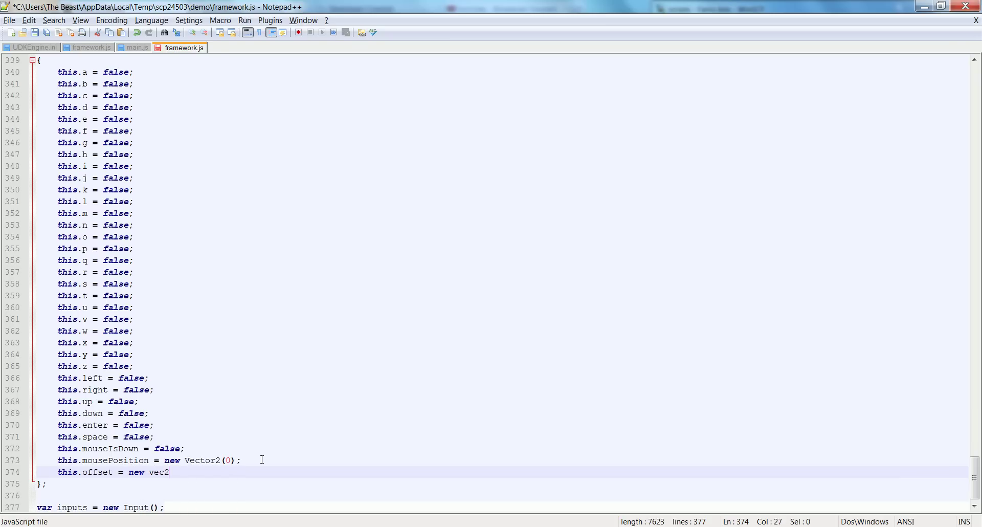
pyautogui.press('BackSpace')
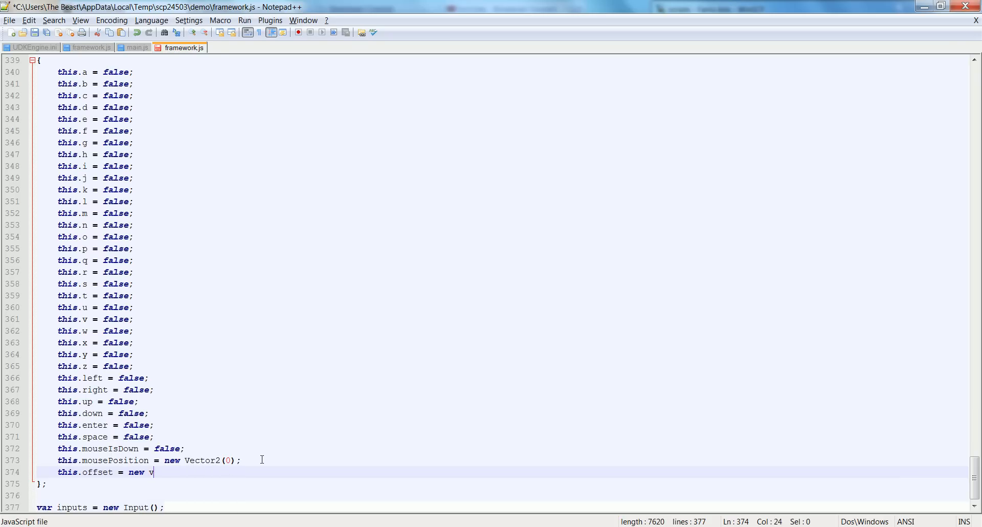
pyautogui.write('ector2(0:')
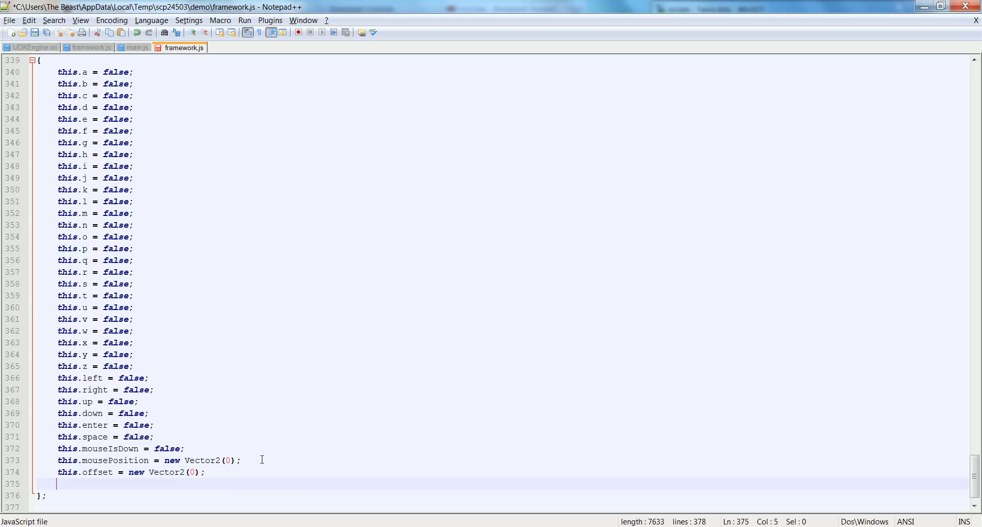
pyautogui.write('this.clamp = new Vector2(0')
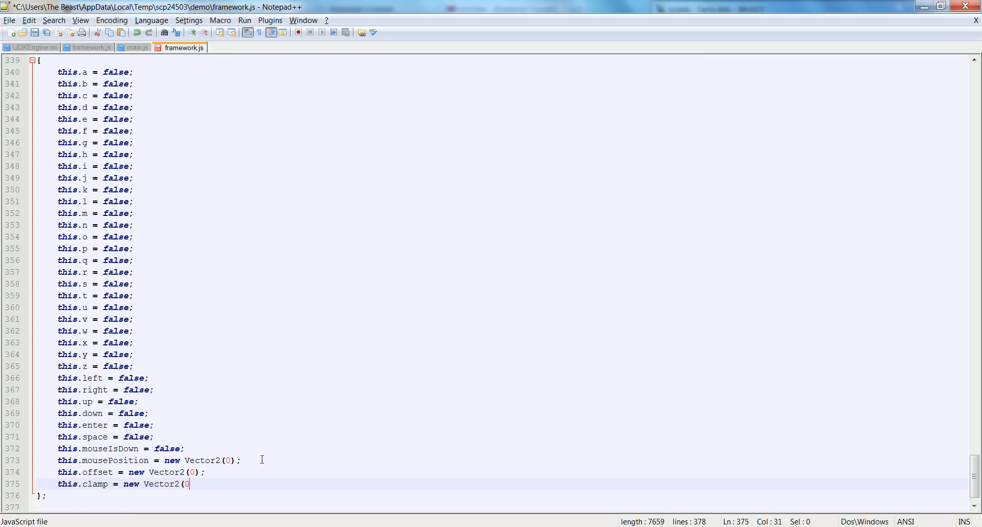
pyautogui.write(');')
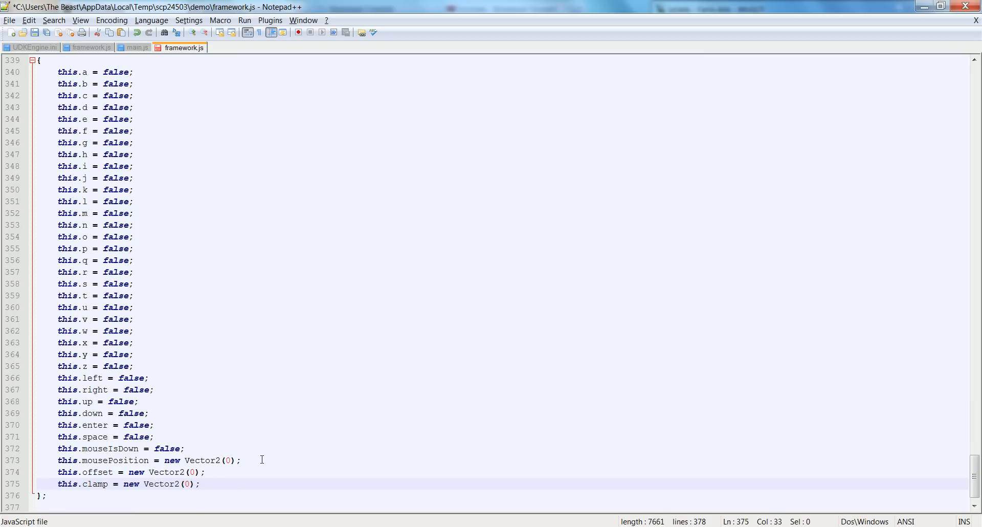
pyautogui.click(107, 460)
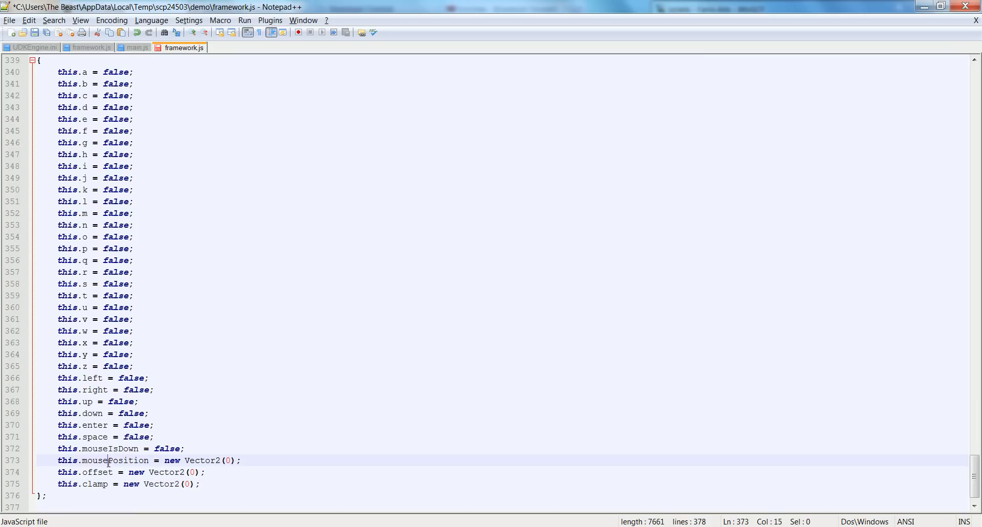
pyautogui.doubleClick(113, 461)
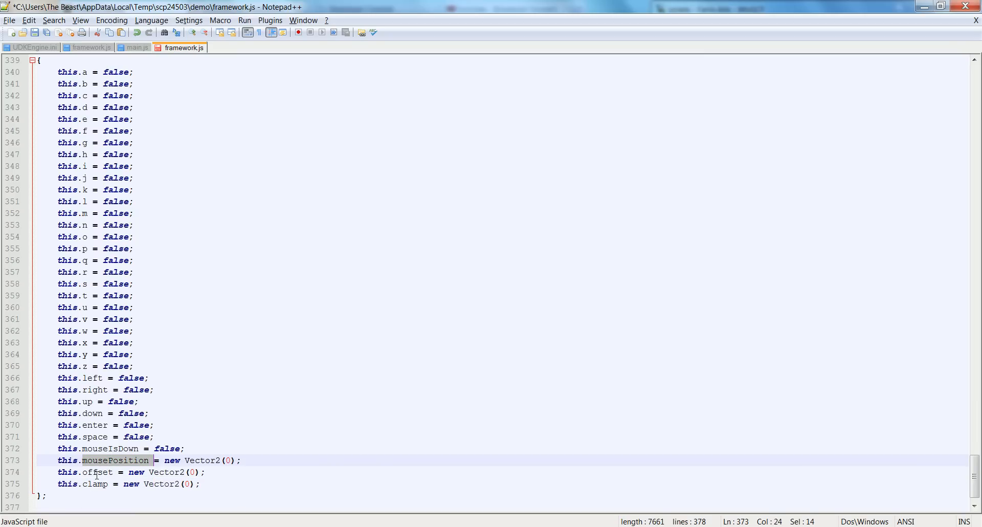
pyautogui.doubleClick(90, 473)
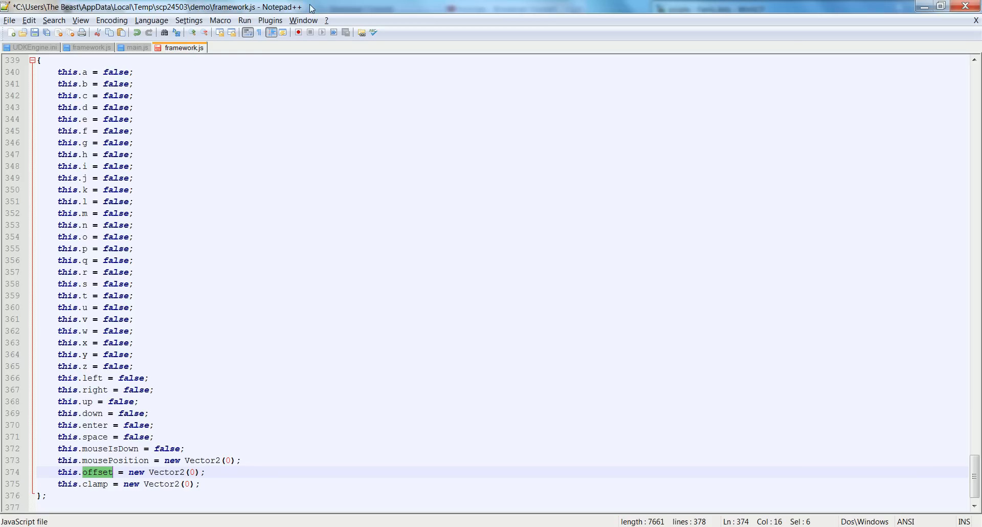
pyautogui.moveTo(132, 479)
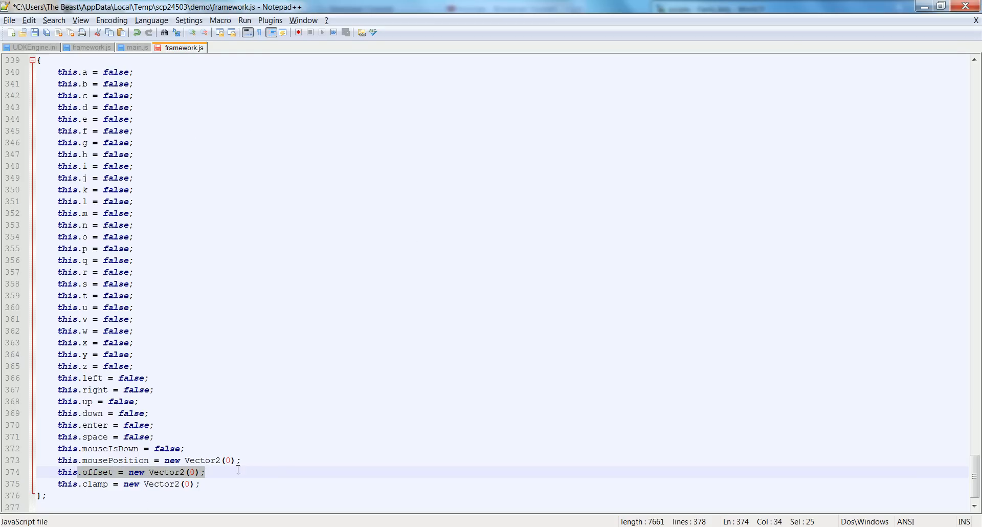
pyautogui.scroll(-3)
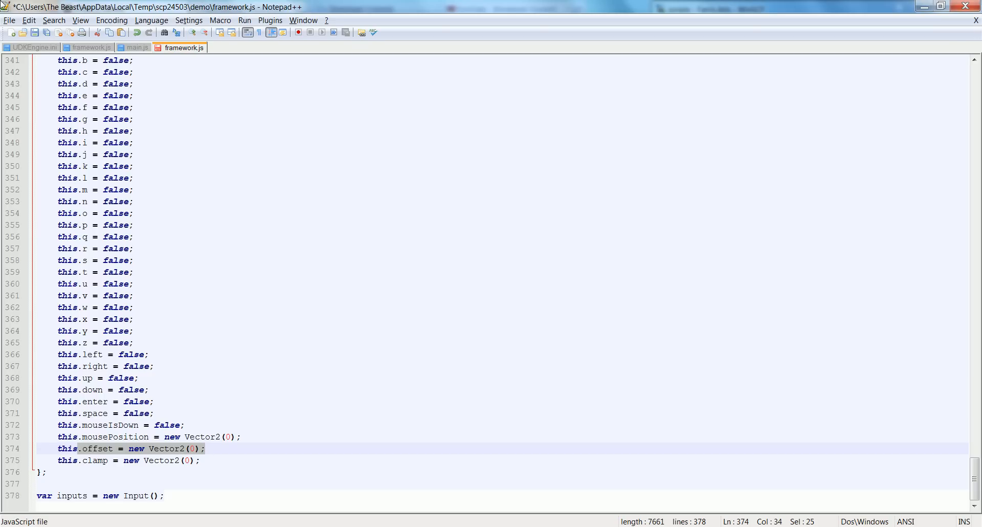
pyautogui.moveTo(97, 454)
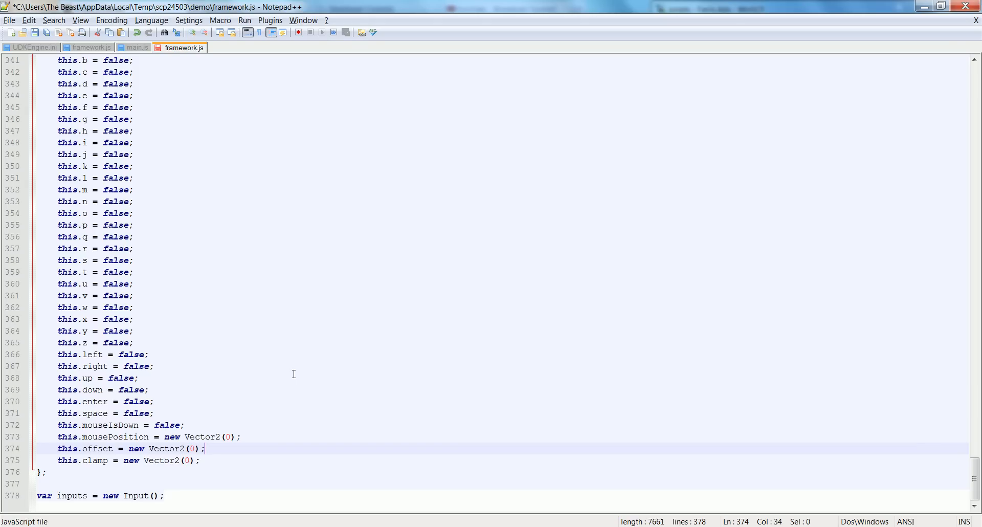
pyautogui.moveTo(267, 361)
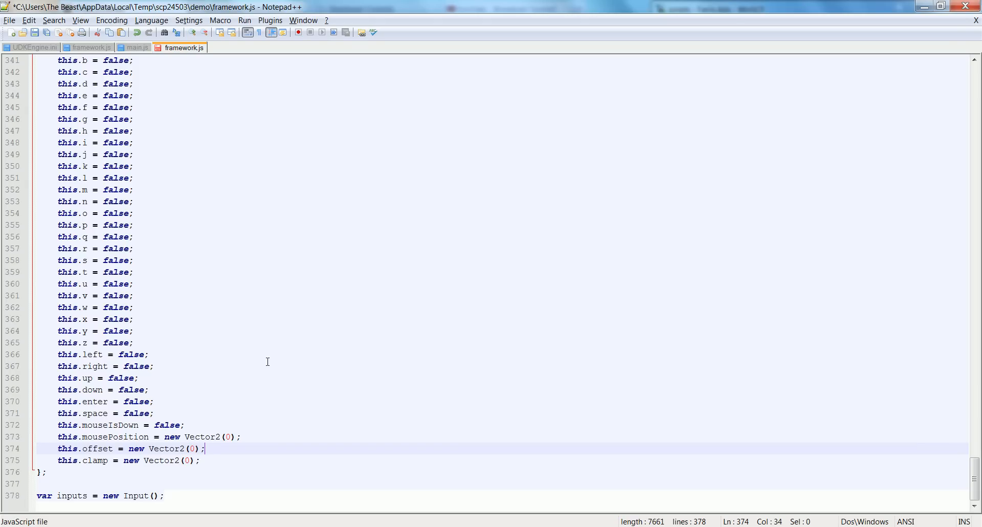
pyautogui.moveTo(237, 413)
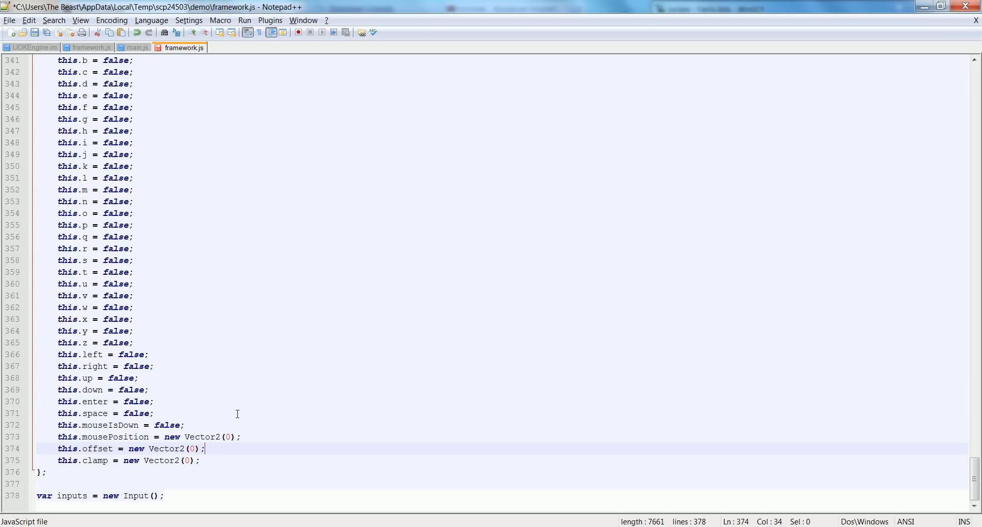
pyautogui.moveTo(202, 385)
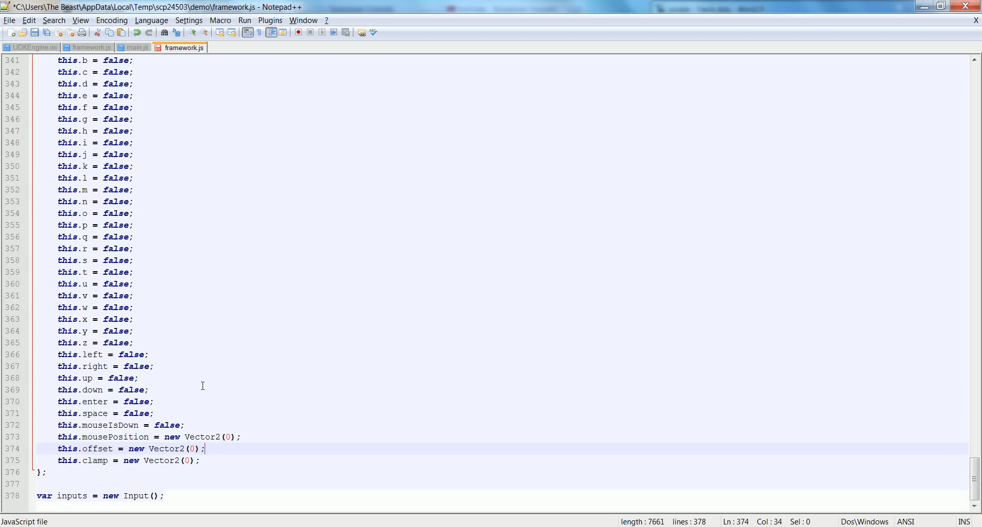
pyautogui.moveTo(251, 460)
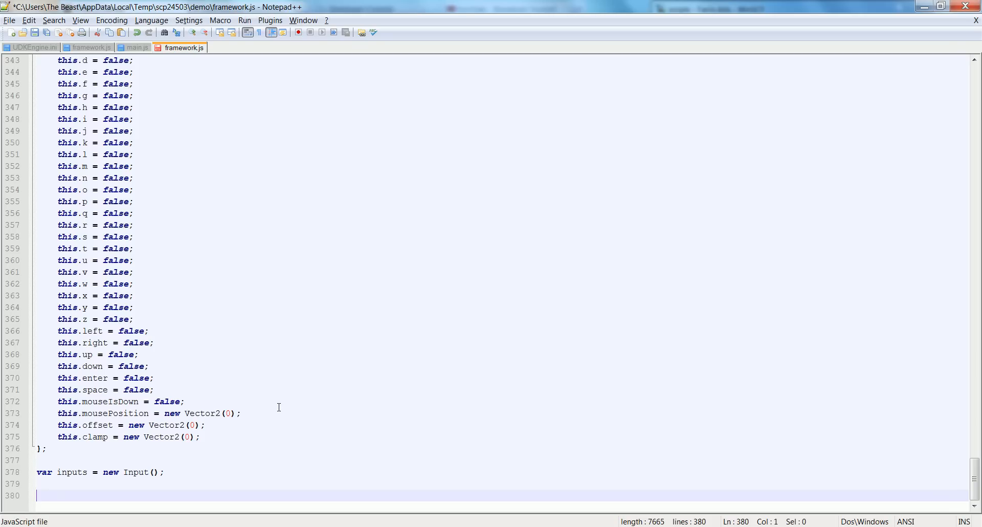
pyautogui.moveTo(273, 418)
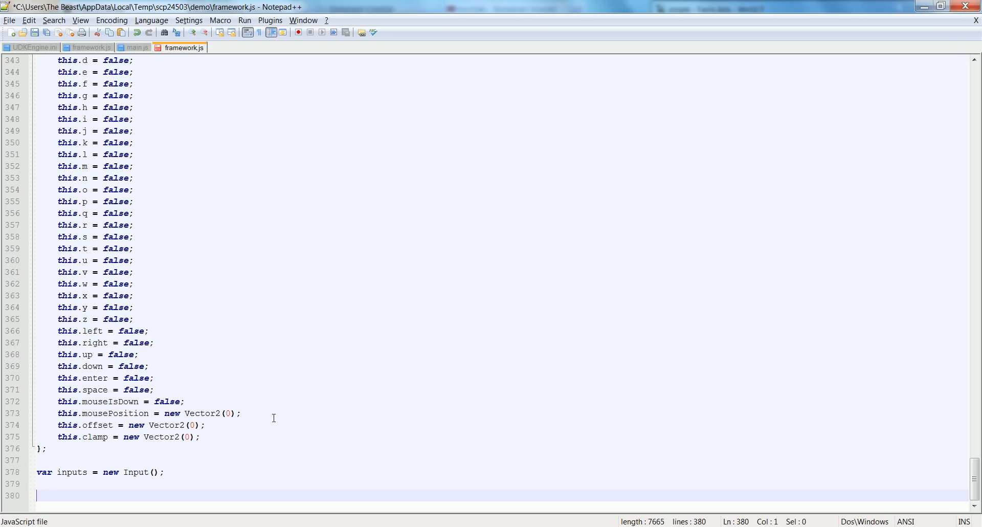
# Start a document onmousemove handler function(e) that sets 'e = e || window.event'
pyautogui.write('docum')
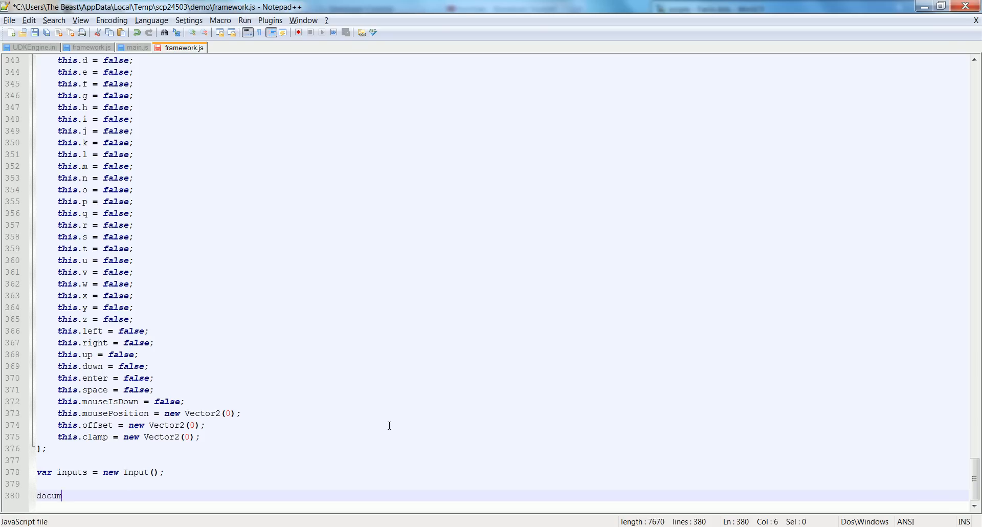
pyautogui.write('ent.documentElement.')
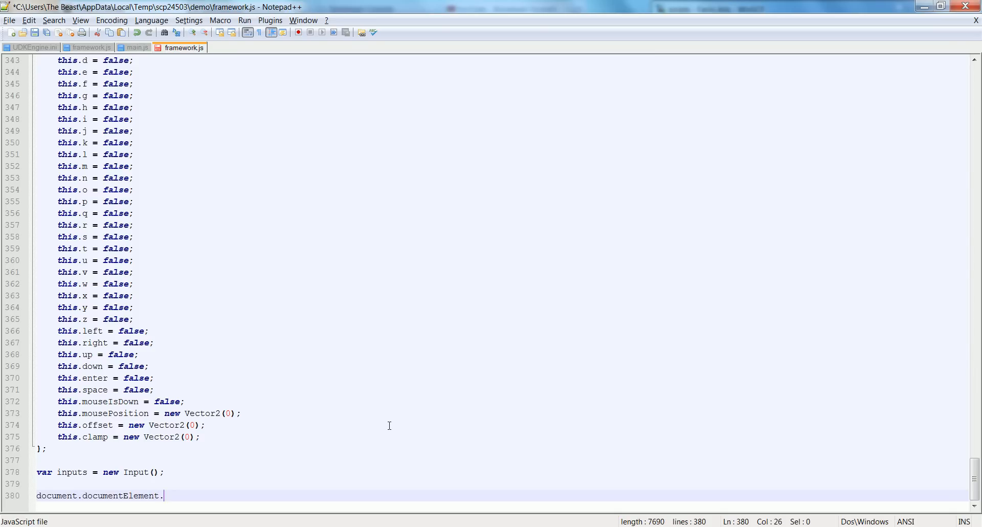
pyautogui.write('onmousemove =')
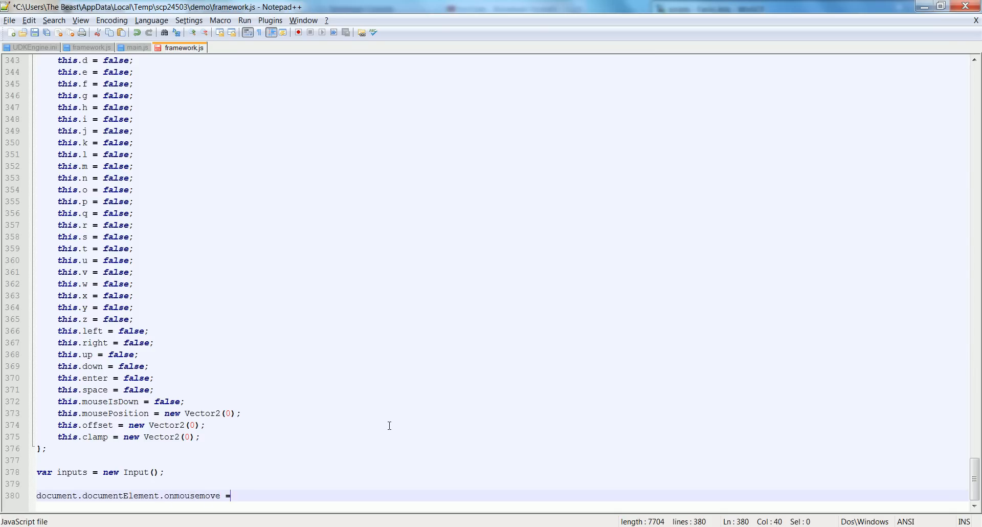
pyautogui.write('function(e')
pyautogui.write('{')
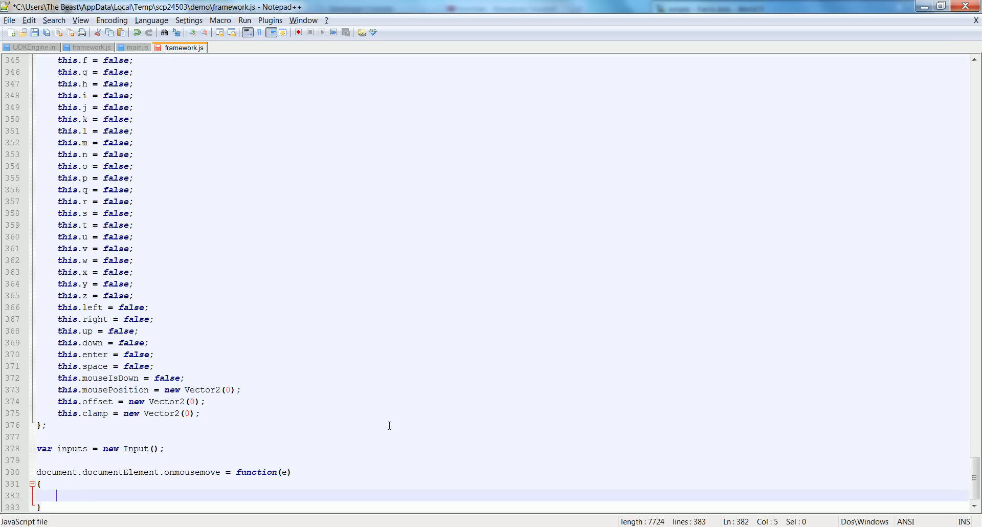
pyautogui.scroll(-3)
pyautogui.write(';')
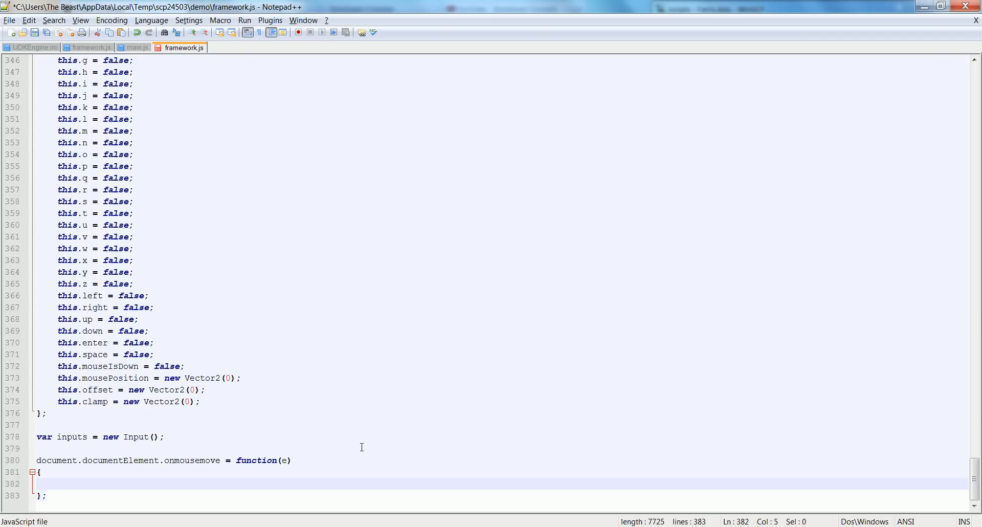
pyautogui.moveTo(407, 480)
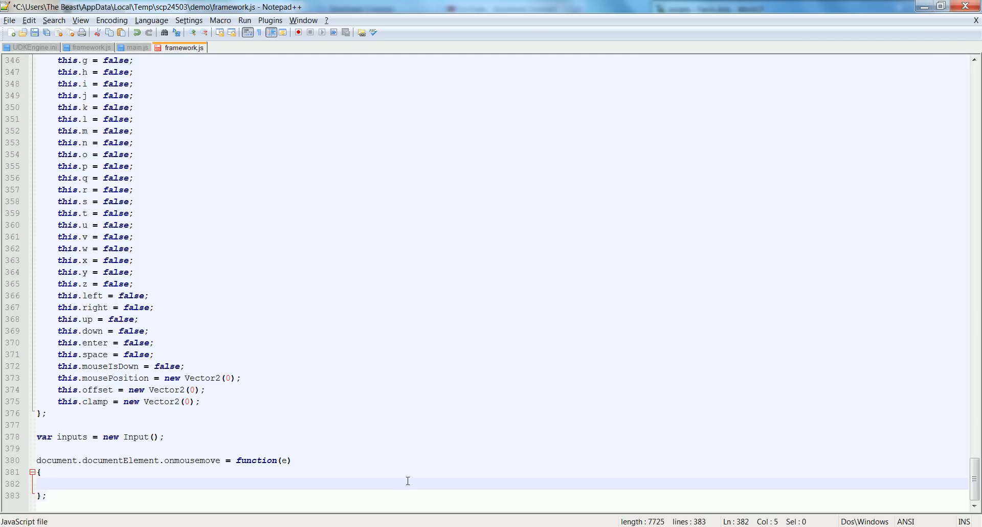
pyautogui.write('e = e ||')
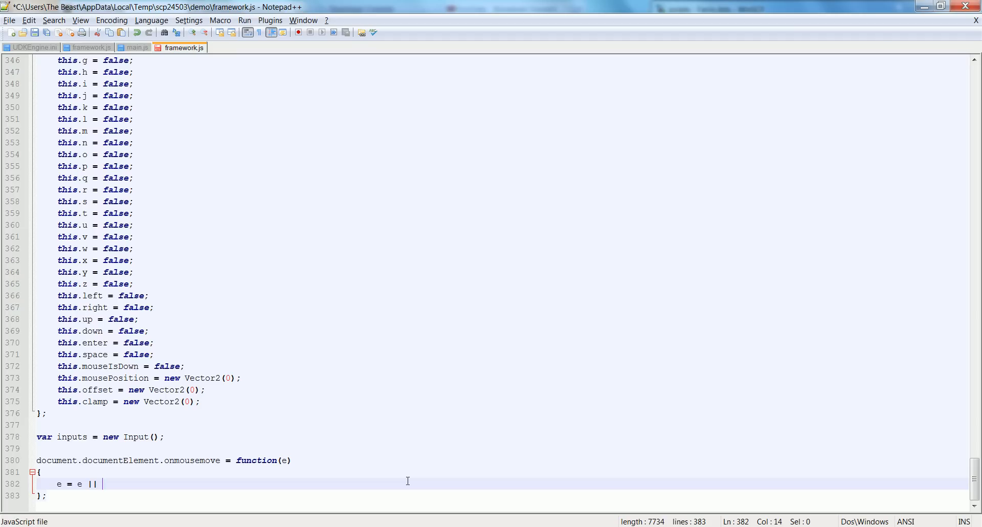
pyautogui.write('win')
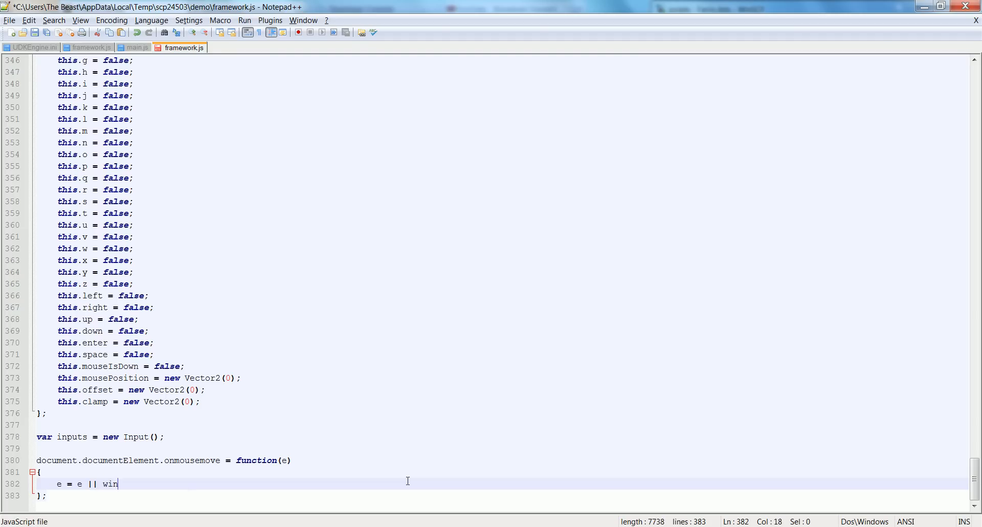
pyautogui.write('dow.event')
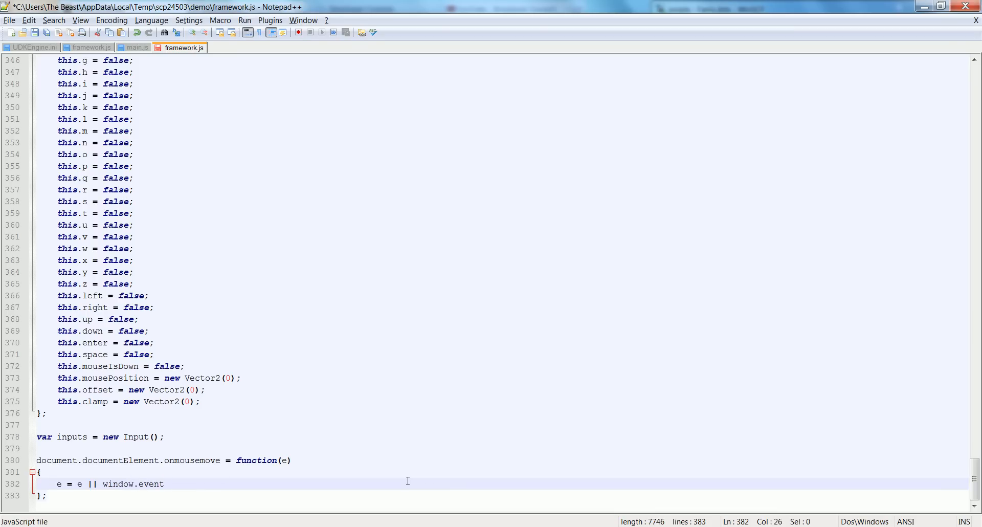
pyautogui.moveTo(305, 481)
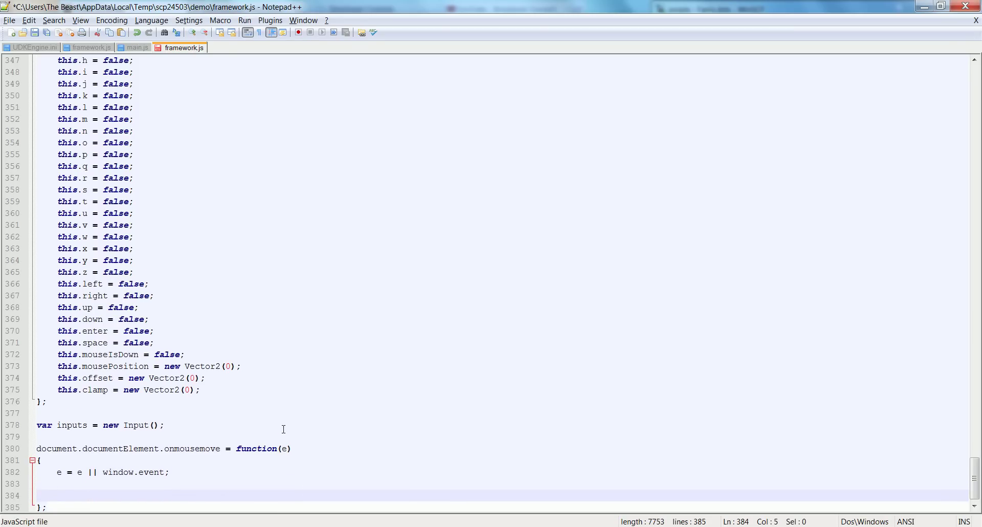
# Set input.mousePosition x and y from the event's client values and input.offset
pyautogui.scroll(-3)
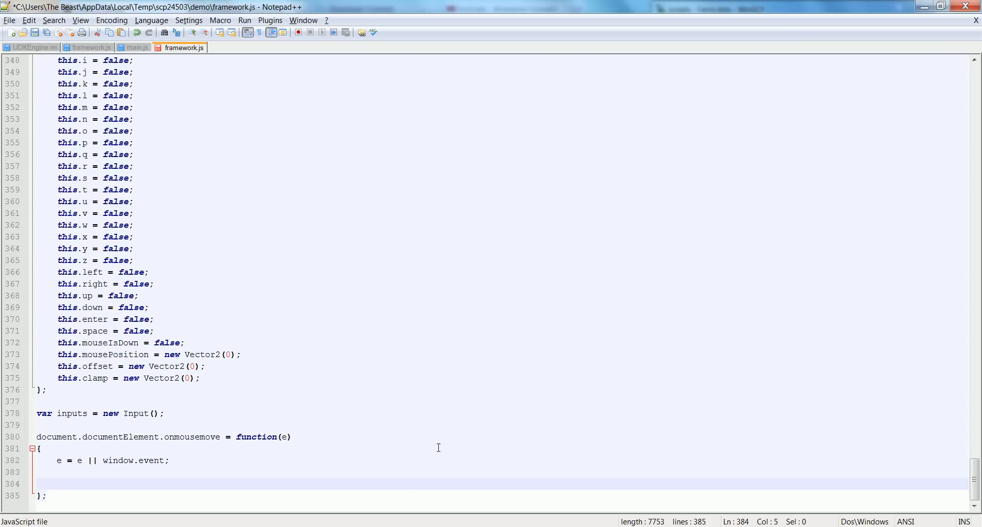
pyautogui.write('input.mouse')
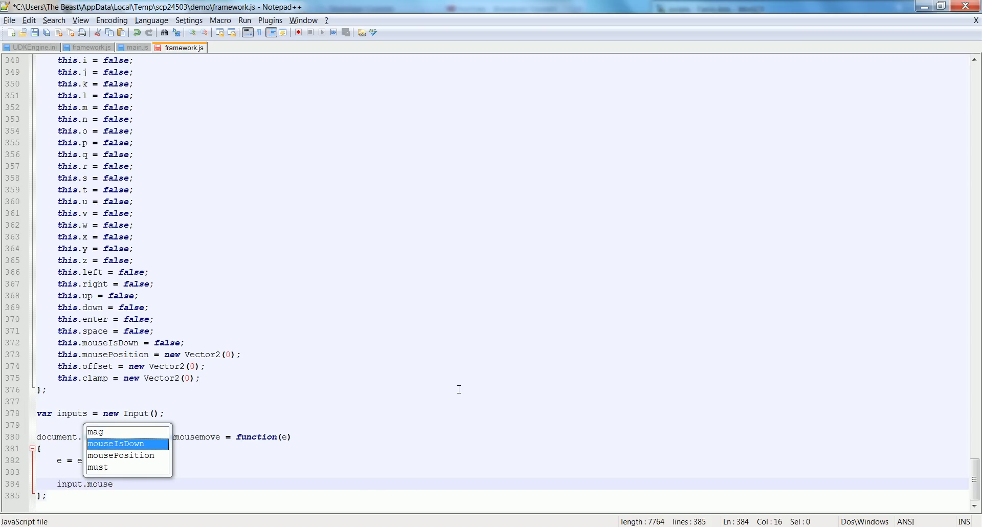
pyautogui.write('Position.x =')
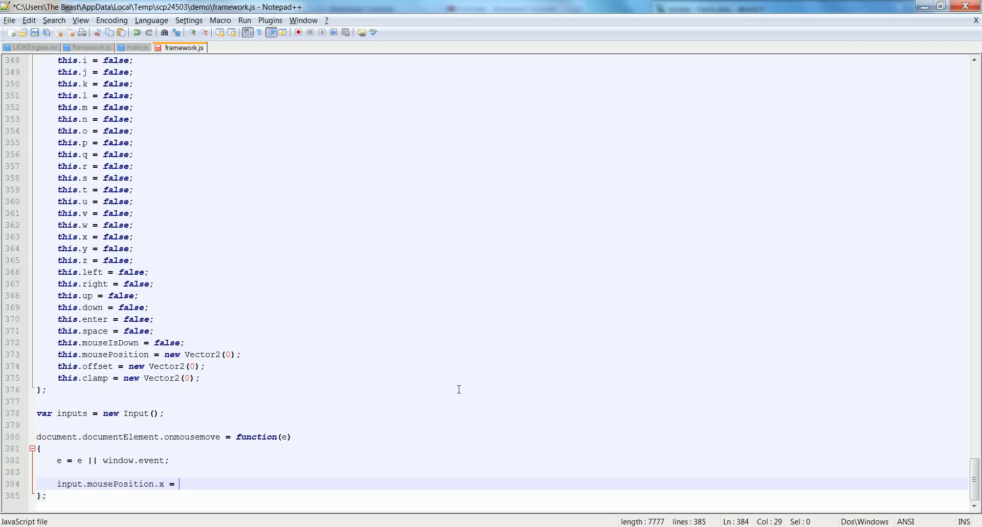
pyautogui.write('e.client')
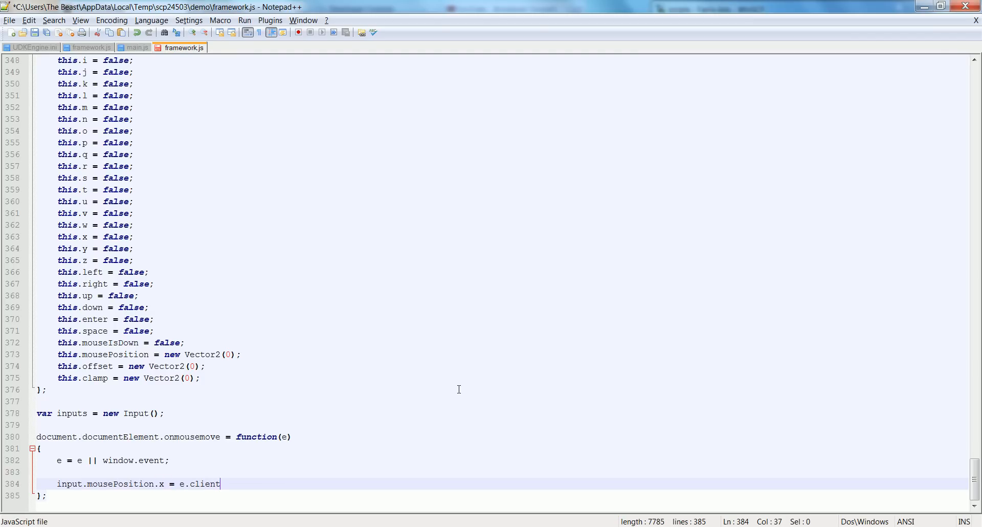
pyautogui.write('Width')
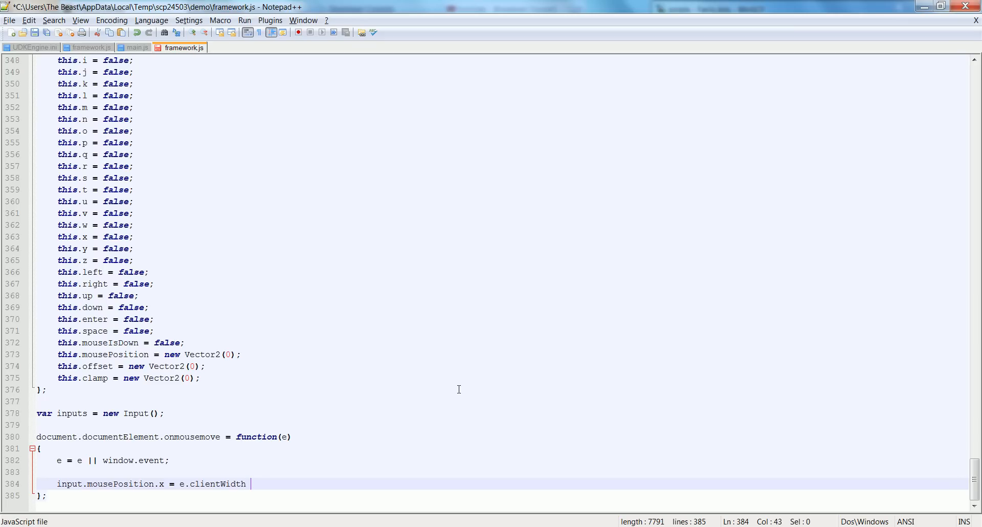
pyautogui.write('+ input.offset.')
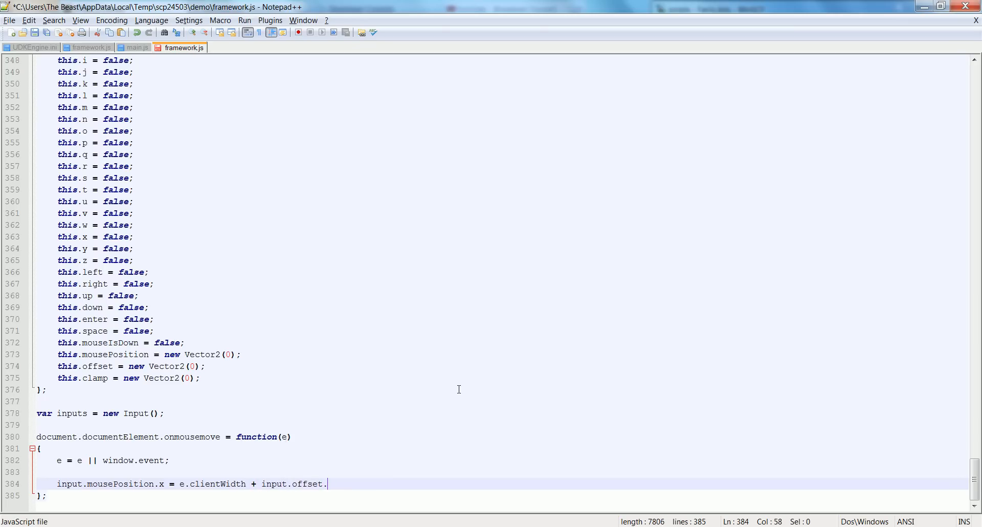
pyautogui.write('x;')
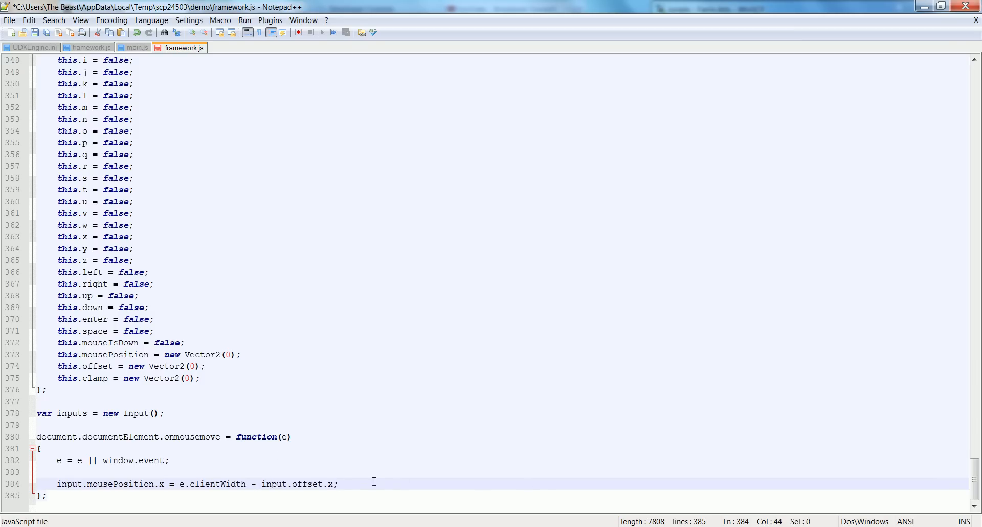
pyautogui.press('Enter')
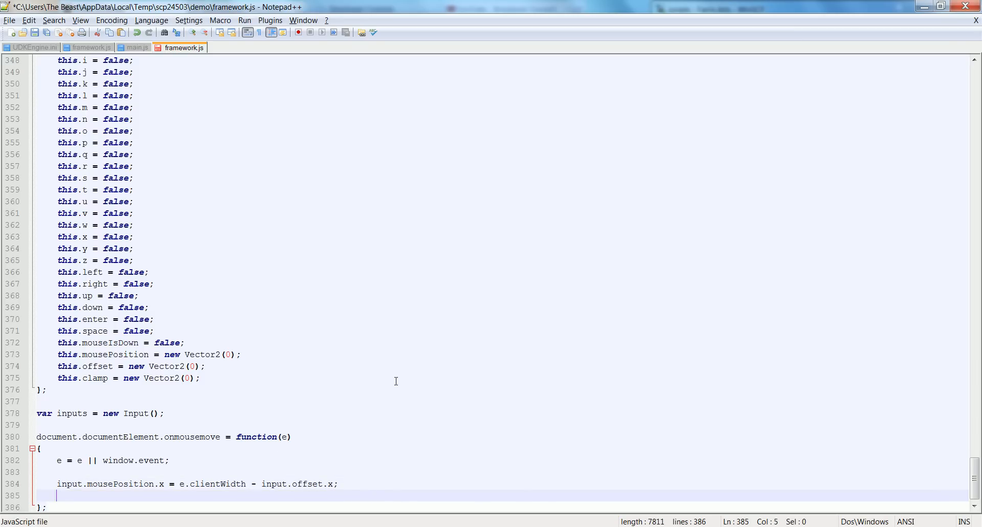
pyautogui.write('input.mousep')
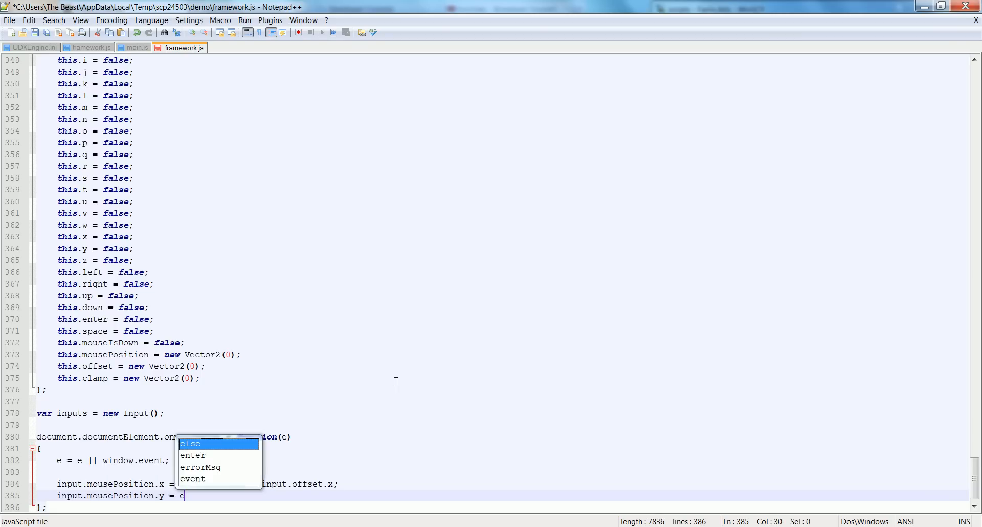
pyautogui.write('.clientHeith -')
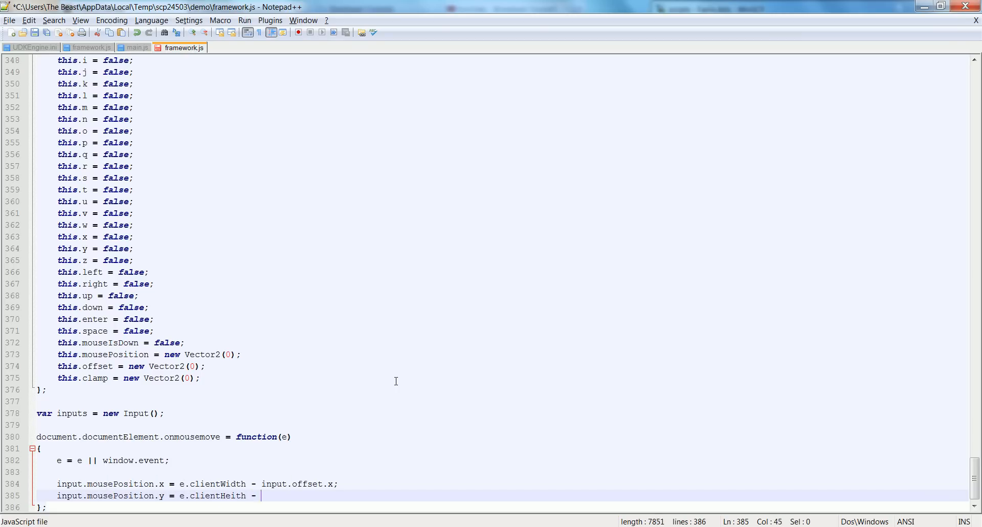
pyautogui.write('input.offset.y;')
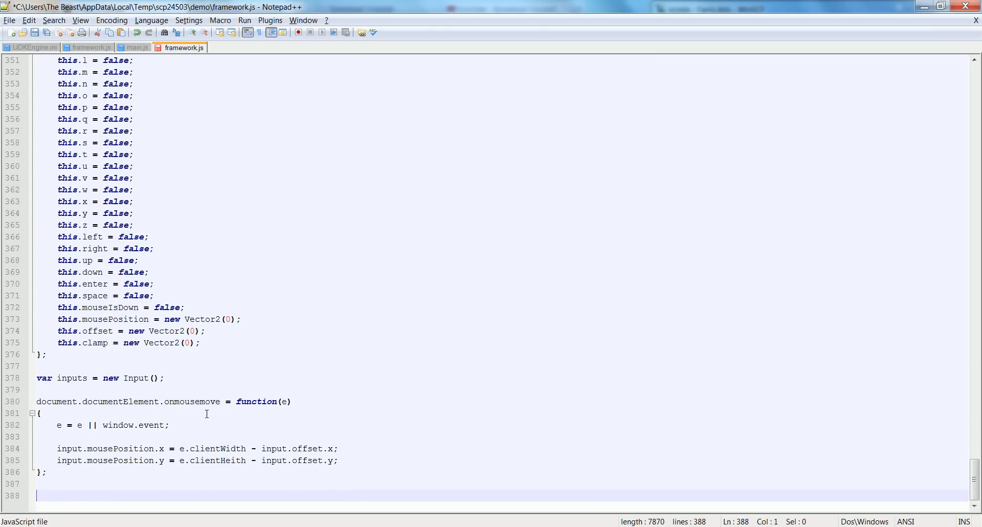
pyautogui.moveTo(528, 314)
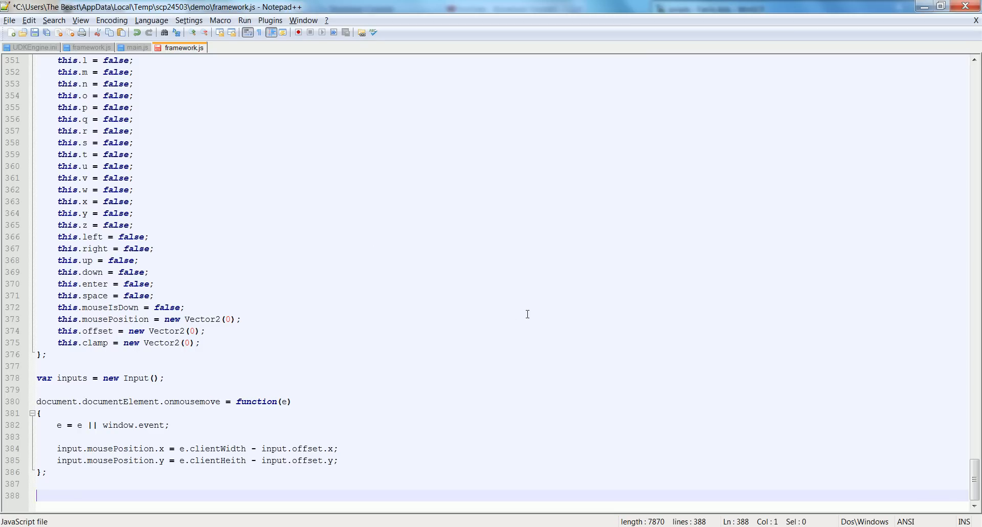
pyautogui.moveTo(499, 273)
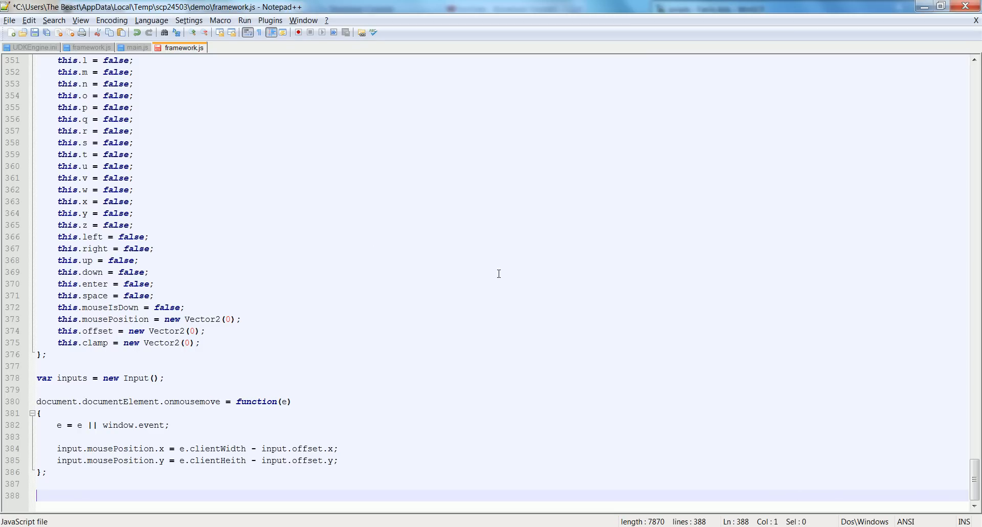
pyautogui.moveTo(439, 482)
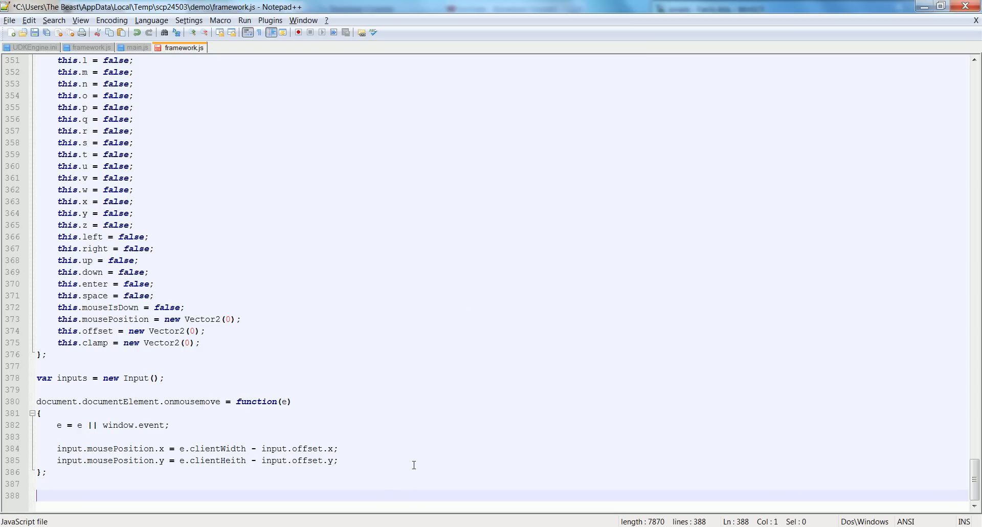
pyautogui.moveTo(320, 401)
pyautogui.write('document.documentElement.onmouse')
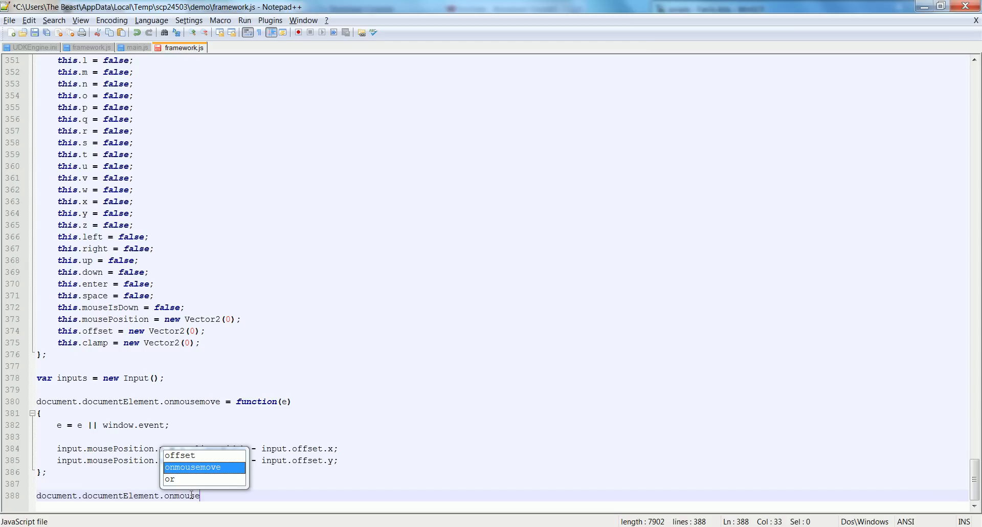
# Write onmousedown and onmouseup handlers setting input.mouseIsDown to true and false
pyautogui.write('down = function(')
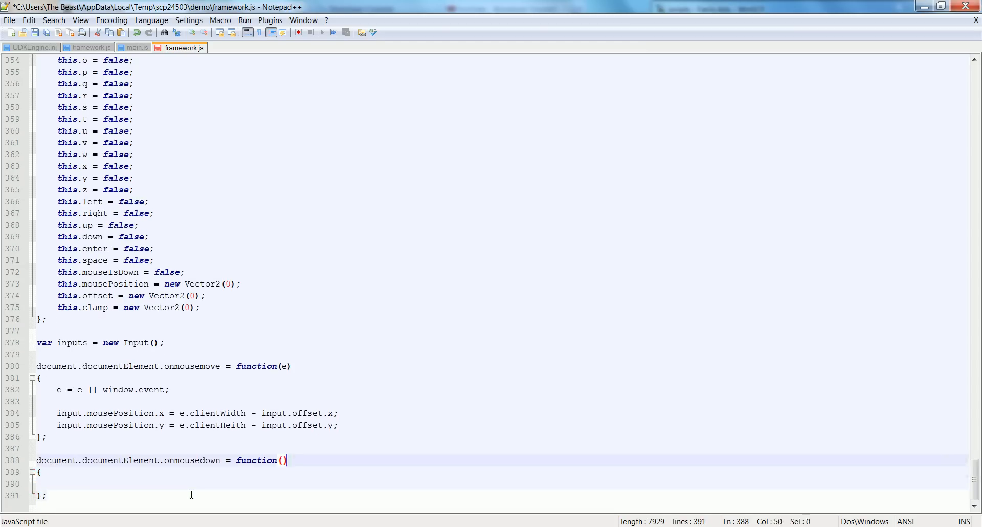
pyautogui.write('e')
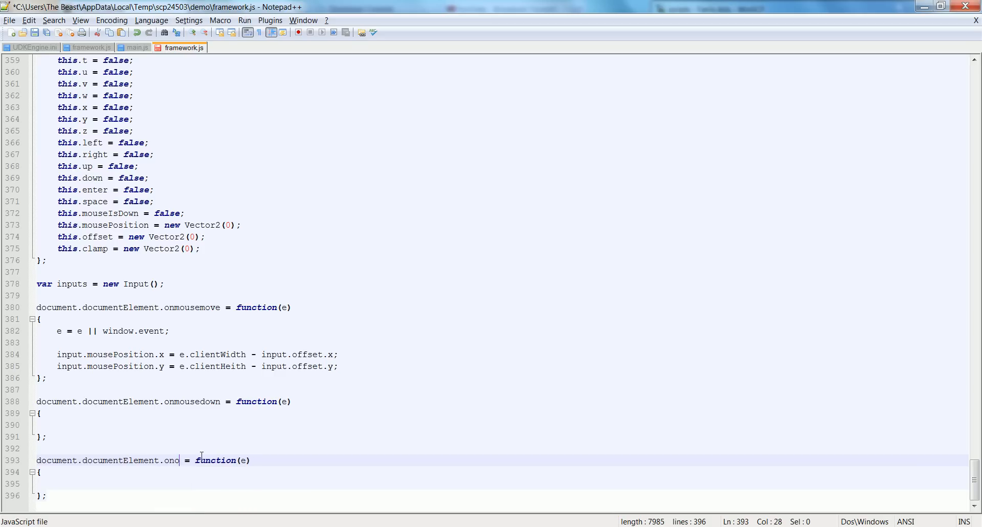
pyautogui.write('nmouseup')
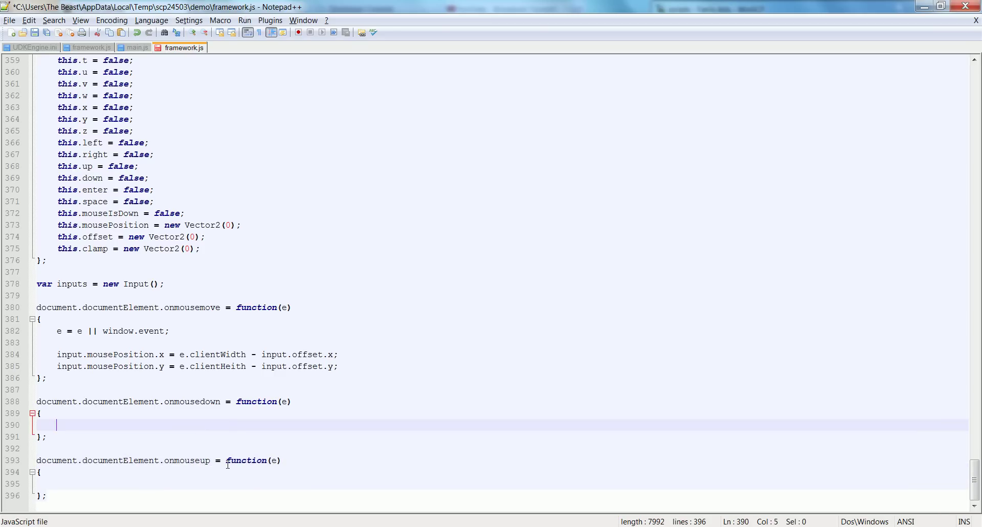
pyautogui.write('input.')
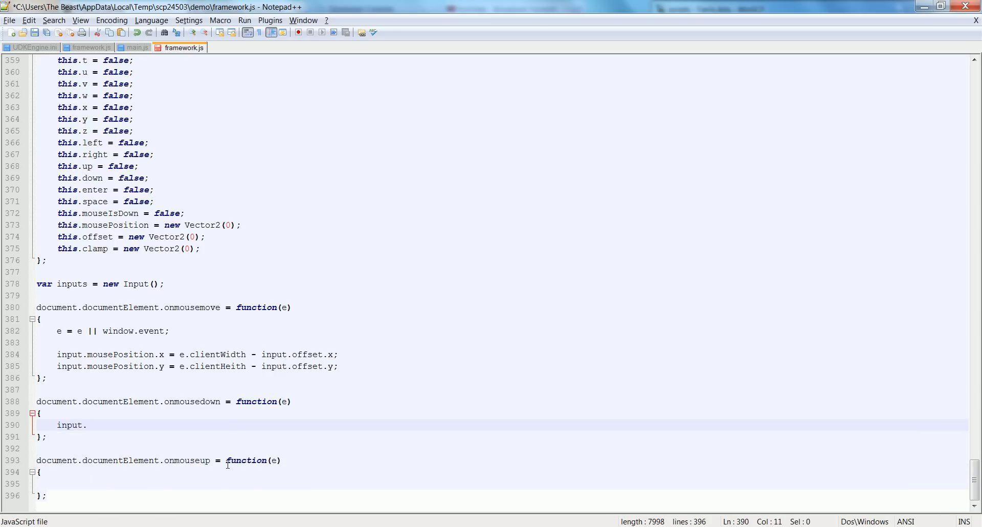
pyautogui.write('mouseIsDown = true;')
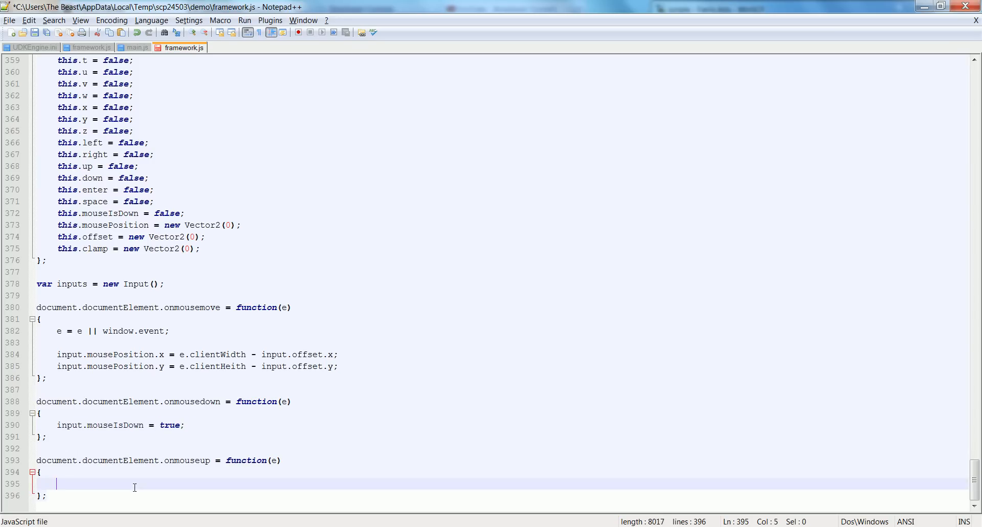
pyautogui.write('input.mouseIsDown = fla')
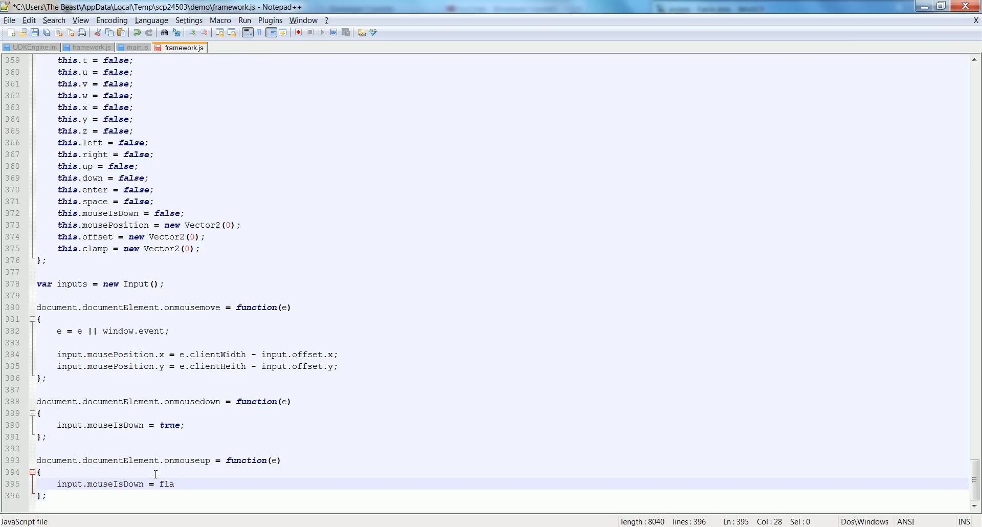
pyautogui.write('lse;')
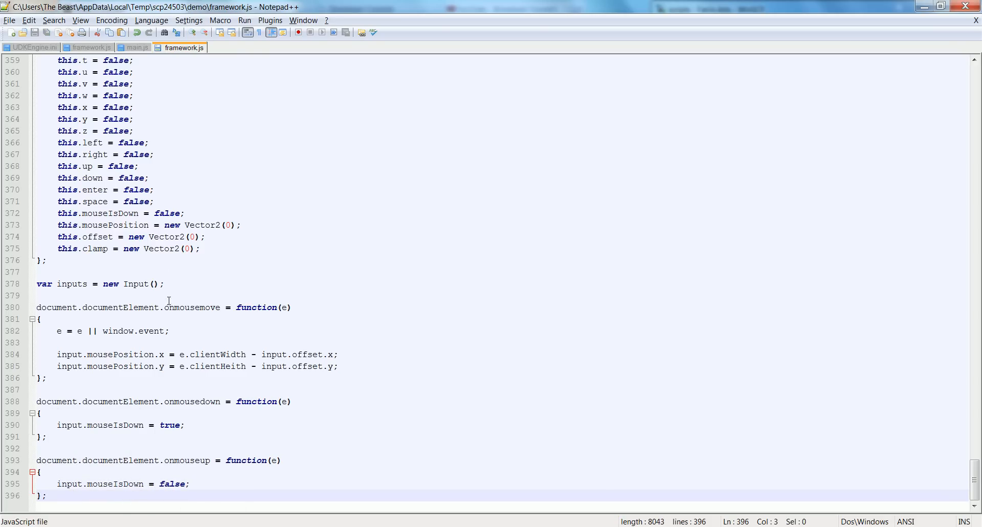
pyautogui.moveTo(196, 99)
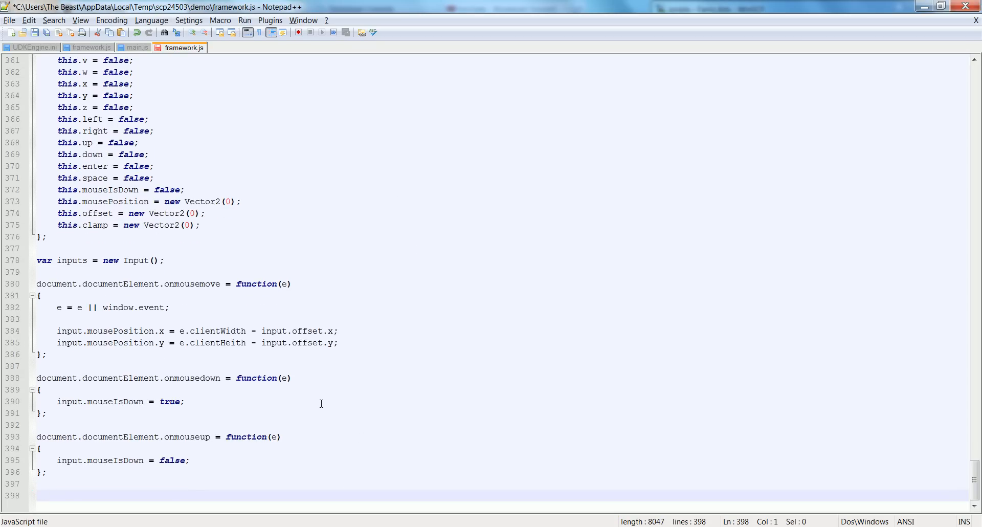
# Add an empty 'document.documentElement.onkeydown = function(e)' handler after the mouse handlers
pyautogui.write('document.')
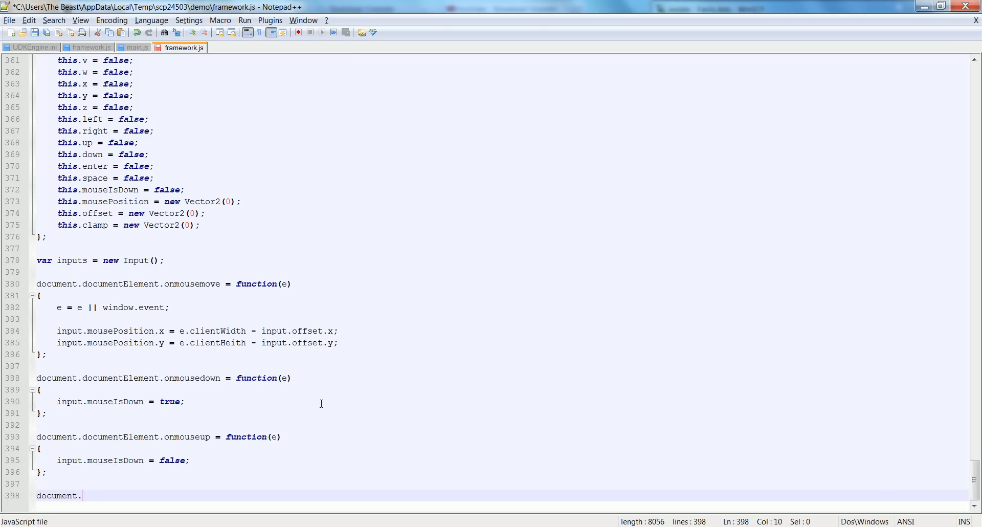
pyautogui.write('documentElement.')
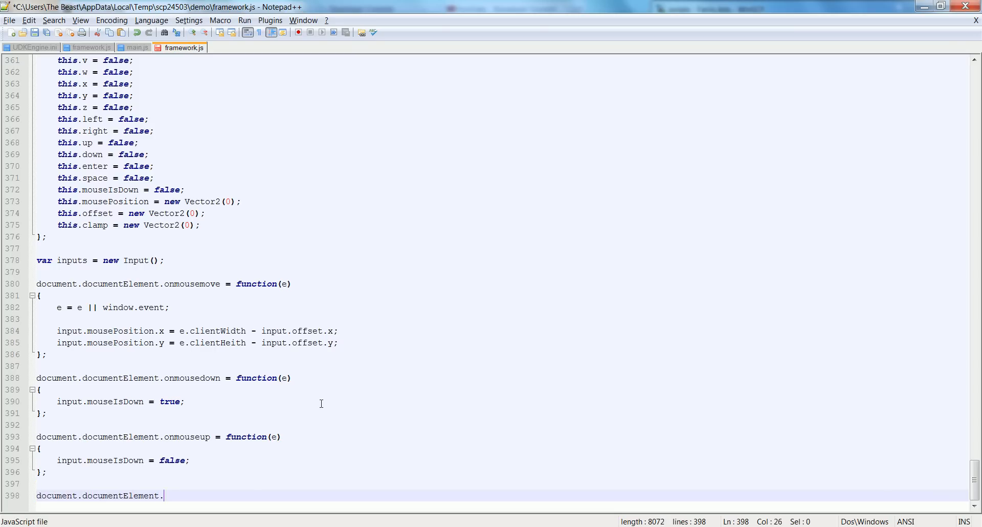
pyautogui.write('onkey')
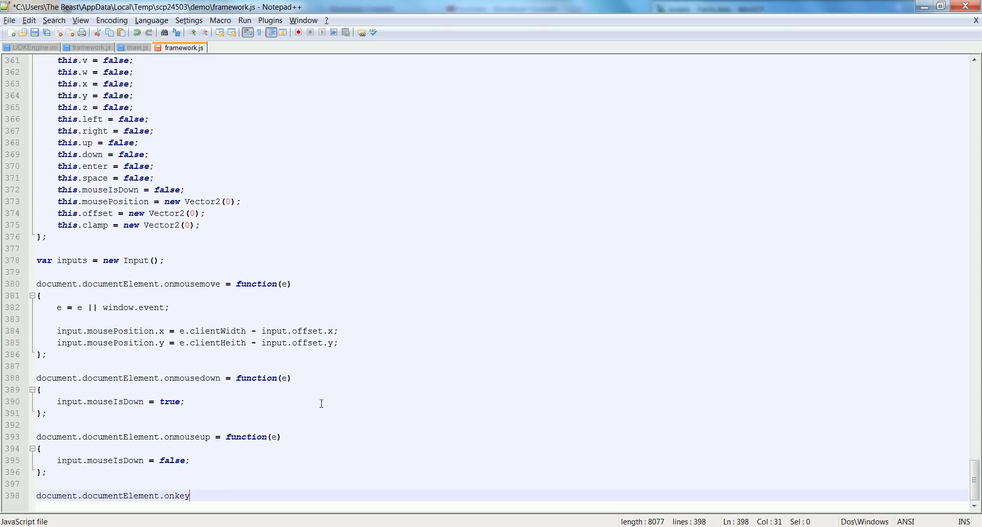
pyautogui.write('down = function(e')
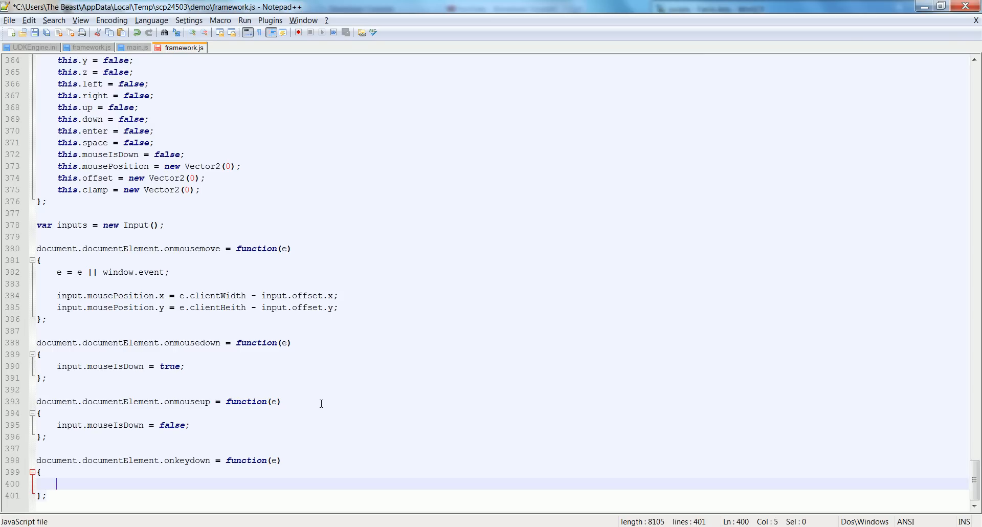
pyautogui.moveTo(305, 395)
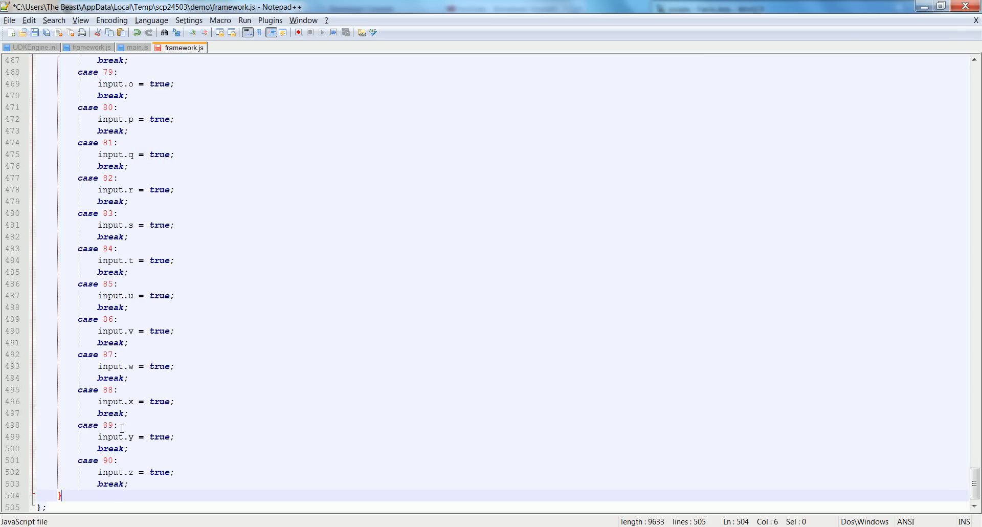
pyautogui.scroll(3)
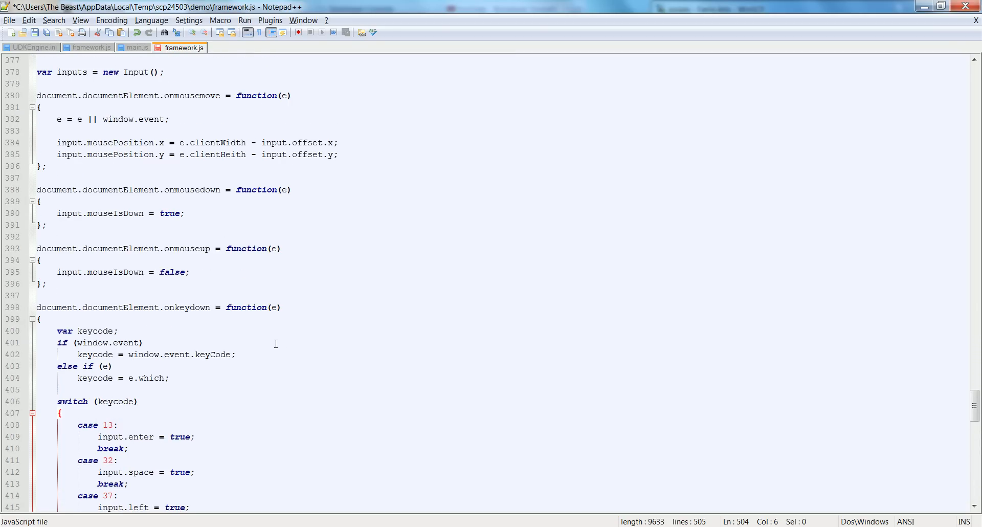
pyautogui.scroll(-3)
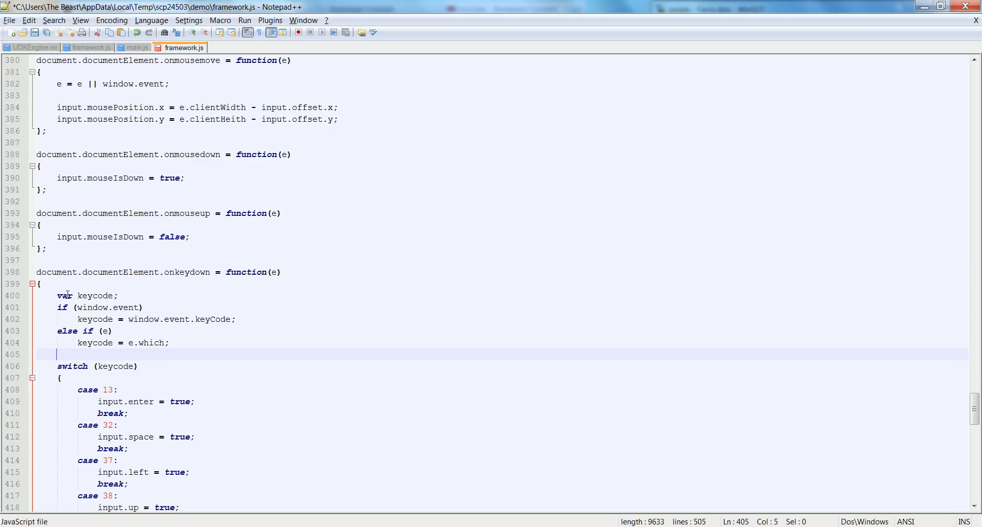
pyautogui.doubleClick(95, 296)
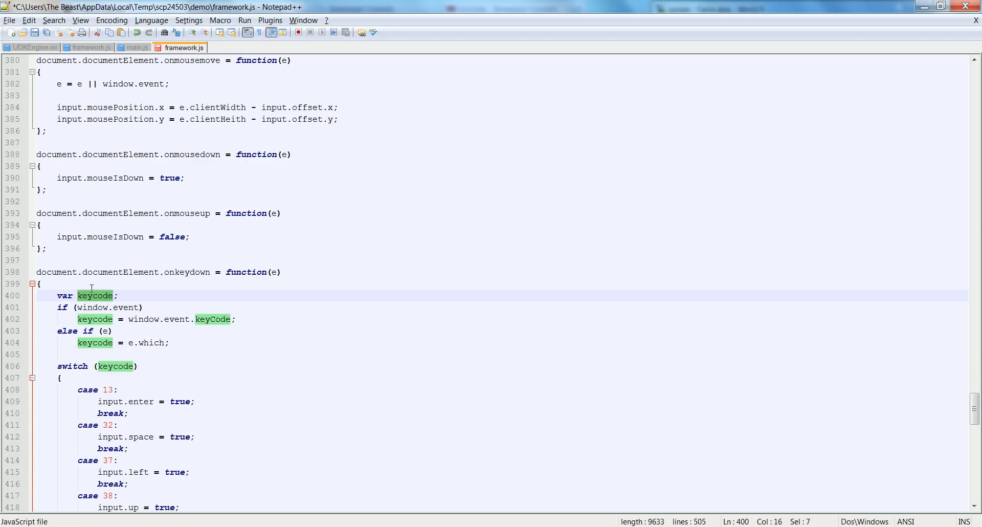
pyautogui.click(91, 308)
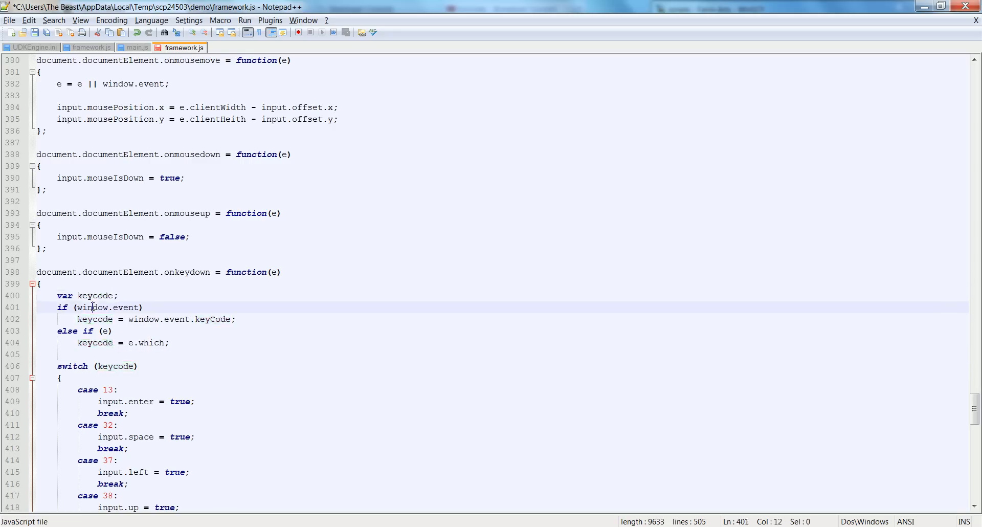
pyautogui.click(102, 319)
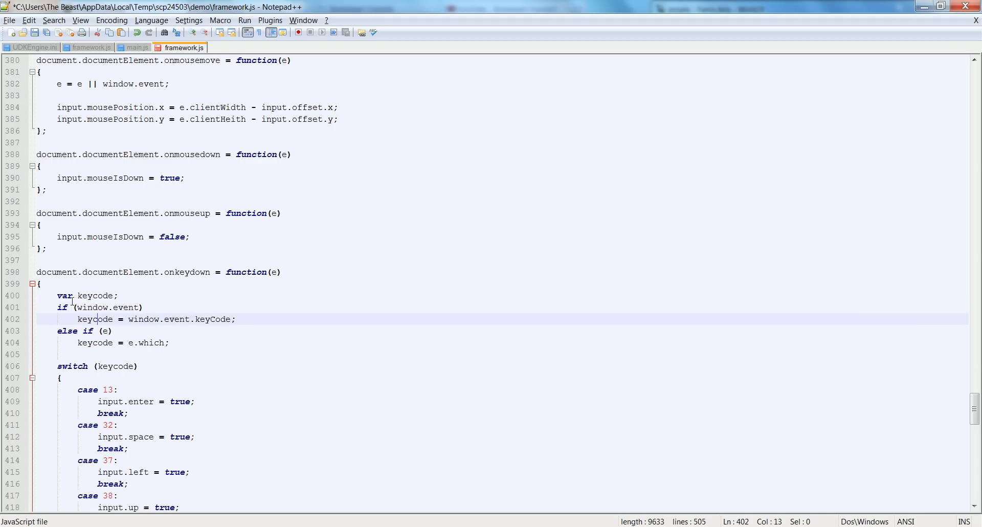
pyautogui.click(102, 319)
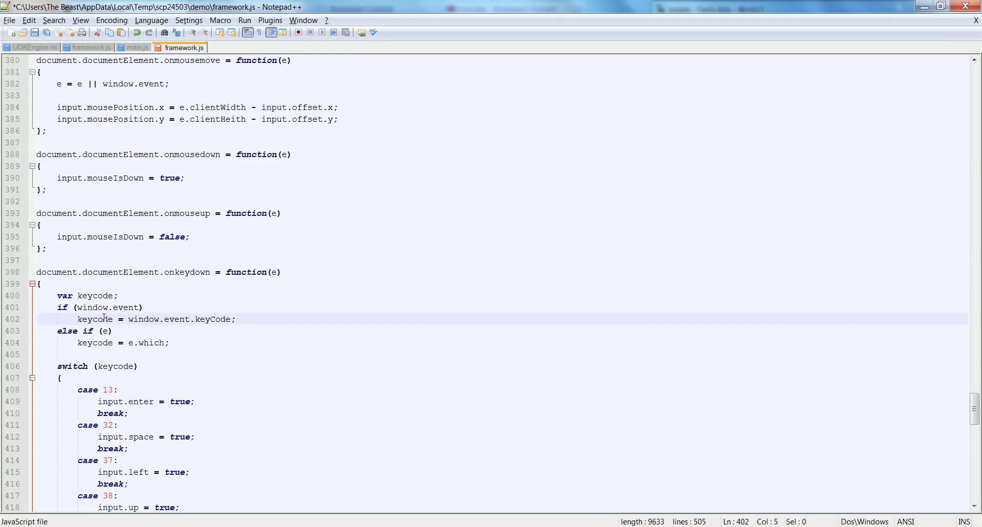
pyautogui.doubleClick(144, 319)
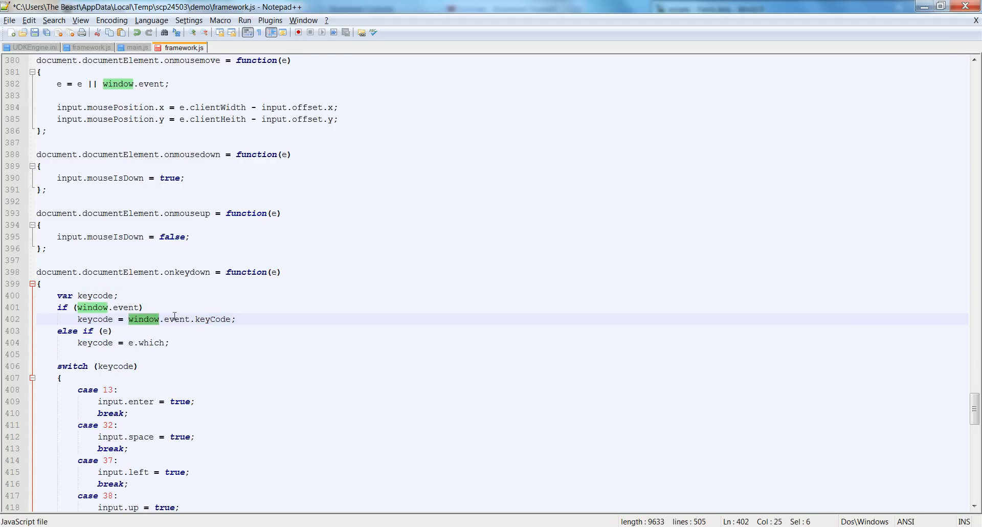
pyautogui.doubleClick(212, 319)
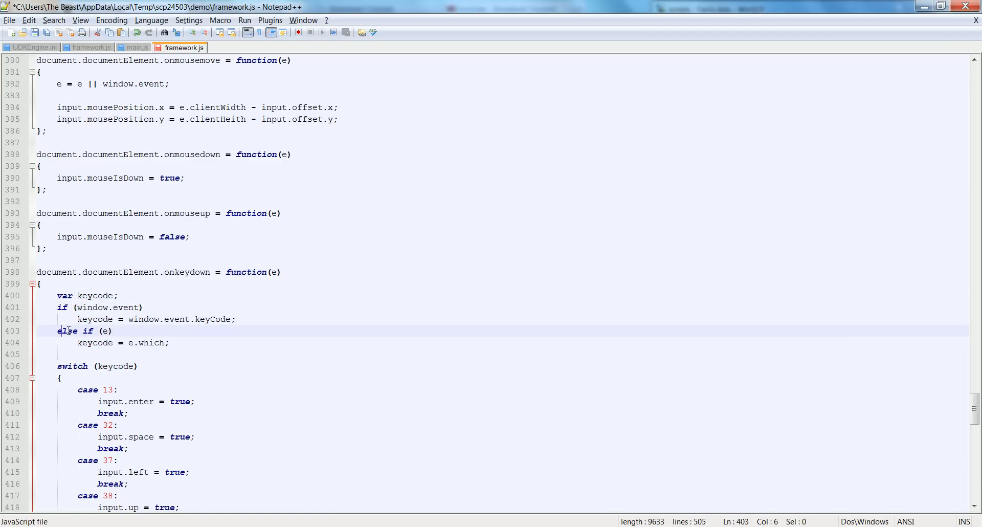
pyautogui.doubleClick(94, 343)
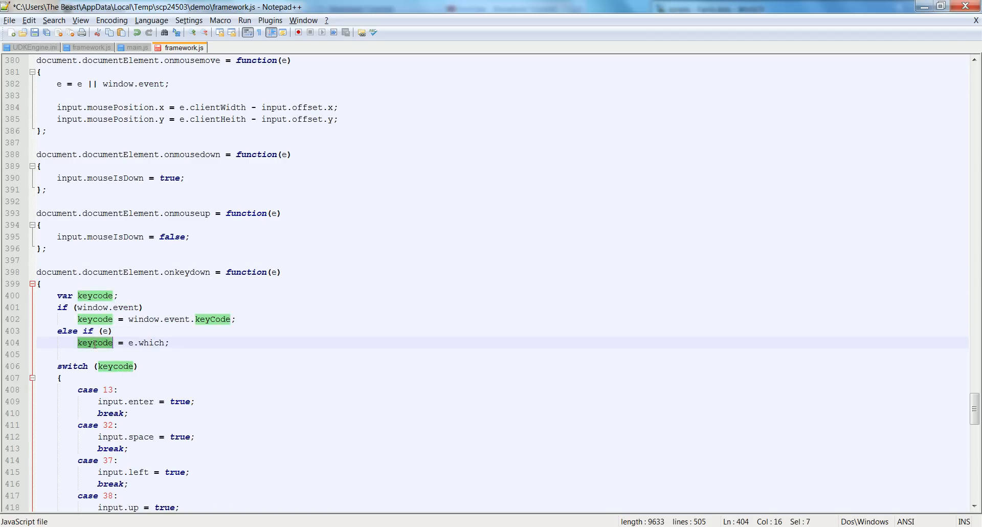
pyautogui.click(143, 343)
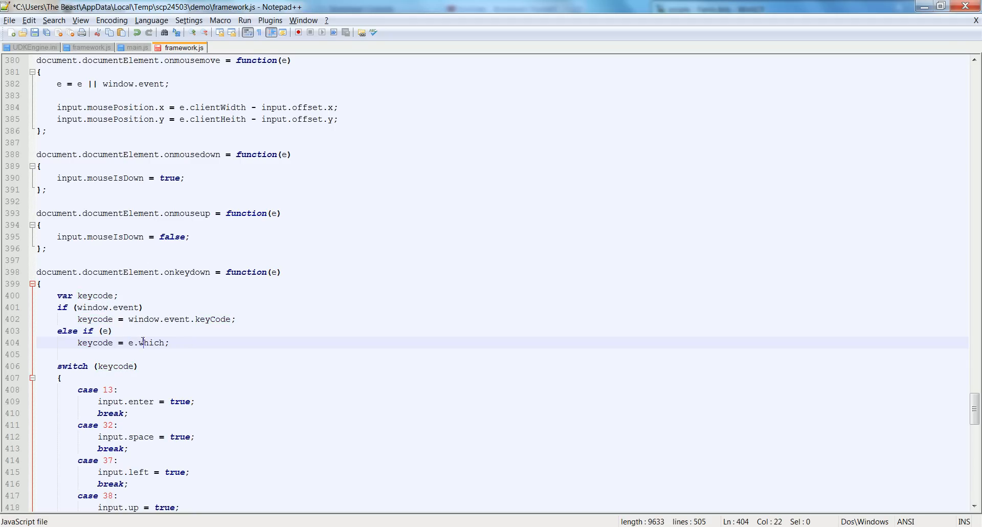
pyautogui.doubleClick(151, 342)
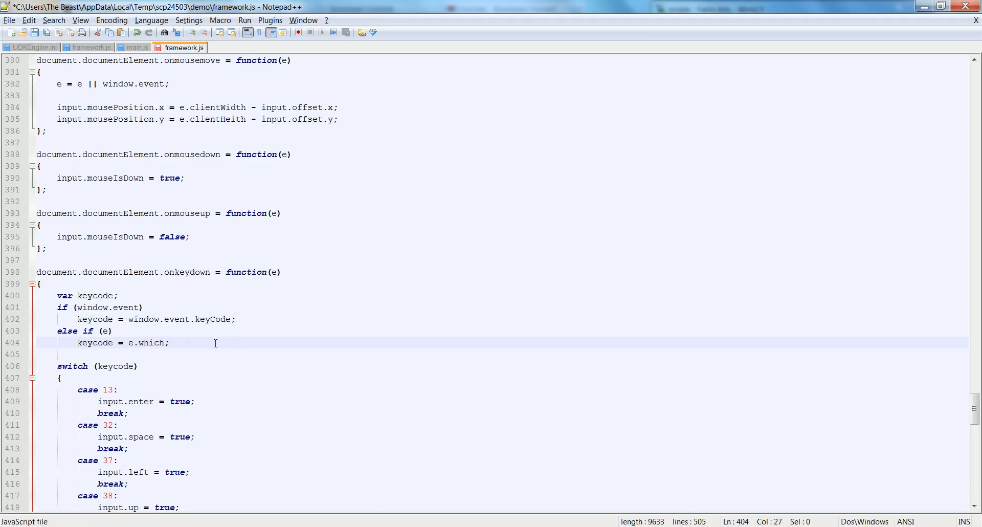
pyautogui.doubleClick(150, 343)
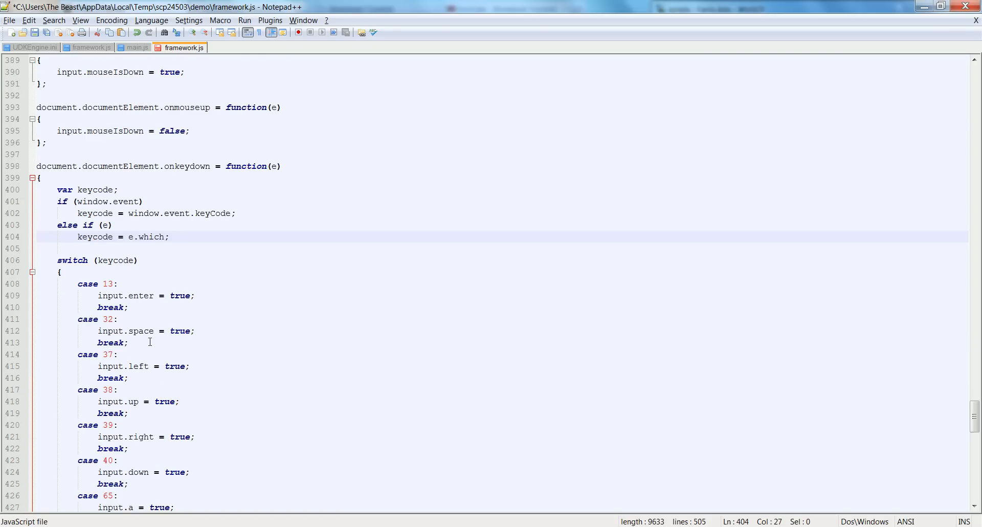
pyautogui.moveTo(230, 224)
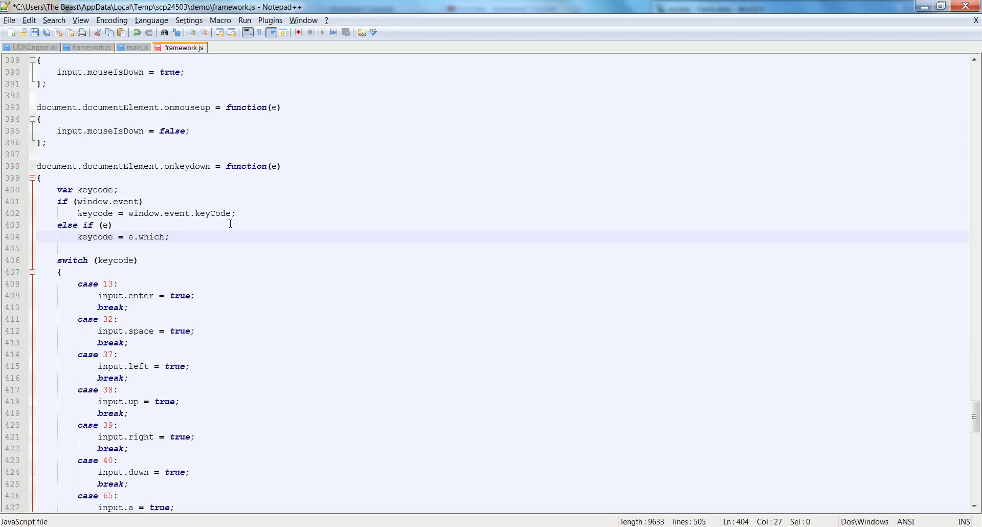
pyautogui.doubleClick(71, 260)
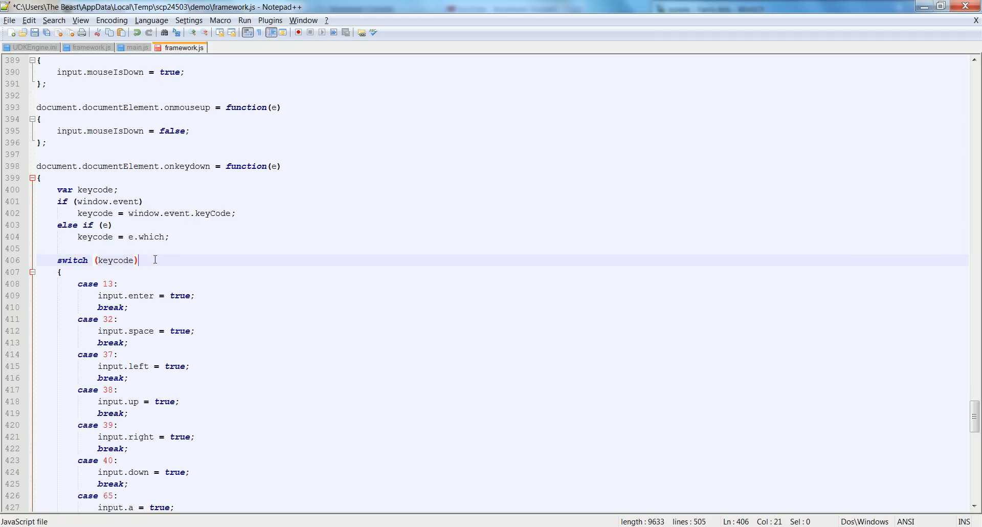
pyautogui.doubleClick(115, 260)
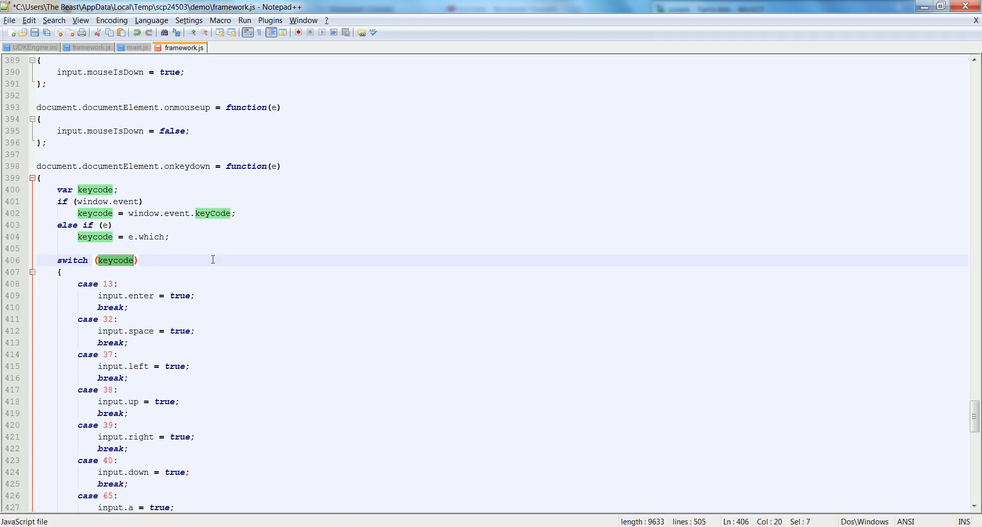
pyautogui.scroll(-3)
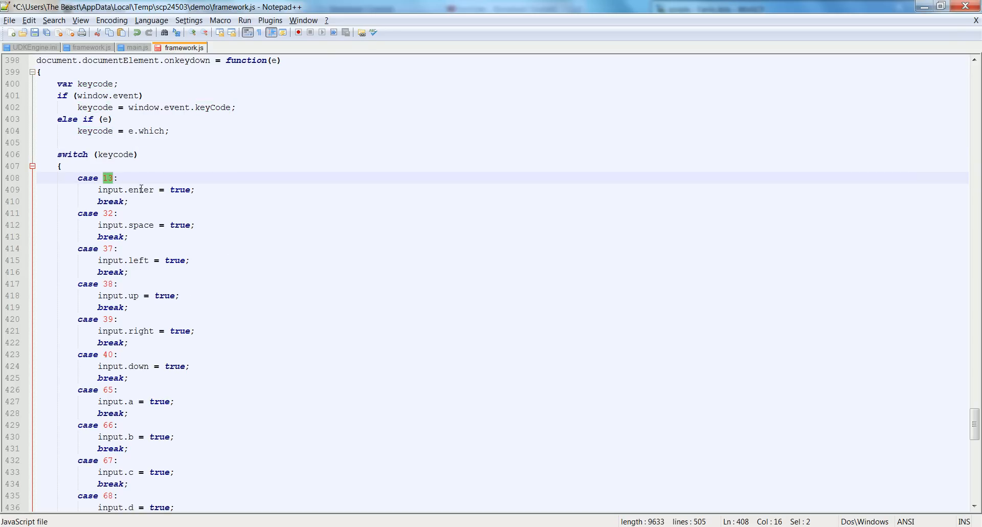
pyautogui.doubleClick(141, 190)
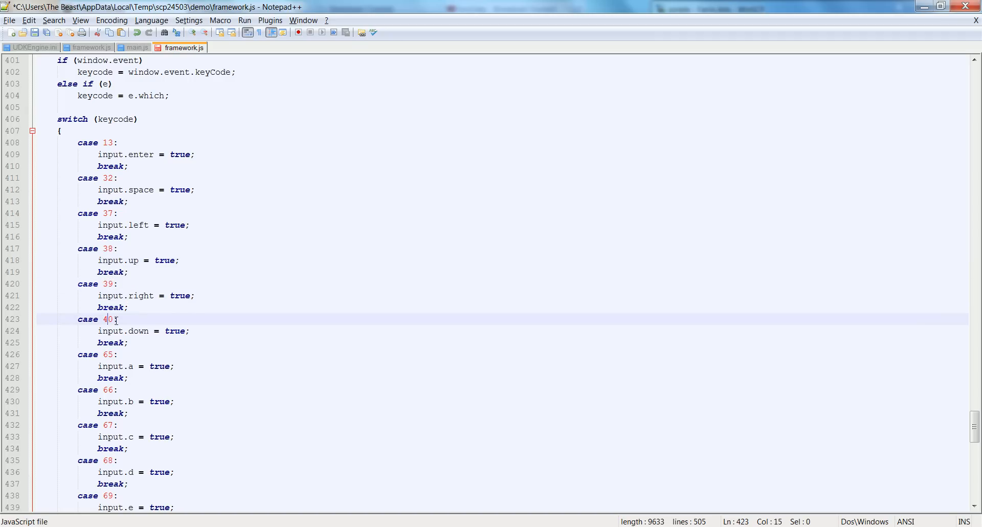
pyautogui.scroll(-3)
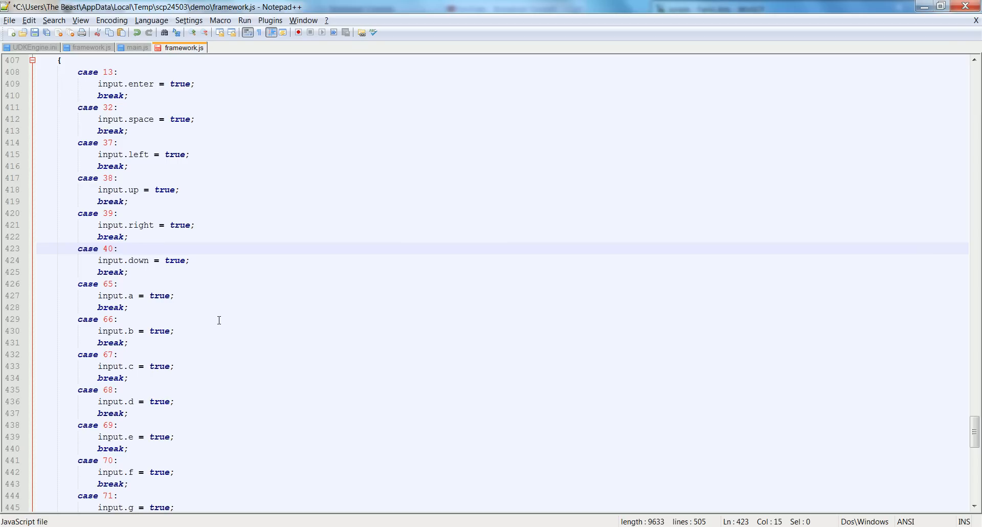
pyautogui.moveTo(100, 280)
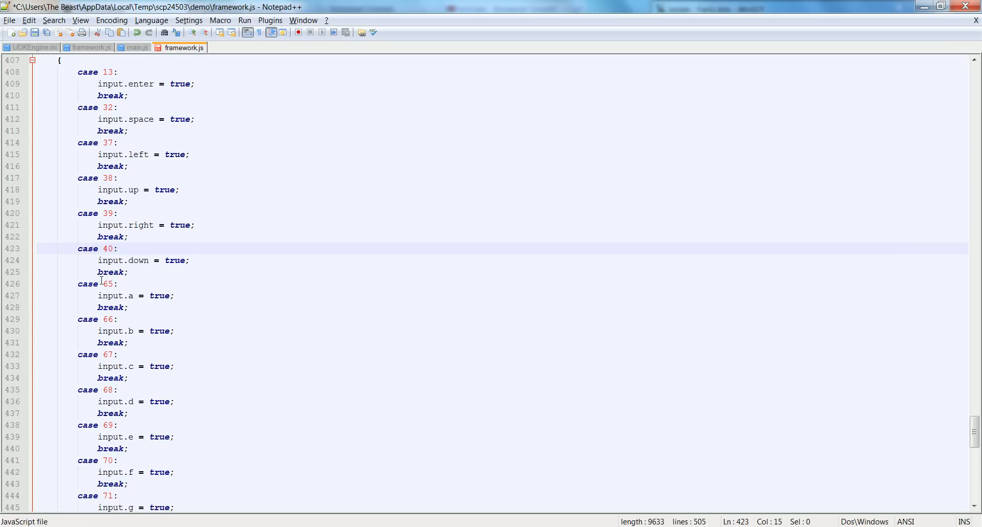
pyautogui.scroll(-3)
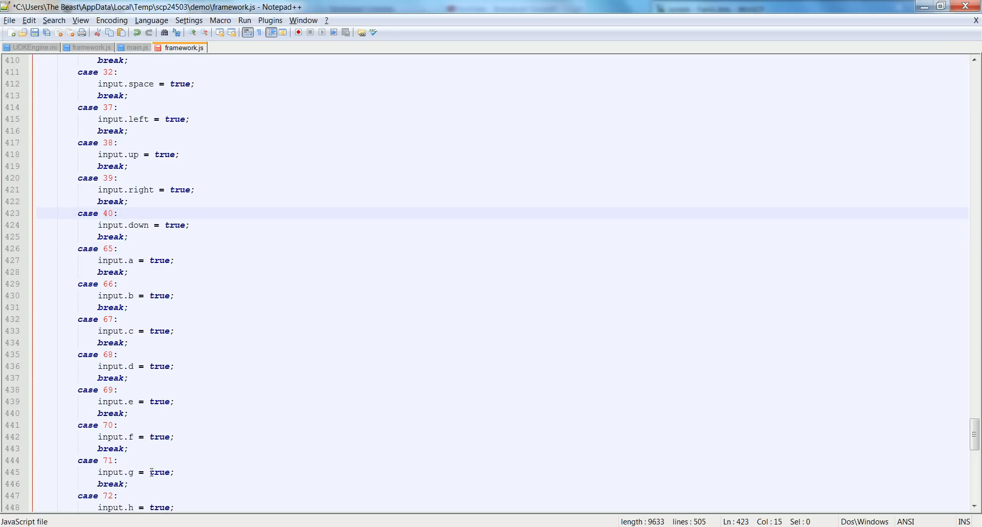
pyautogui.moveTo(110, 260)
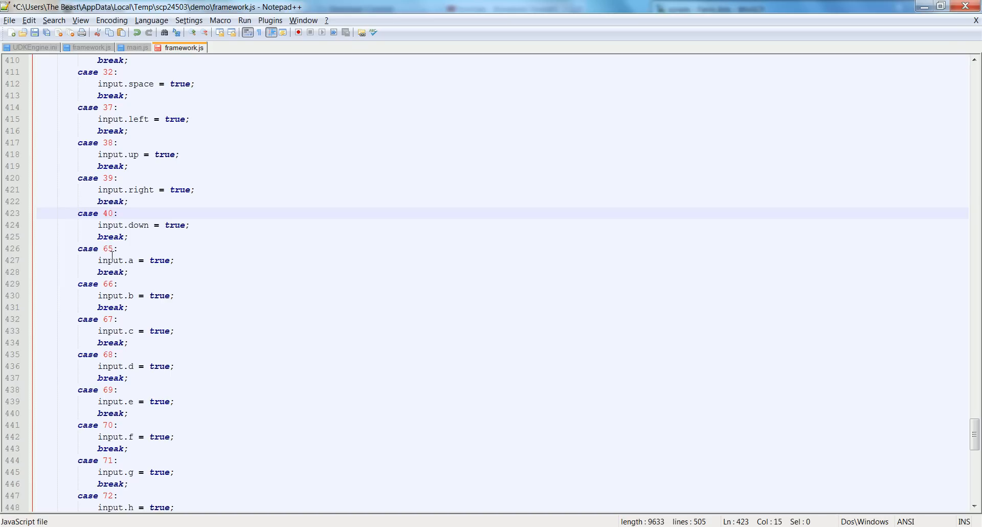
pyautogui.scroll(-3)
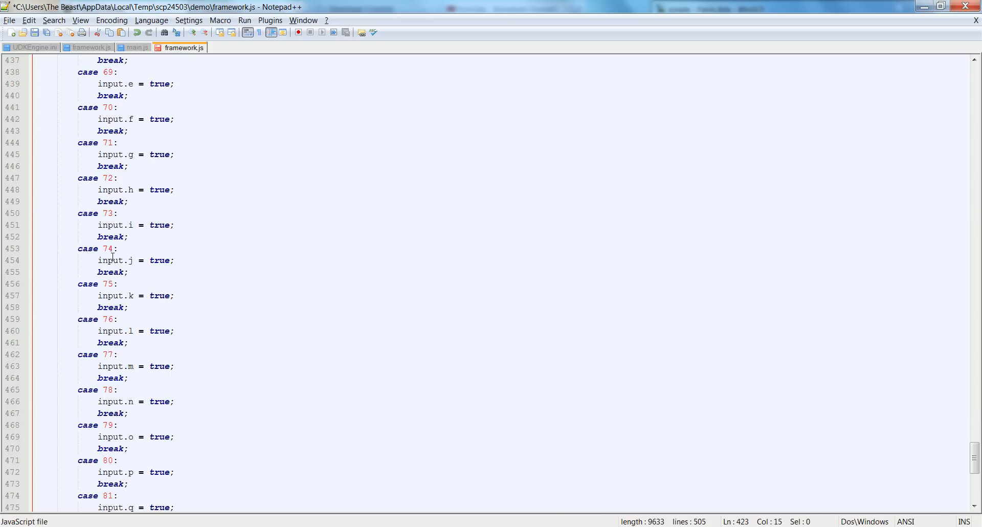
pyautogui.scroll(-3)
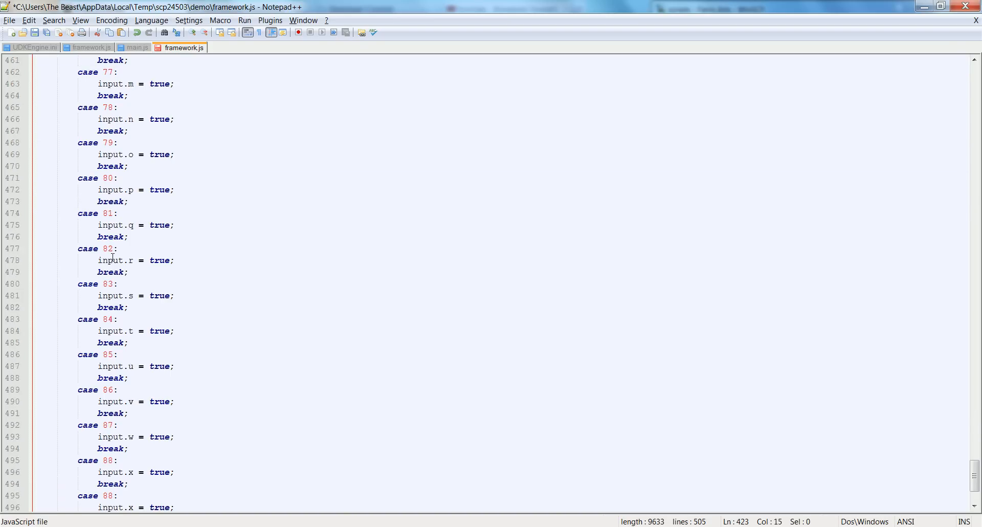
pyautogui.scroll(-3)
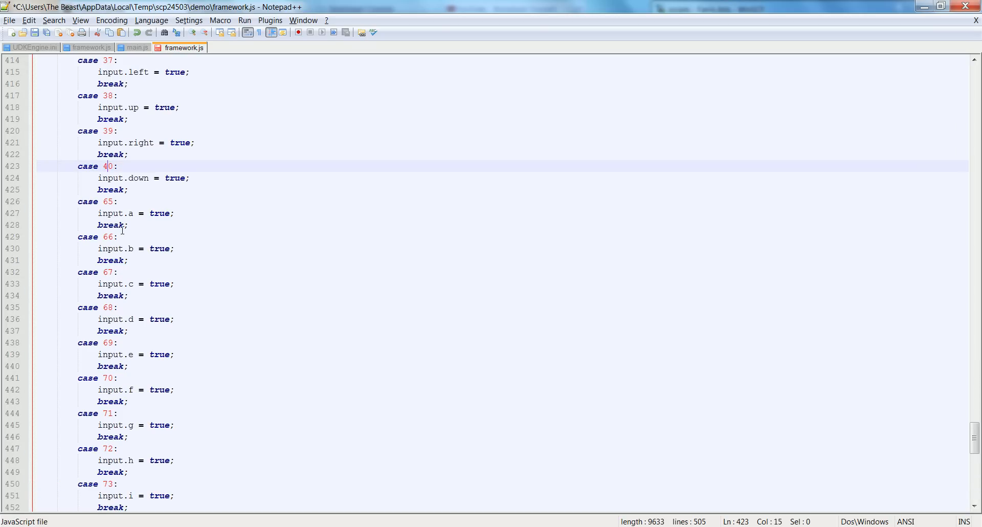
pyautogui.scroll(-3)
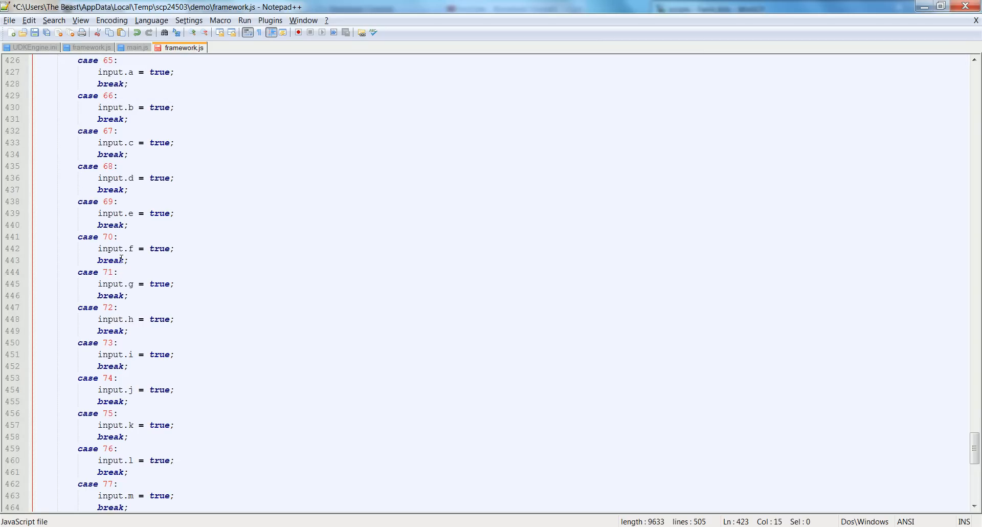
pyautogui.scroll(-3)
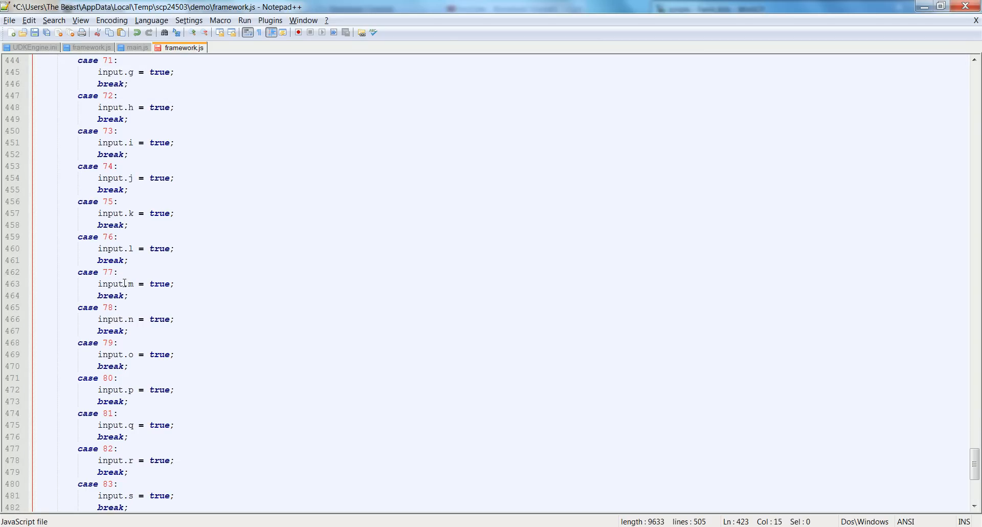
pyautogui.scroll(-3)
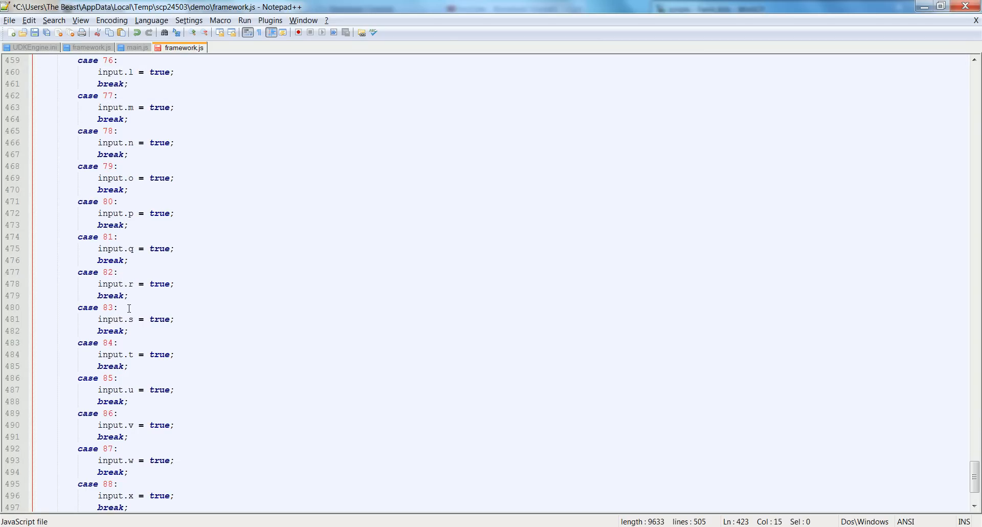
pyautogui.scroll(-3)
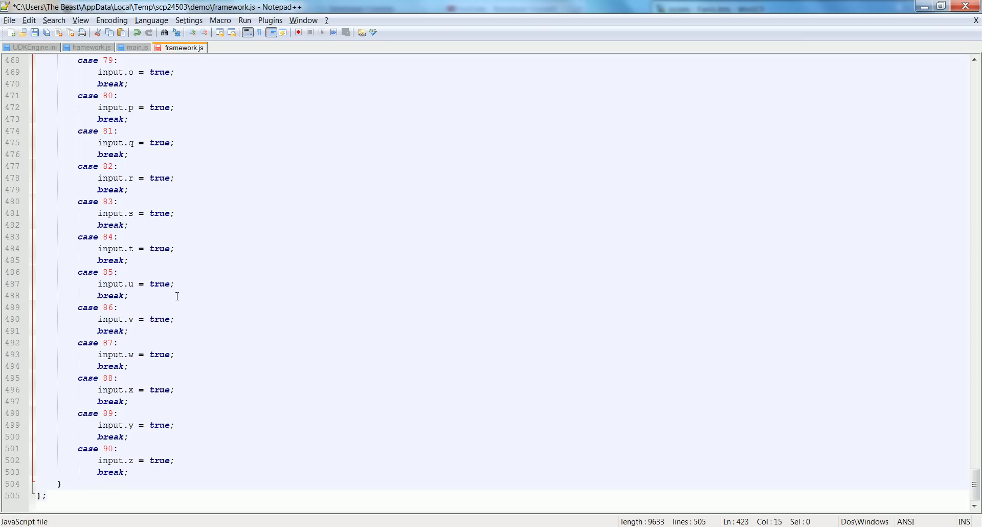
pyautogui.scroll(3)
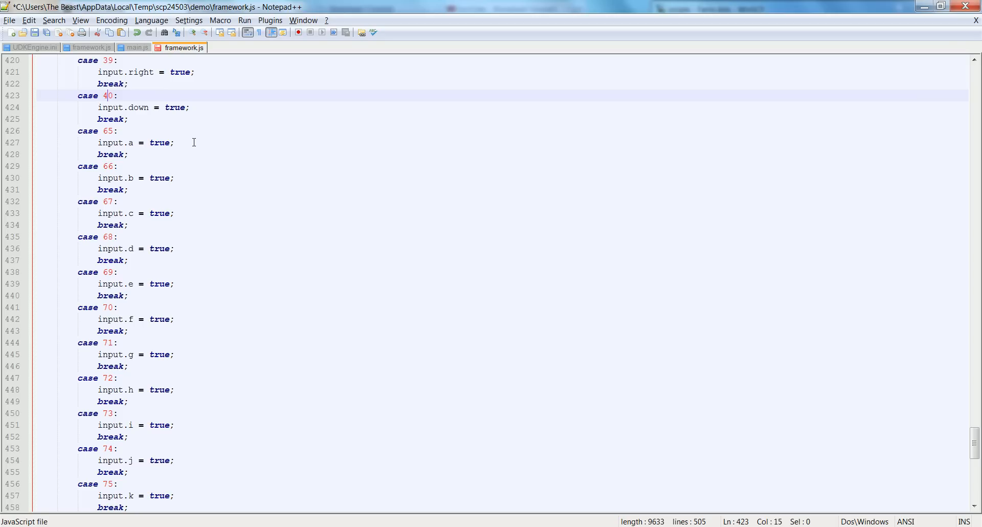
pyautogui.moveTo(141, 167)
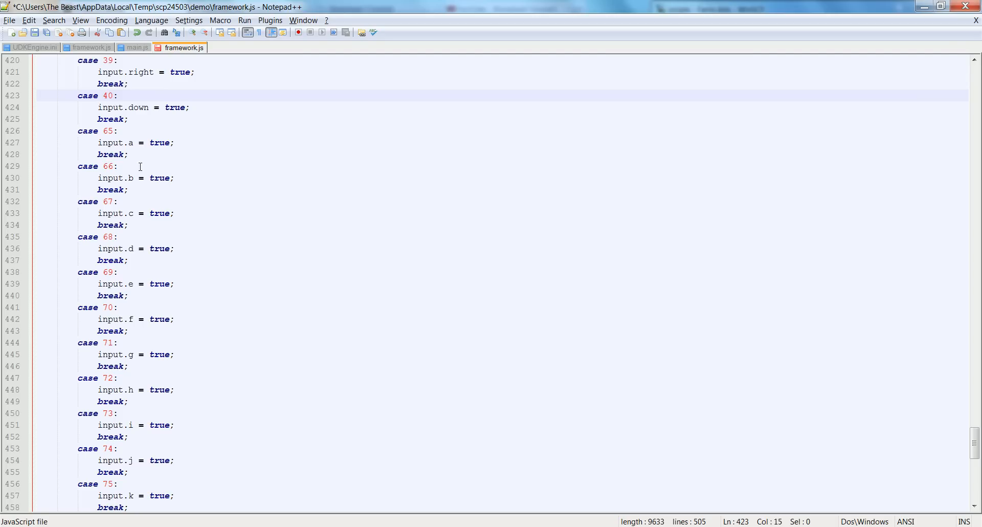
pyautogui.moveTo(242, 311)
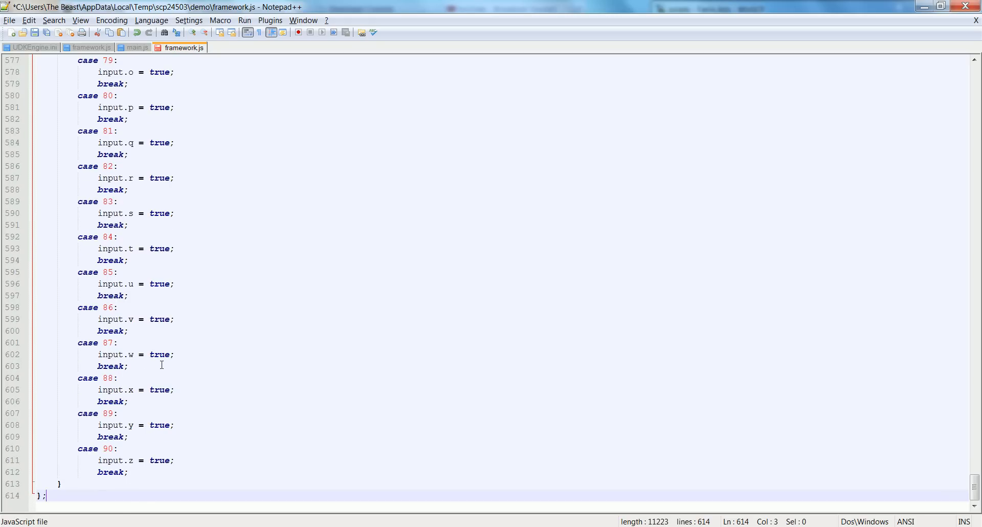
# Rename the copied handler from onkeydown to onkeyup and begin changing true to false
pyautogui.scroll(-3)
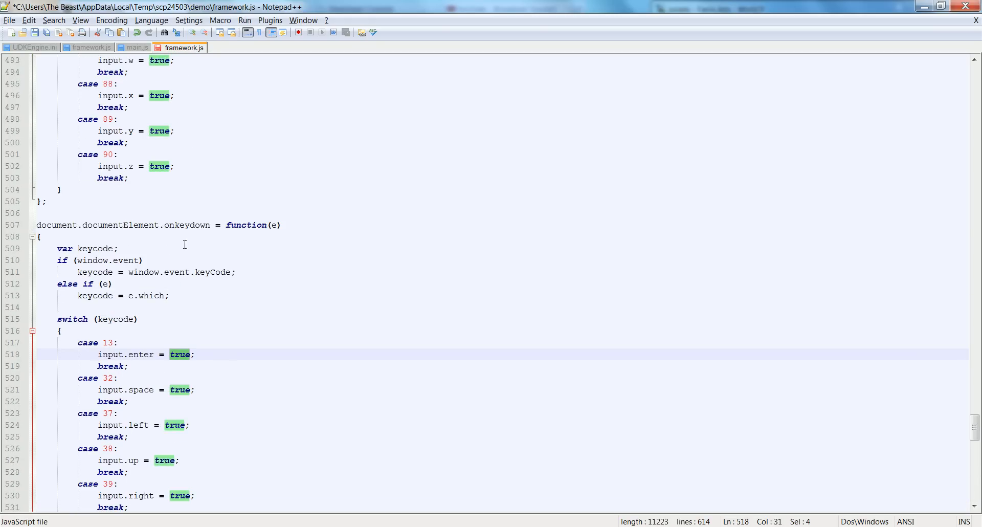
pyautogui.doubleClick(186, 226)
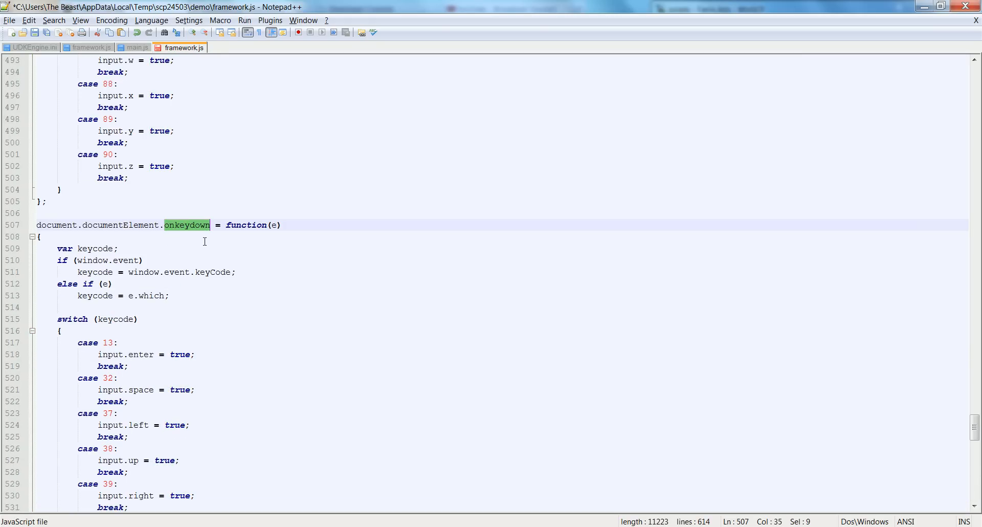
pyautogui.write('onkeyup')
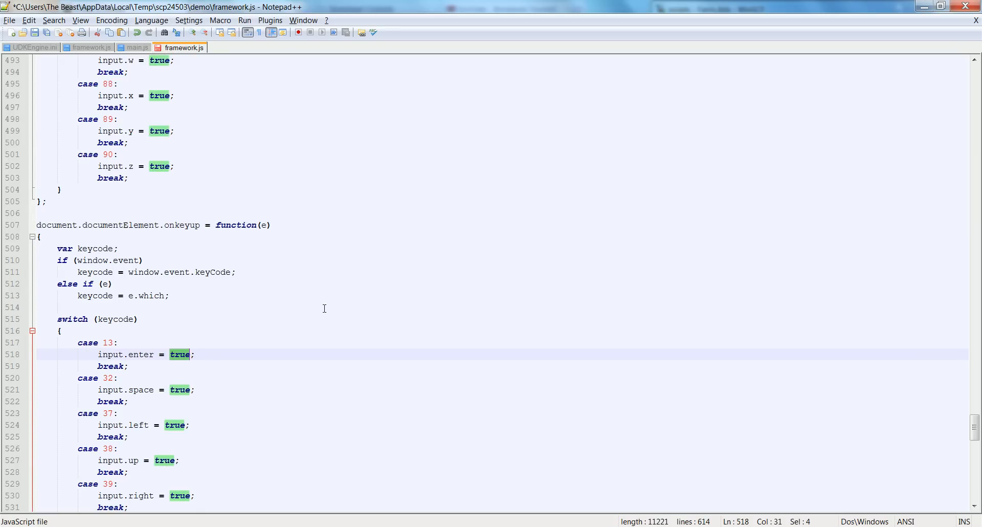
pyautogui.write('false')
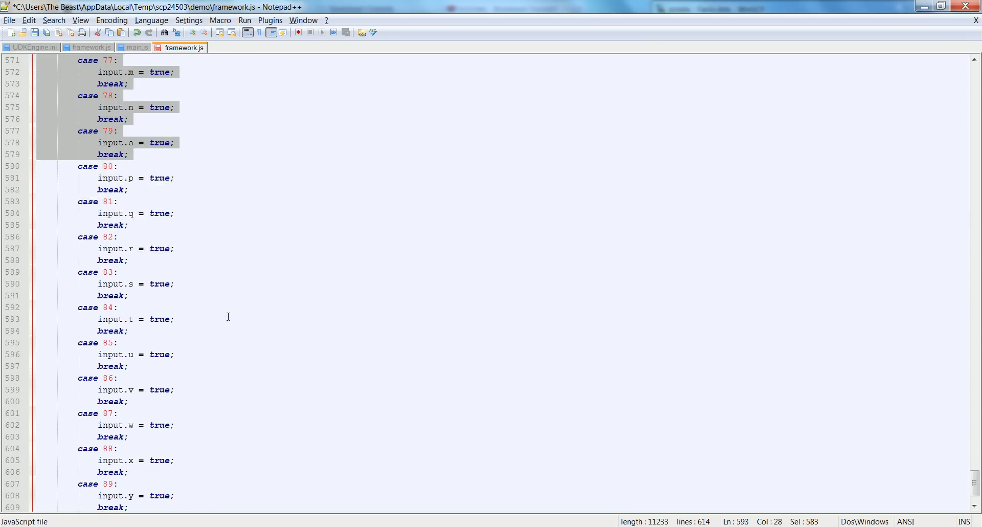
# Replace all 'true;' with 'false;' within the selected onkeyup cases
pyautogui.press('ctrl+f')
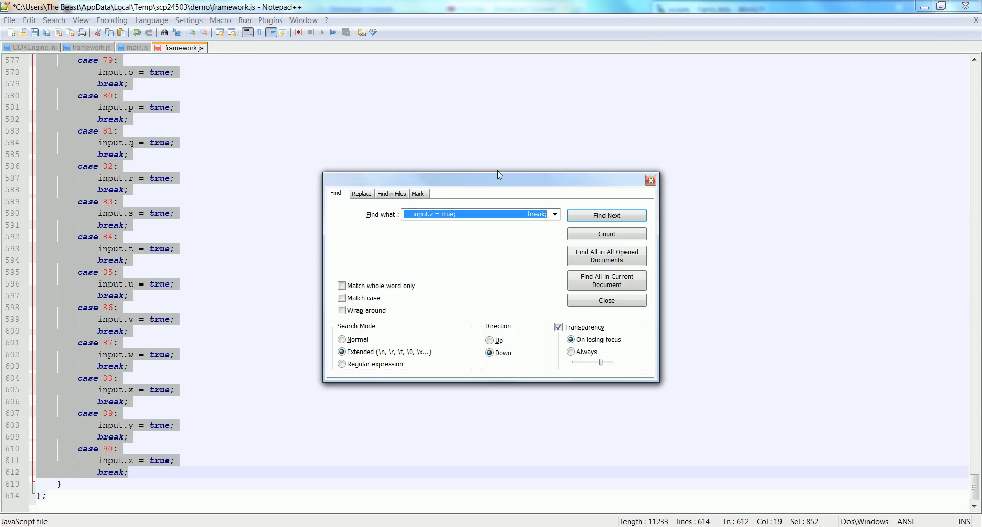
pyautogui.click(361, 193)
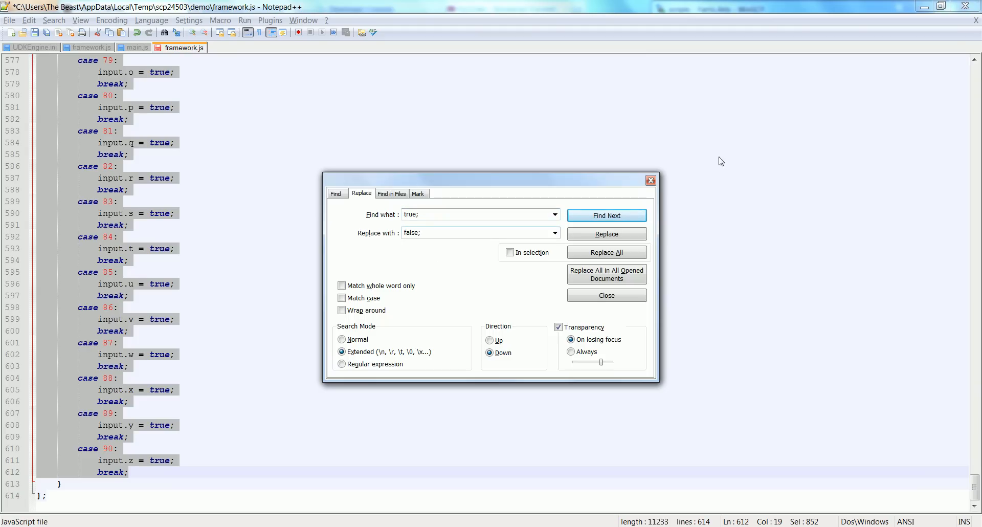
pyautogui.click(607, 252)
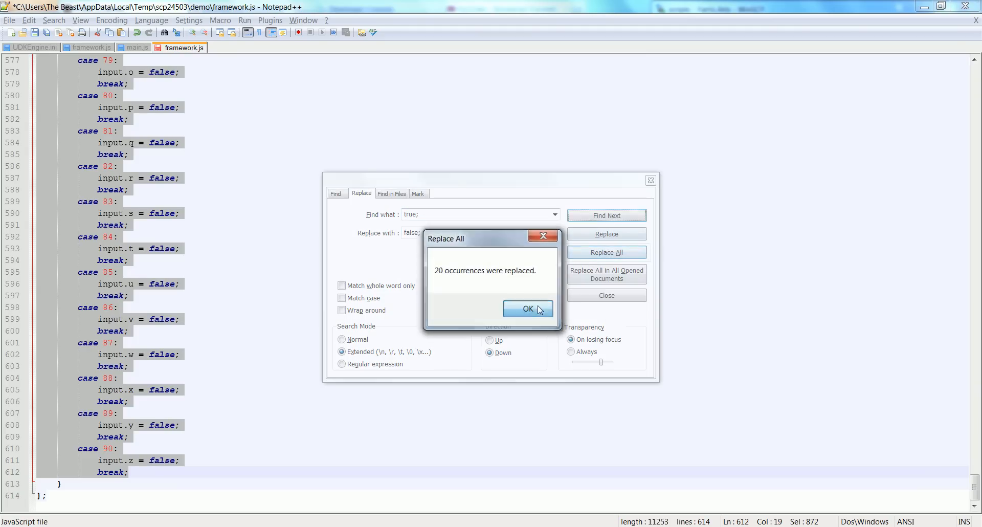
pyautogui.click(527, 309)
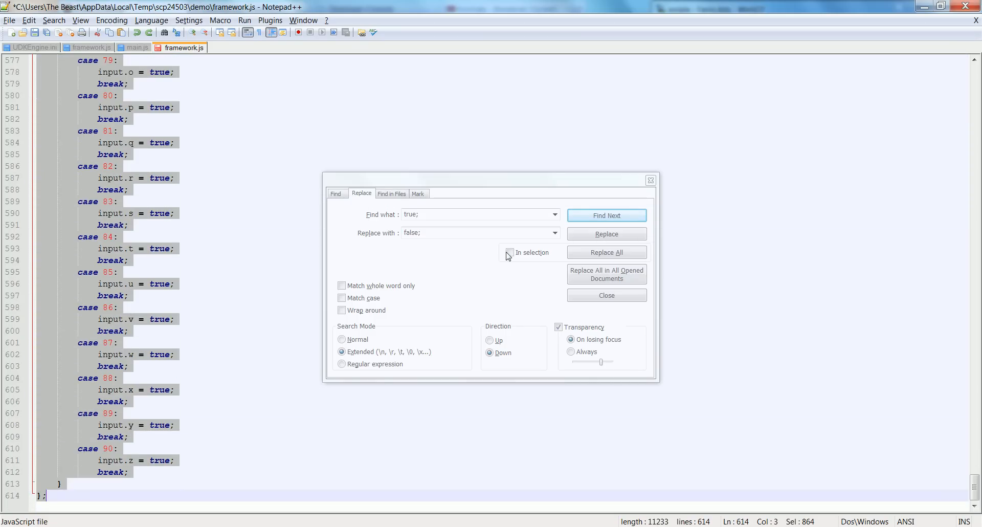
pyautogui.click(607, 253)
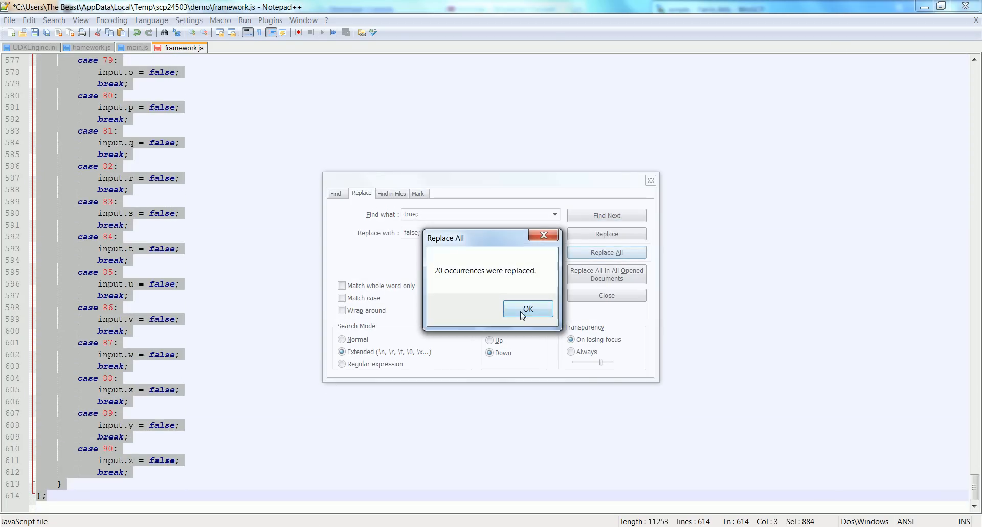
pyautogui.click(528, 309)
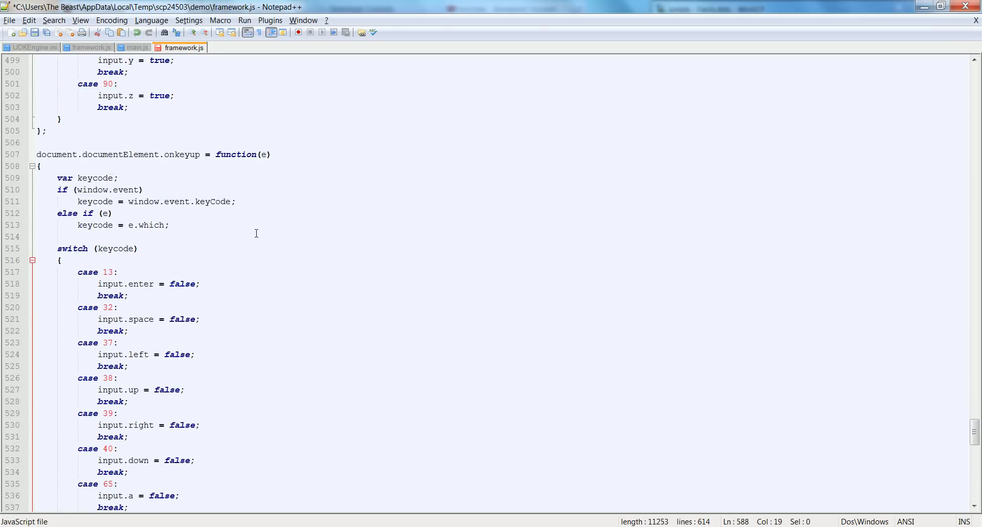
pyautogui.moveTo(204, 198)
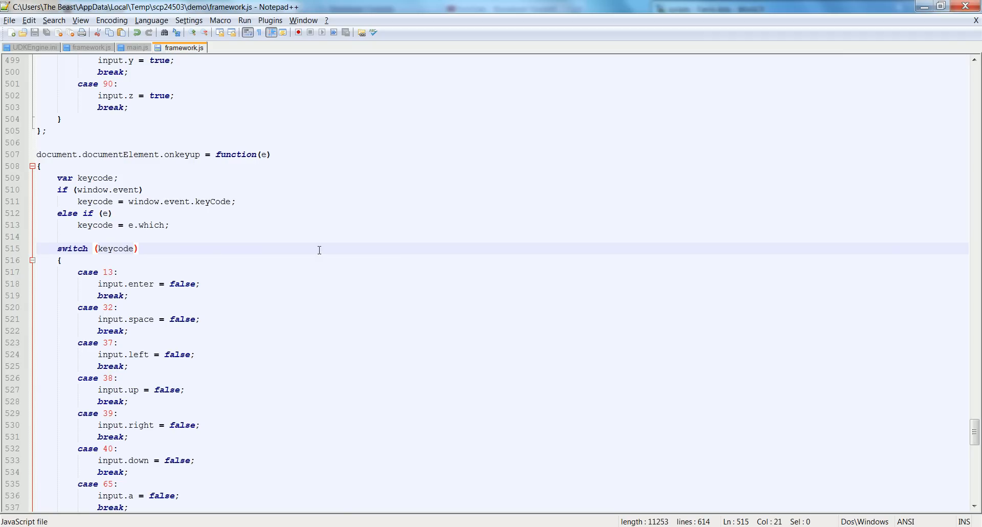
pyautogui.moveTo(250, 257)
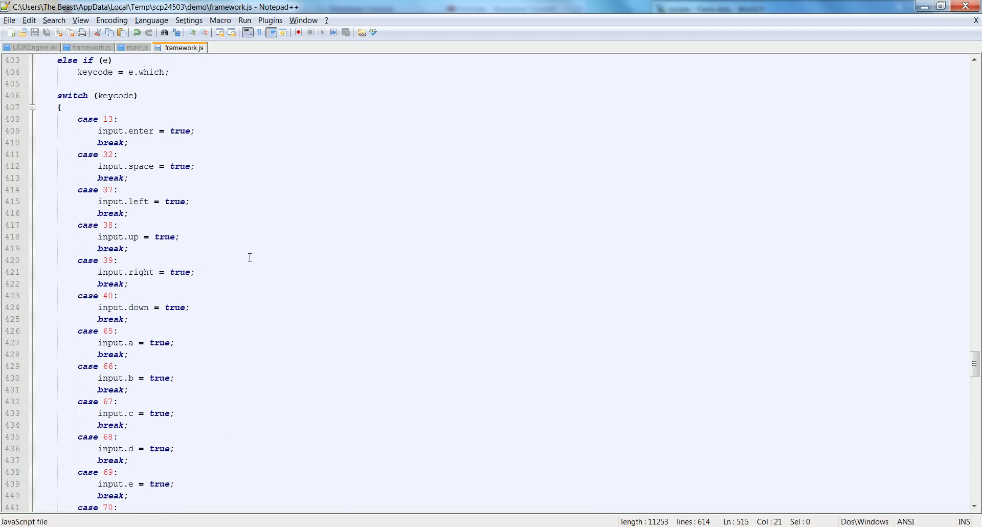
# Scroll through the onkeydown and onkeyup switches to verify them, then switch to main.js
pyautogui.scroll(-3)
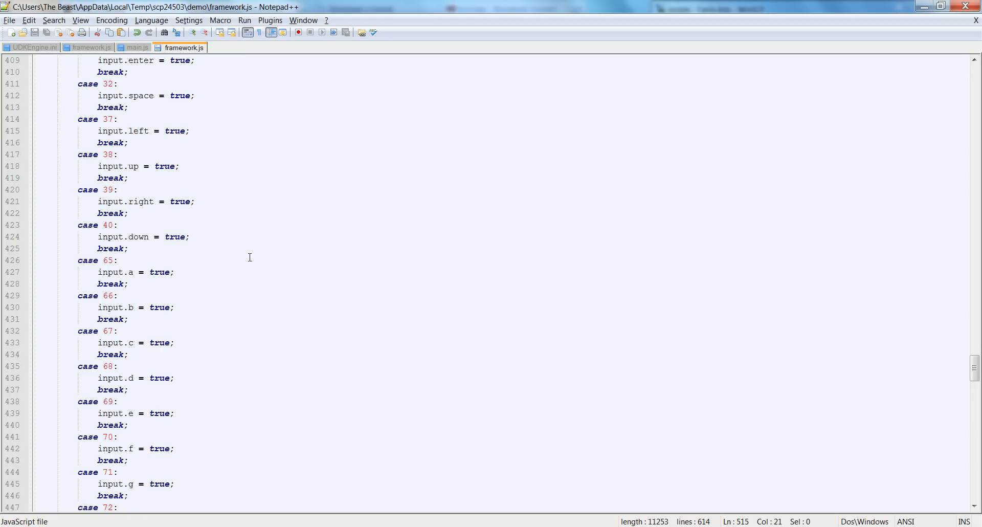
pyautogui.scroll(-3)
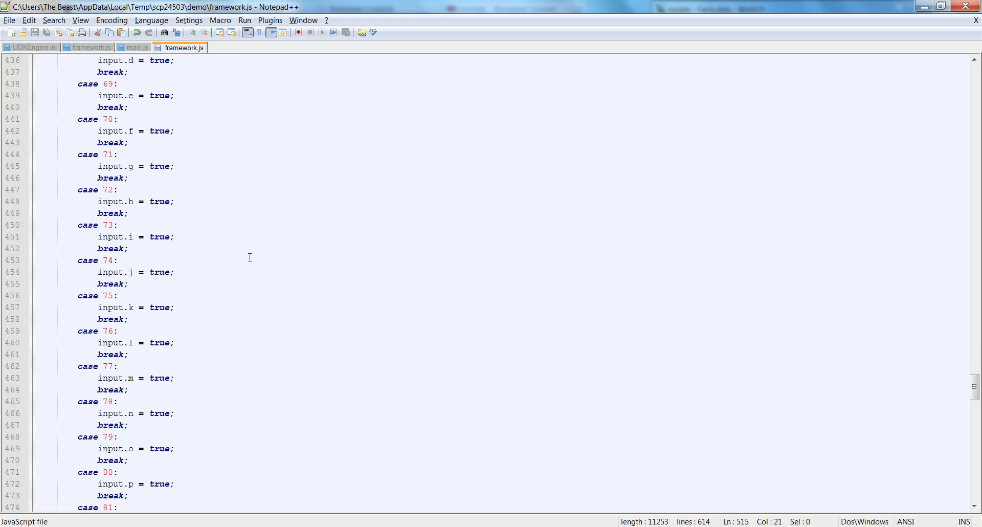
pyautogui.scroll(-3)
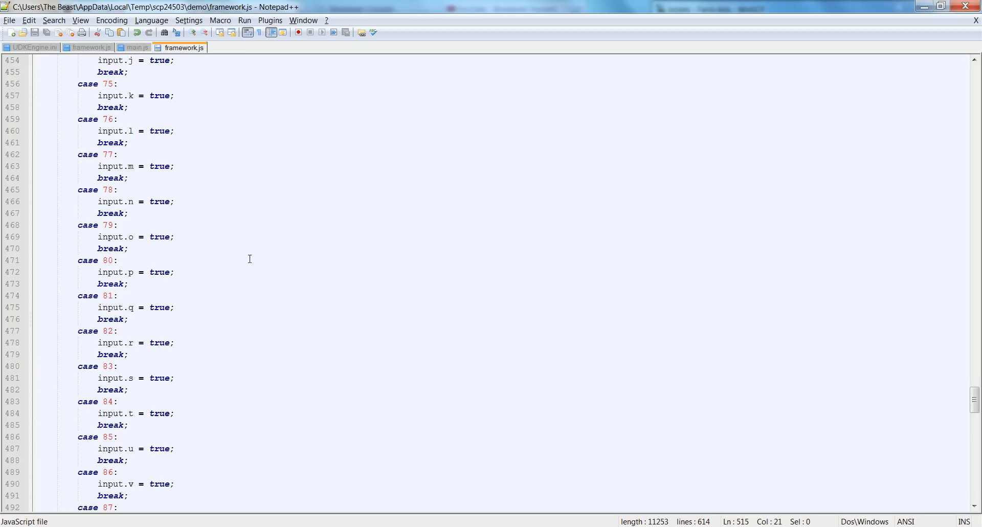
pyautogui.scroll(-3)
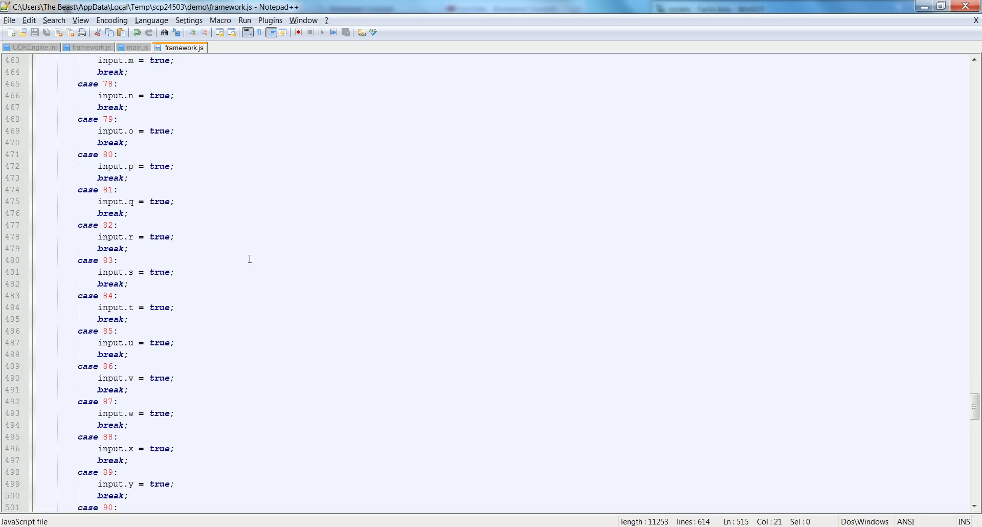
pyautogui.scroll(-3)
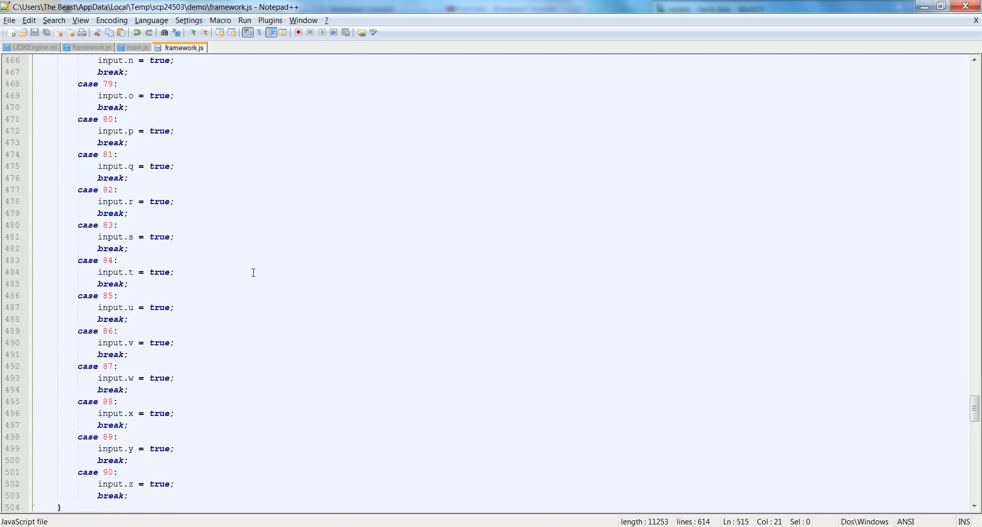
pyautogui.scroll(-3)
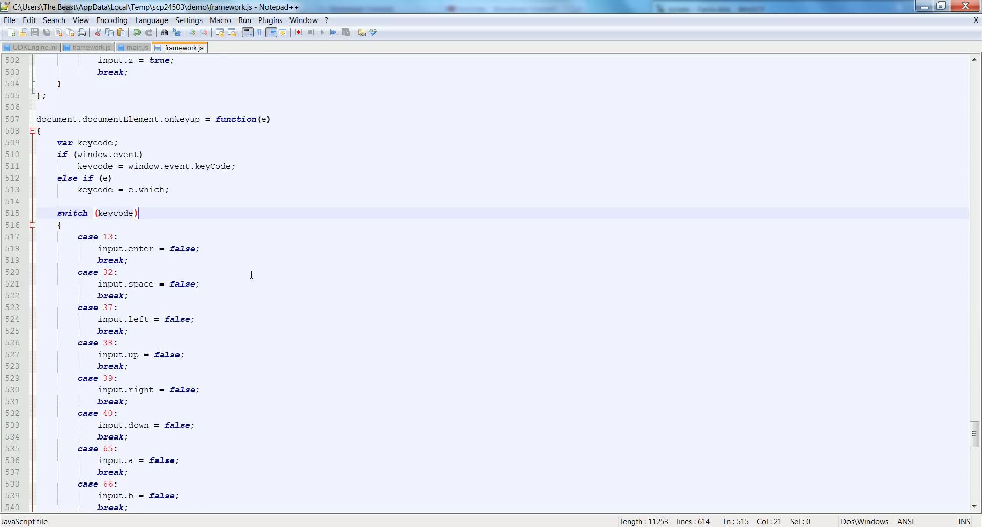
pyautogui.scroll(-3)
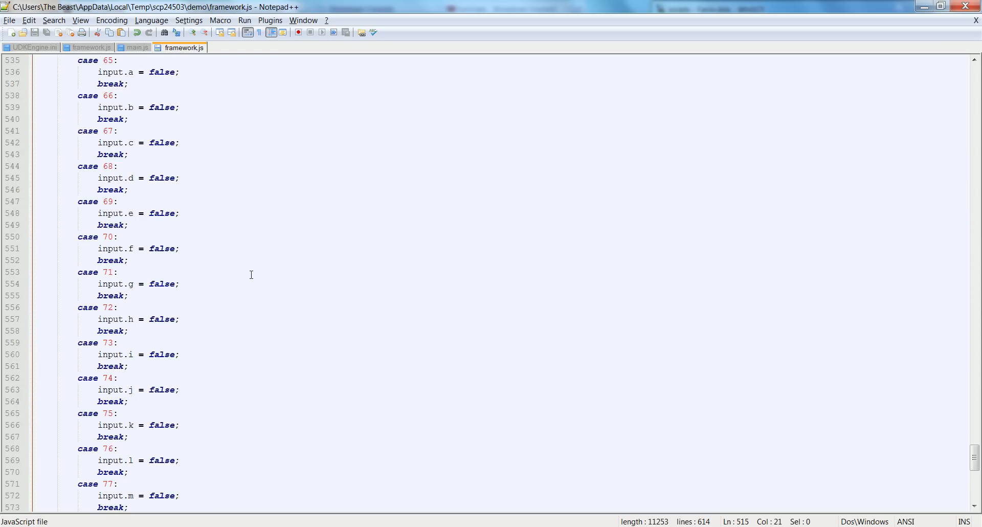
pyautogui.click(139, 47)
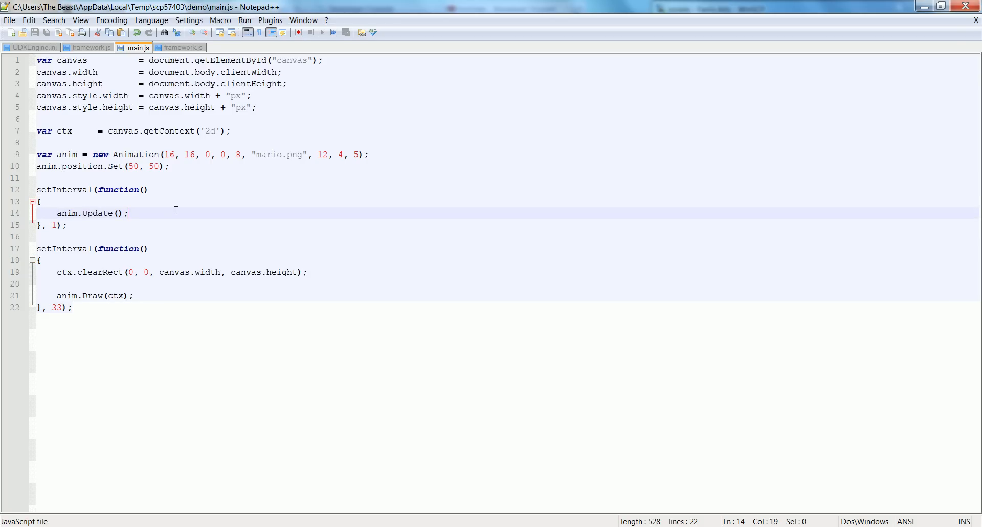
pyautogui.moveTo(127, 287)
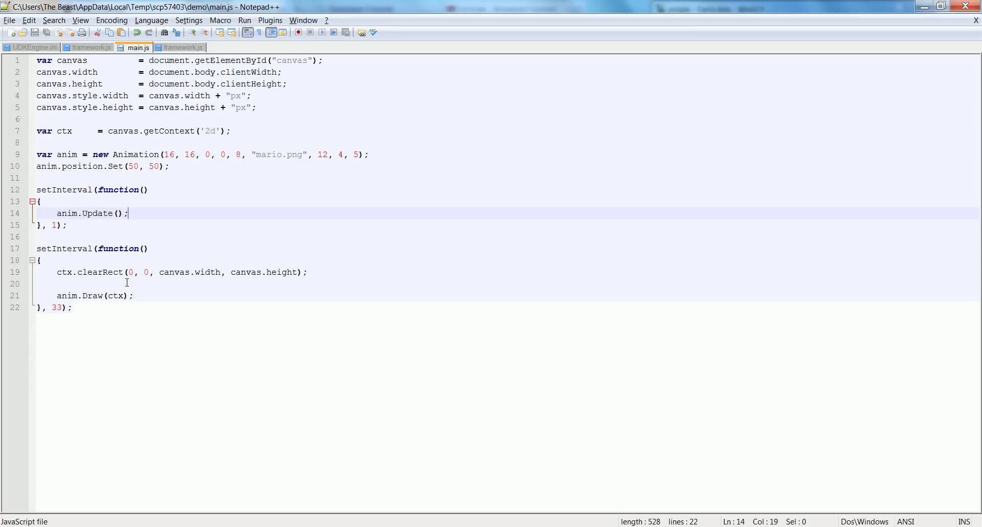
# Add 'if (input.a) anim.Update(anim.position.x -= 5);' below anim.Update() in the update loop
pyautogui.press('Enter')
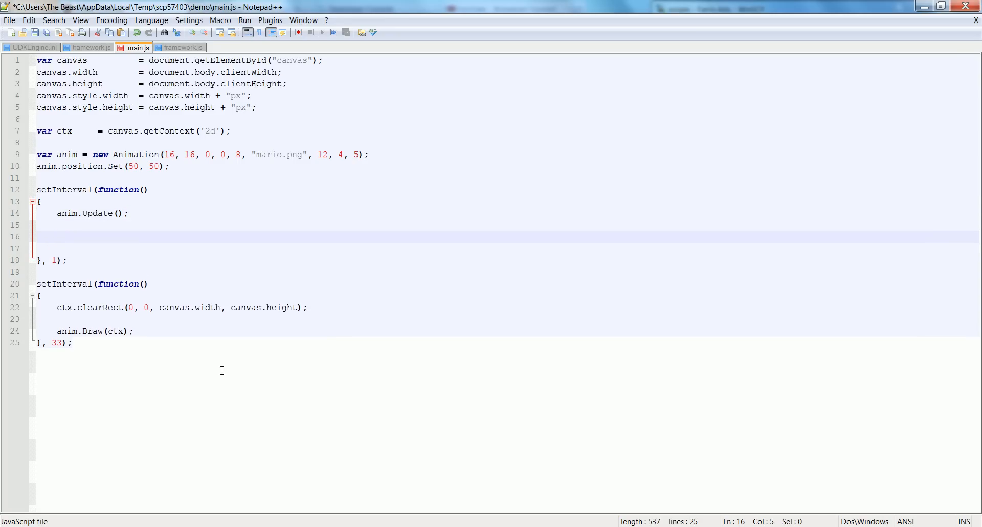
pyautogui.write('if (input.')
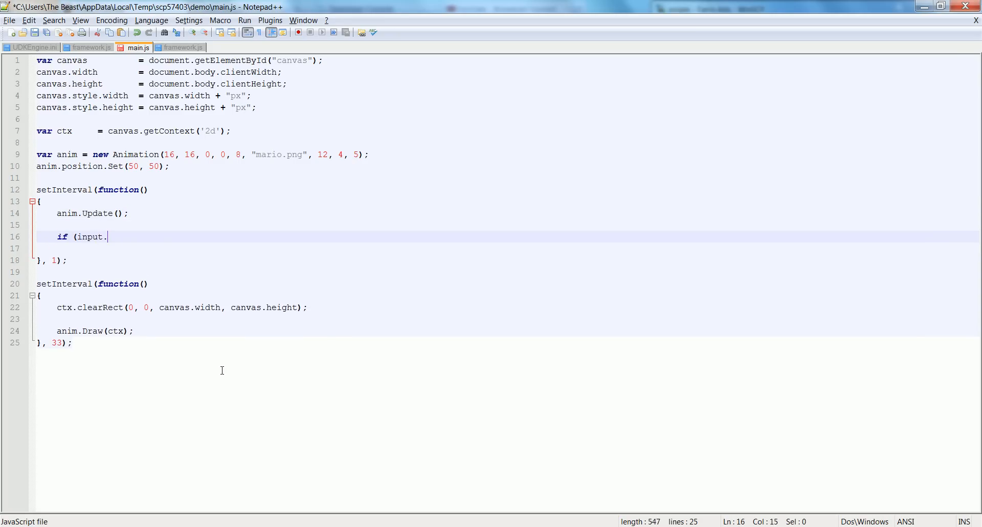
pyautogui.write('a)')
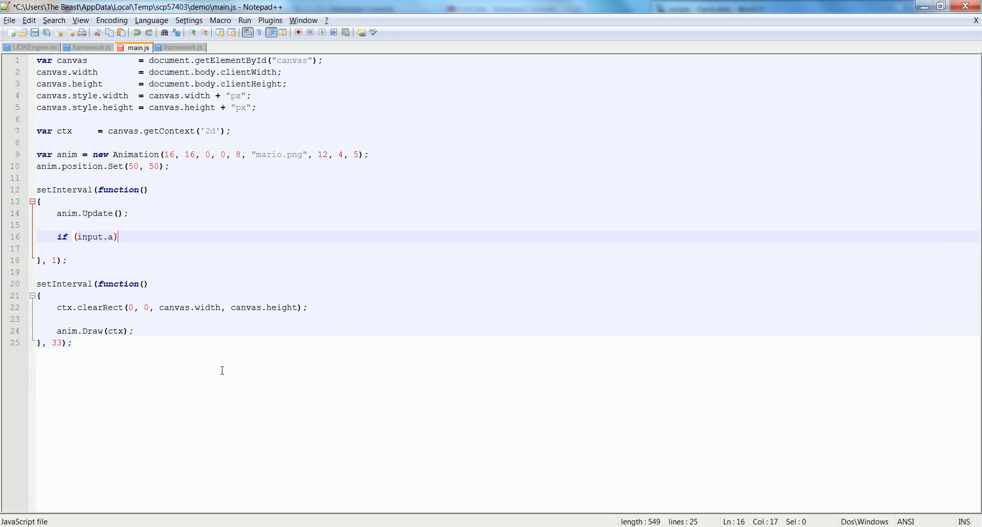
pyautogui.write('{')
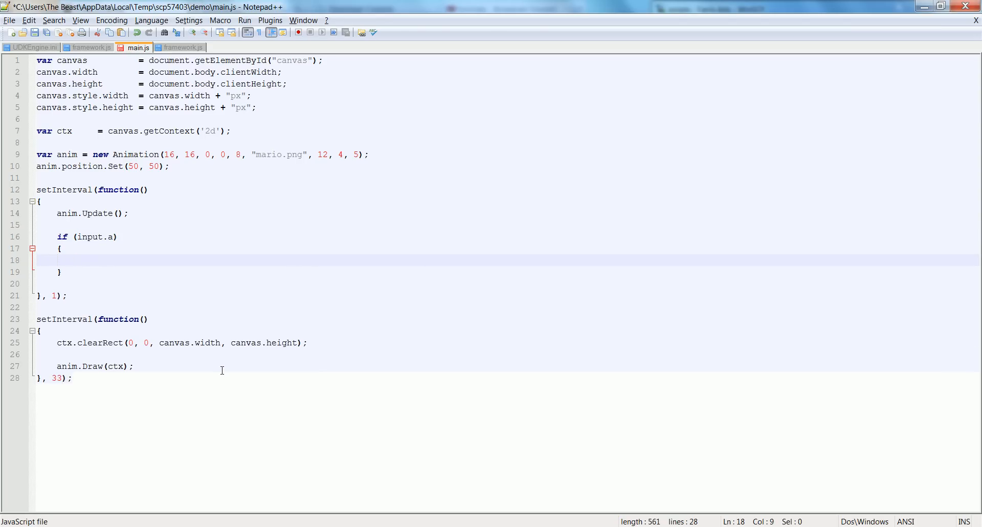
pyautogui.write('anim.')
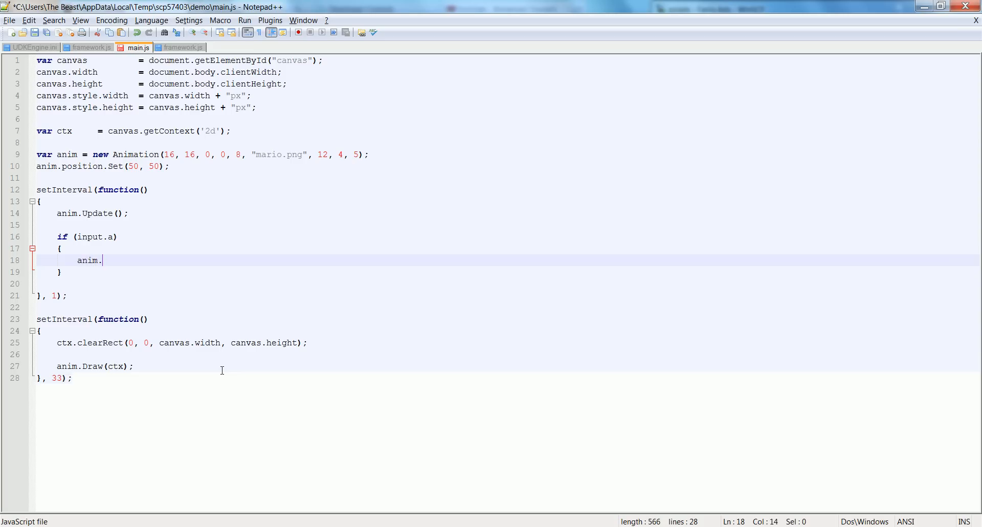
pyautogui.write('Update (')
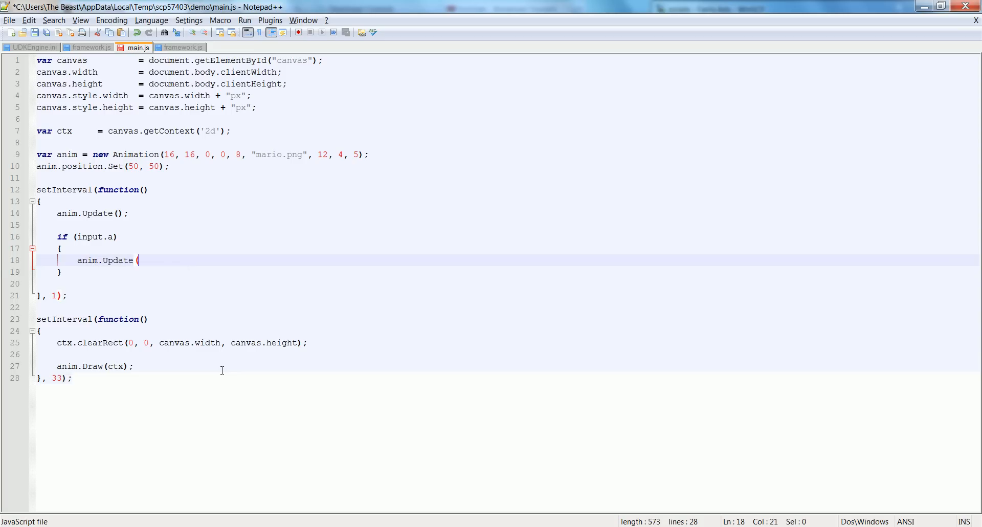
pyautogui.write('anim.position.x')
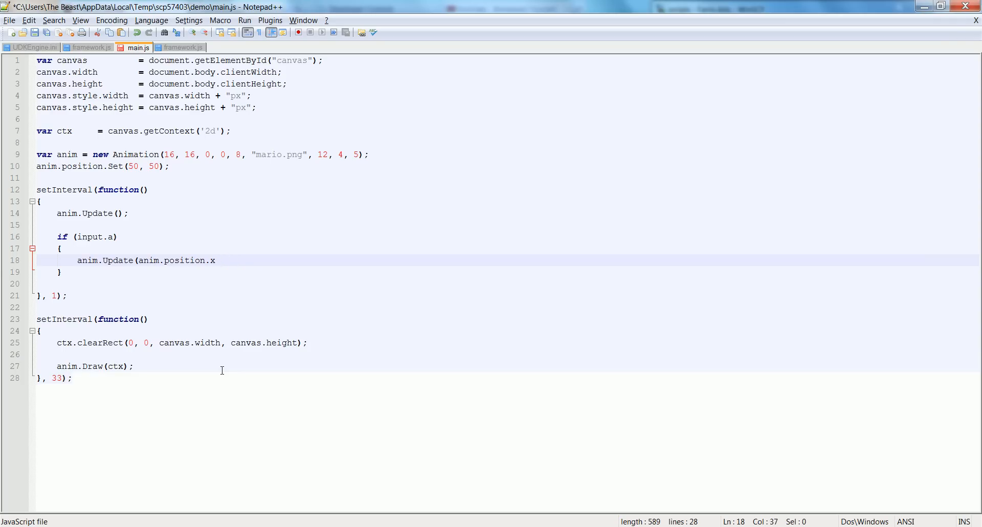
pyautogui.write('-=')
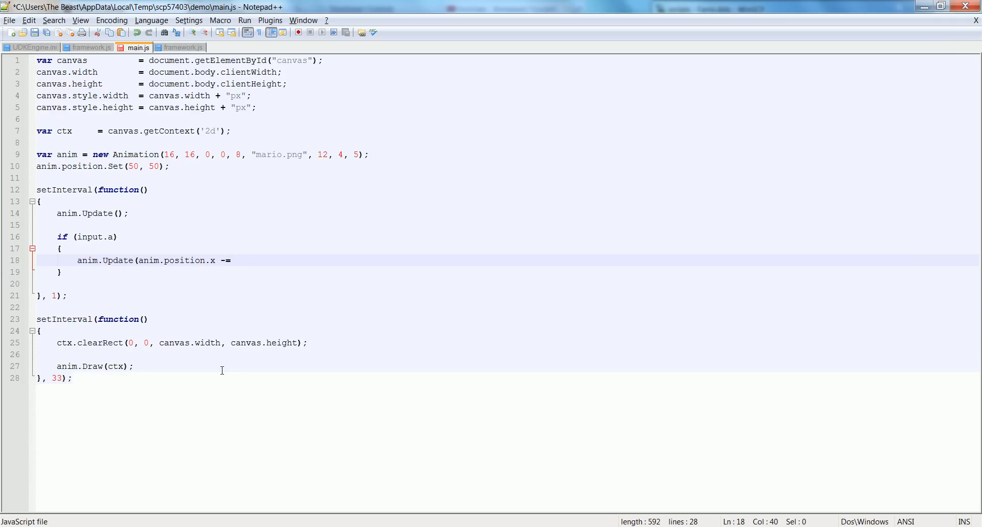
pyautogui.write('5);')
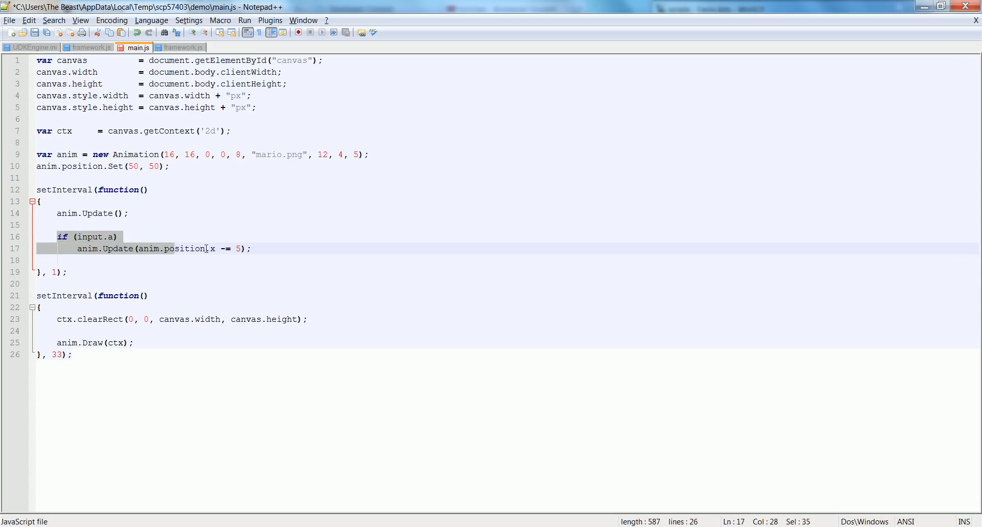
# Duplicate the a/d movement block and change the copy to input.w/s moving position.y by 5
pyautogui.click(251, 249)
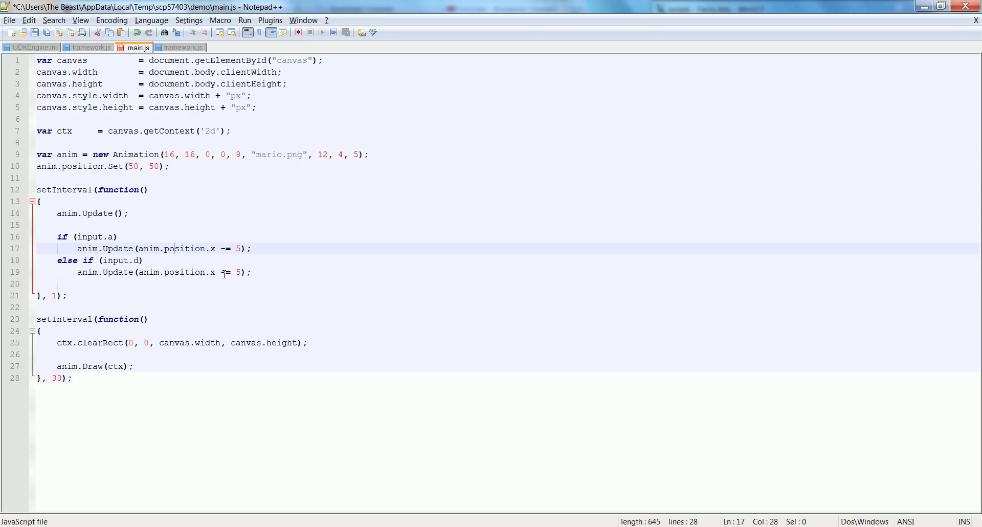
pyautogui.click(221, 272)
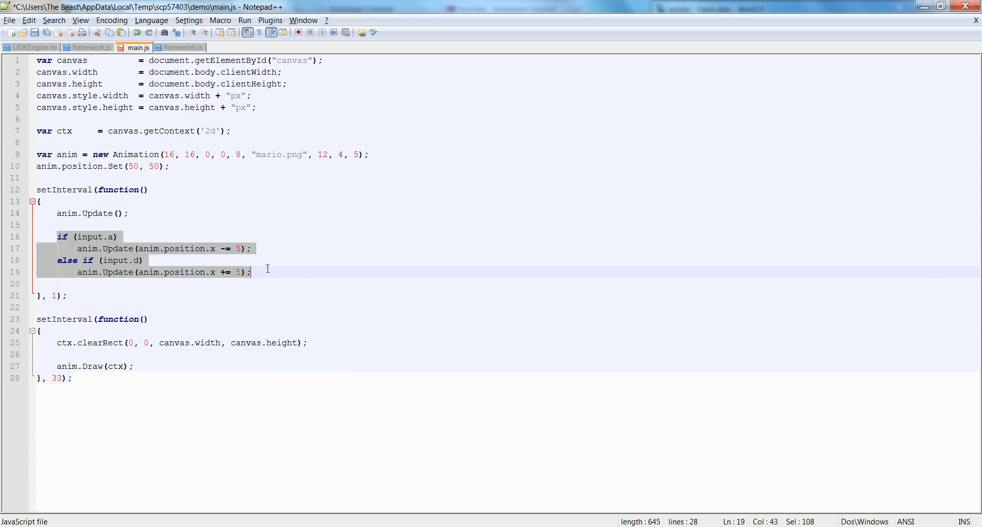
pyautogui.press('Enter')
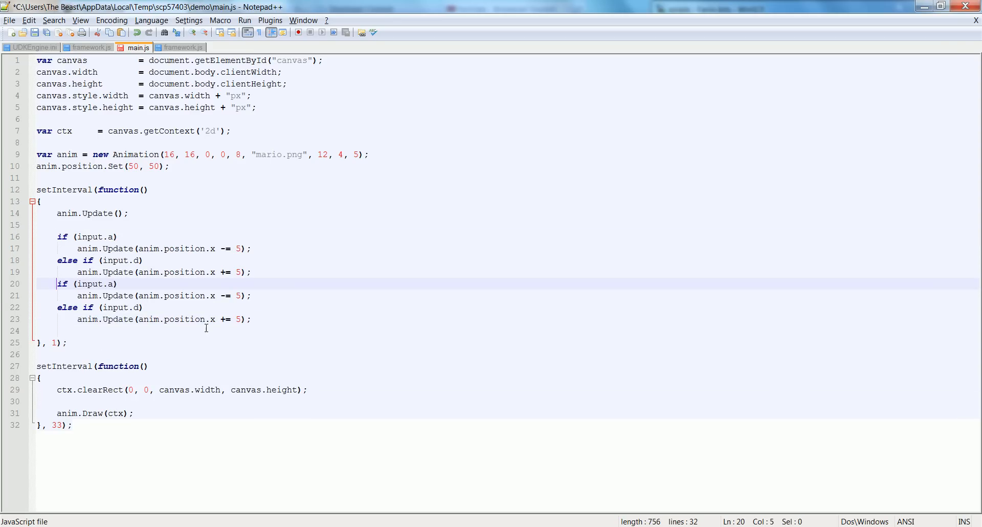
pyautogui.moveTo(191, 305)
pyautogui.write('else ')
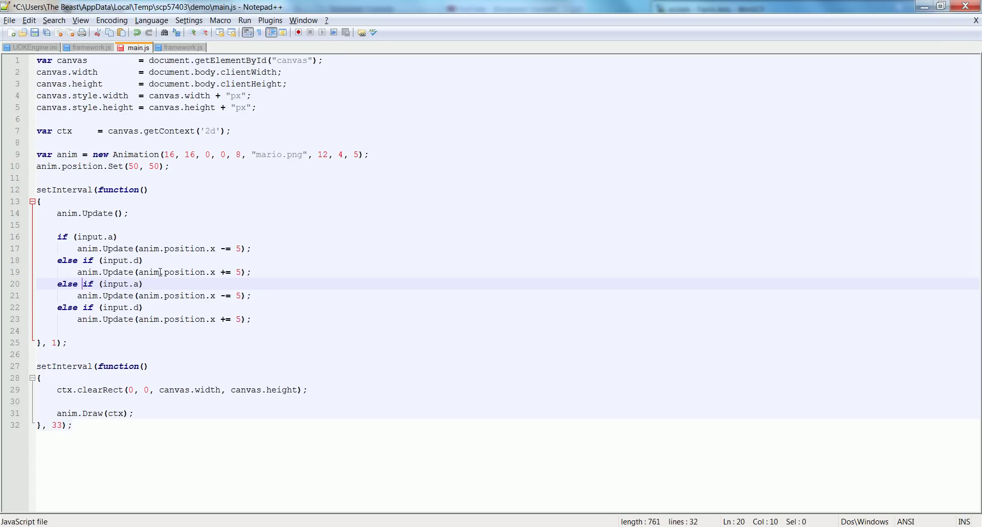
pyautogui.click(222, 296)
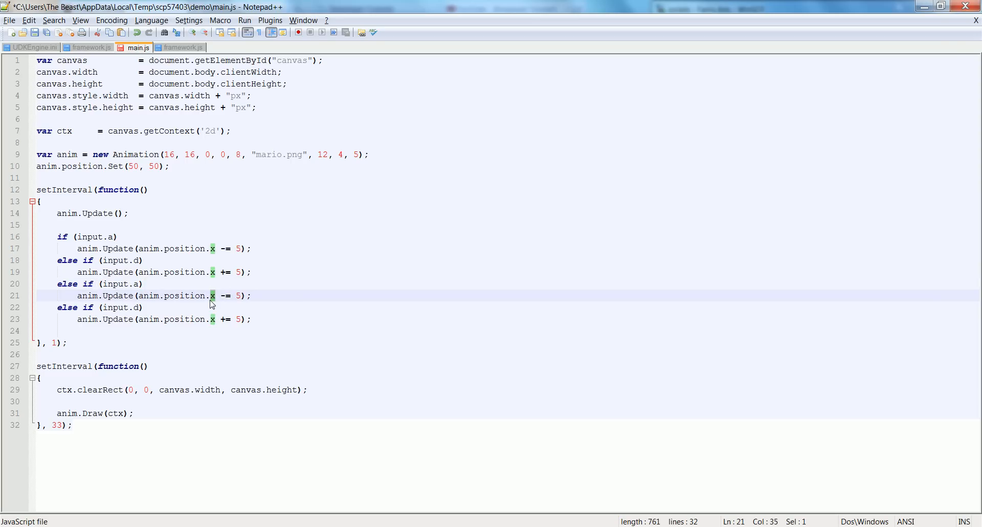
pyautogui.write('y')
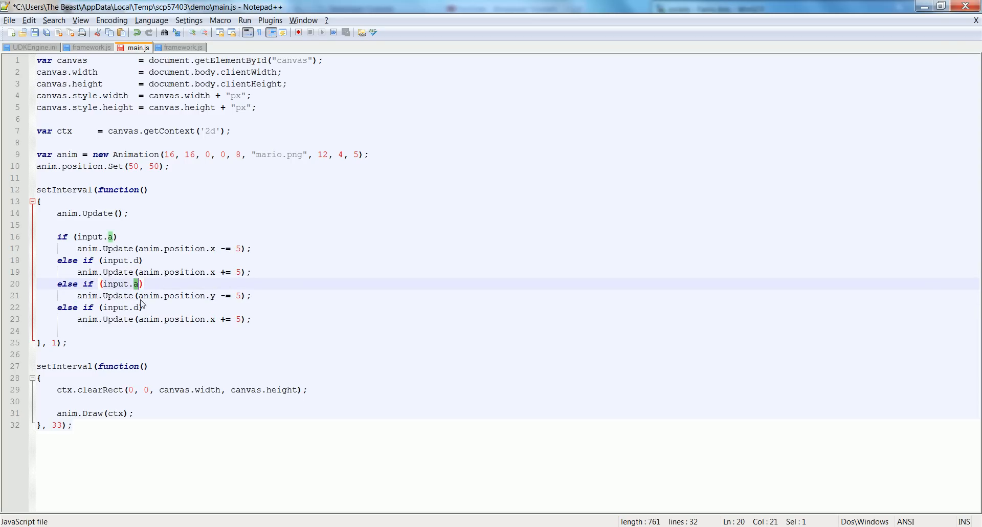
pyautogui.write('w')
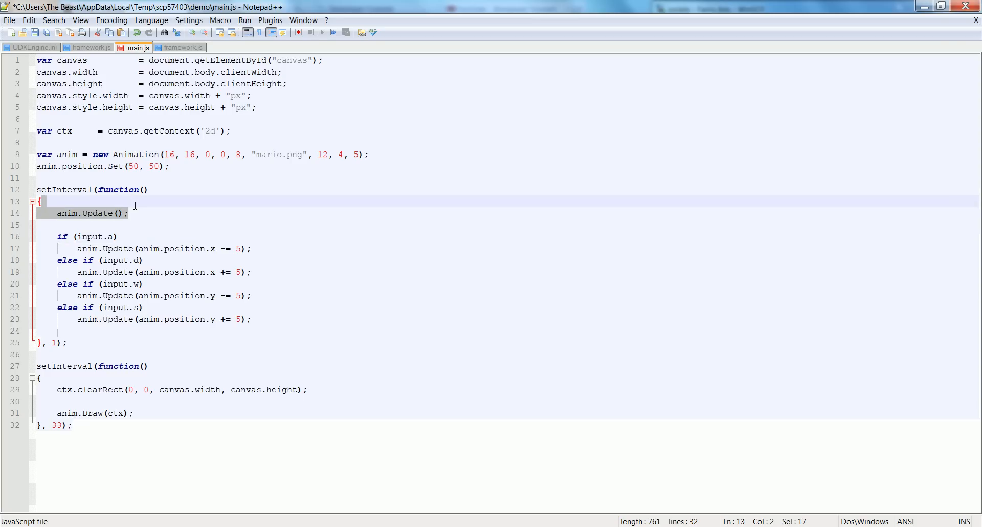
# Delete the leftover standalone anim.Update() call after the movement chain
pyautogui.press('Delete')
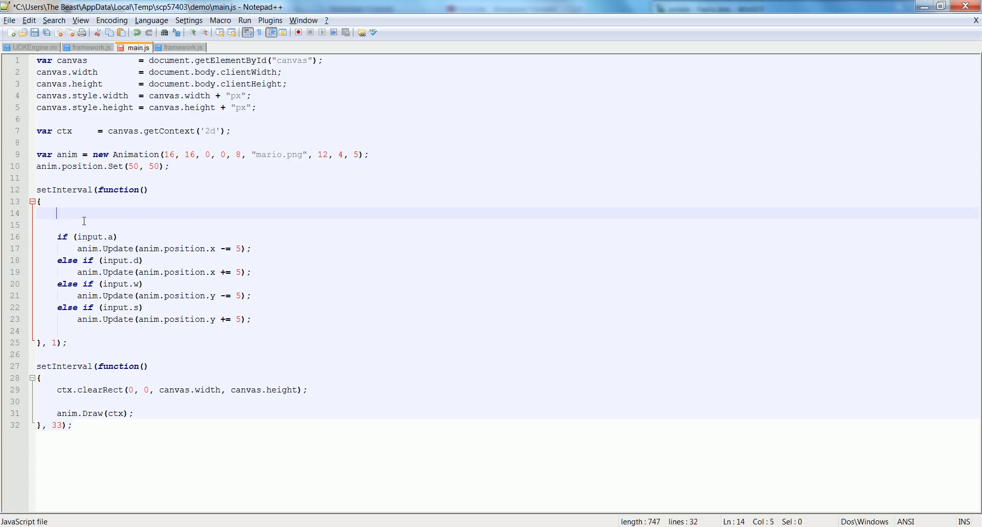
pyautogui.press('Backspace')
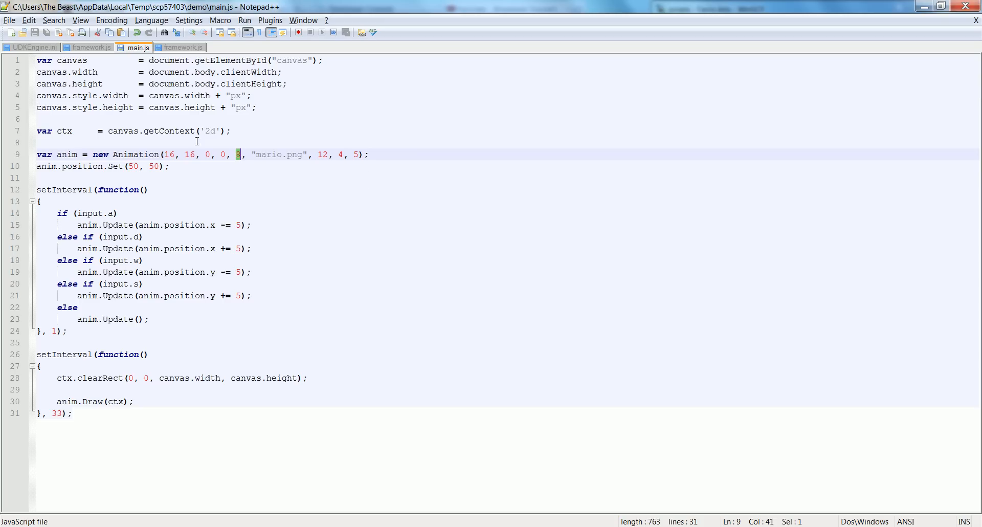
pyautogui.click(184, 47)
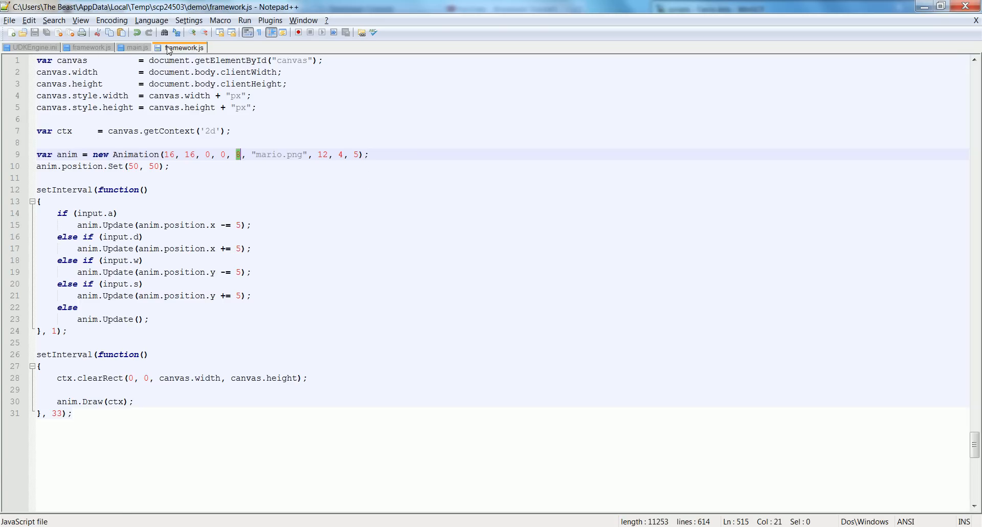
pyautogui.scroll(-3)
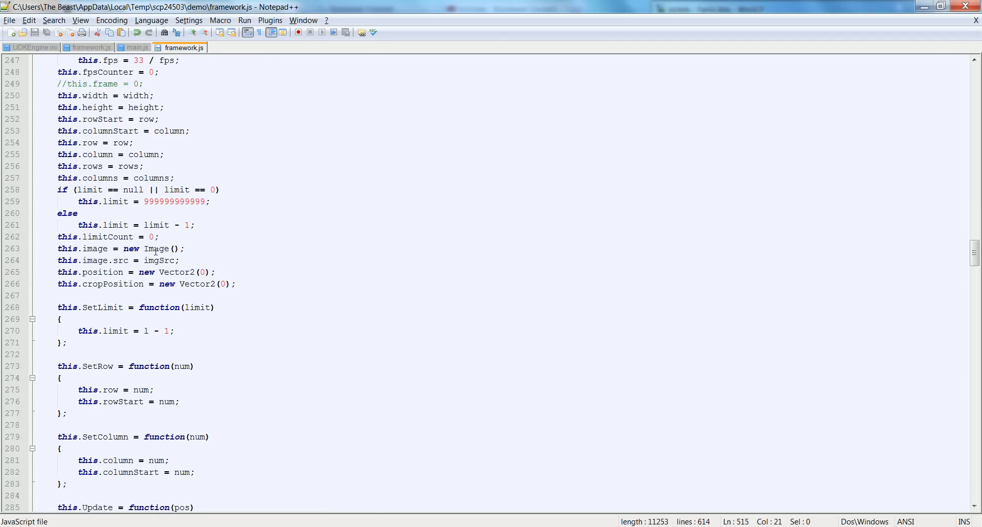
pyautogui.scroll(3)
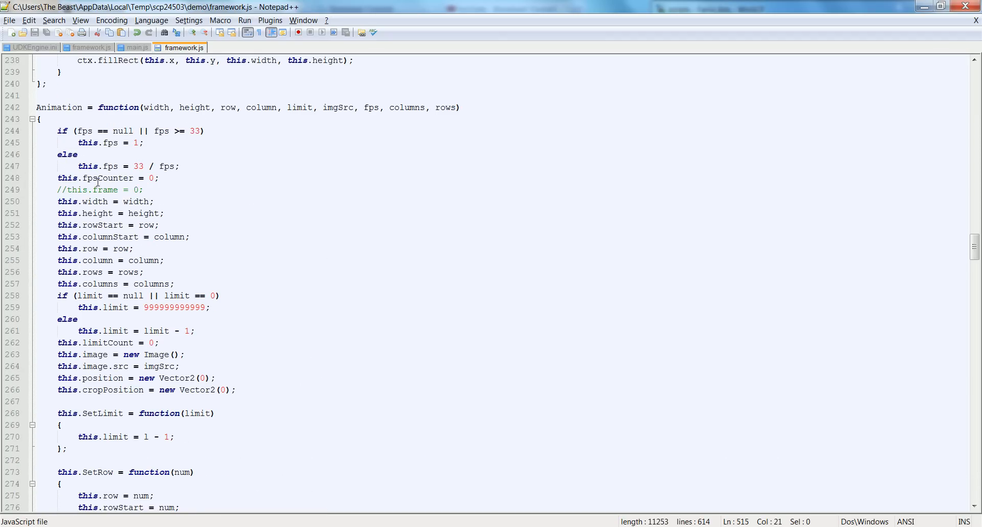
pyautogui.click(363, 107)
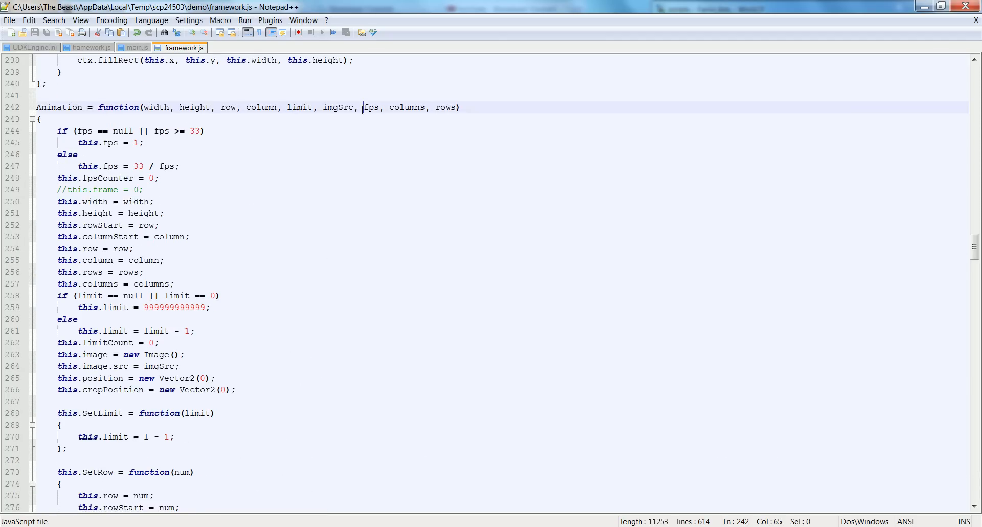
pyautogui.click(94, 260)
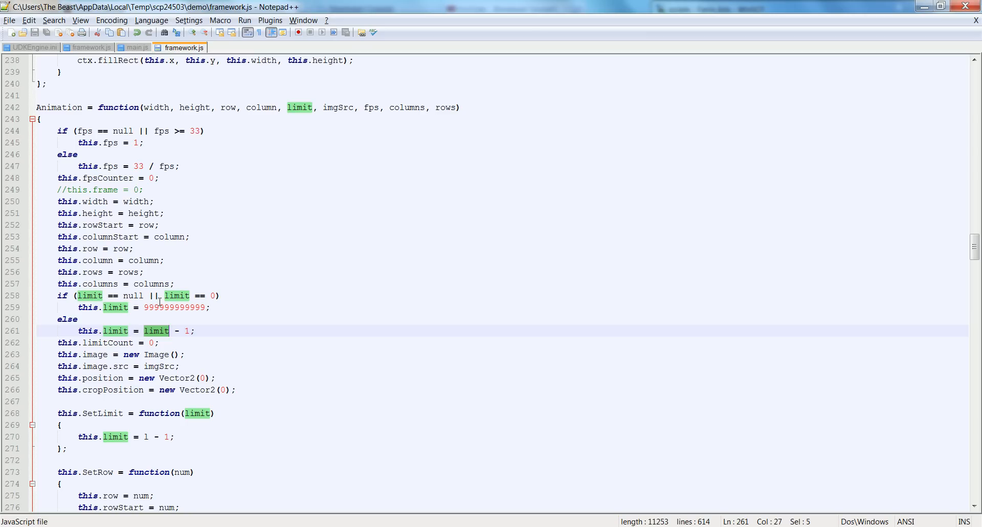
pyautogui.moveTo(103, 412)
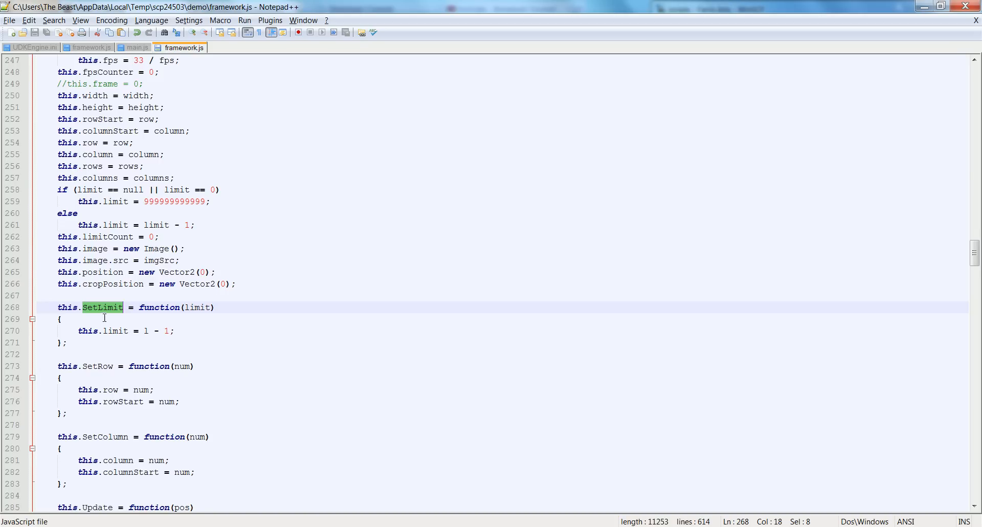
pyautogui.scroll(-3)
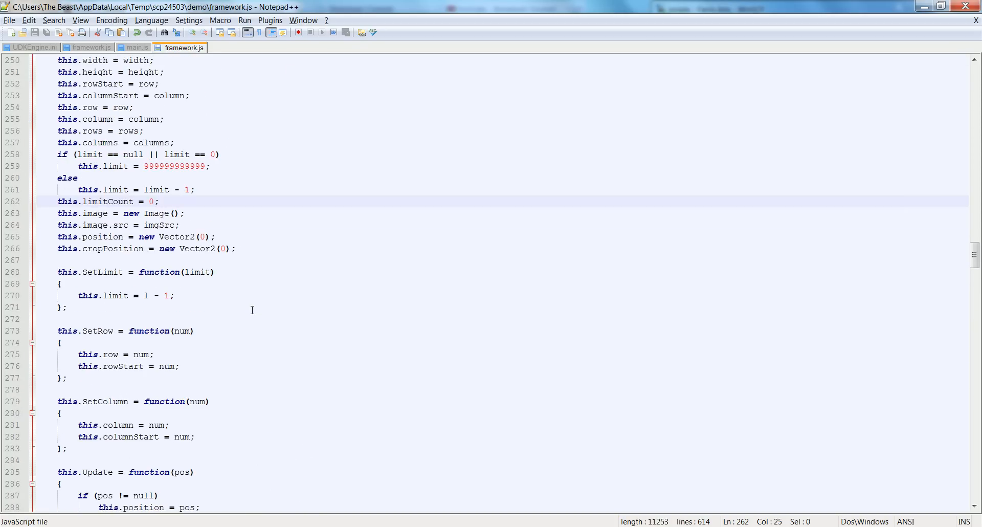
pyautogui.moveTo(131, 260)
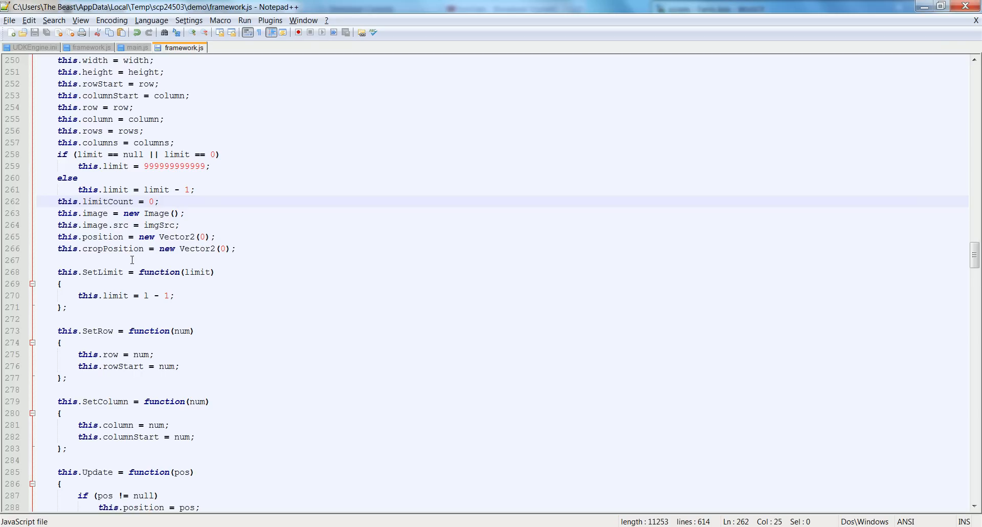
pyautogui.doubleClick(102, 272)
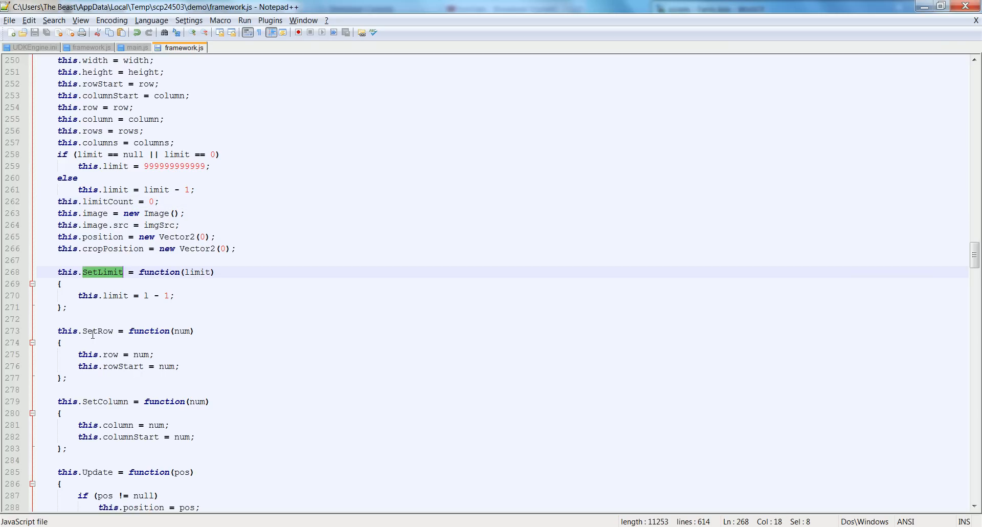
pyautogui.moveTo(126, 405)
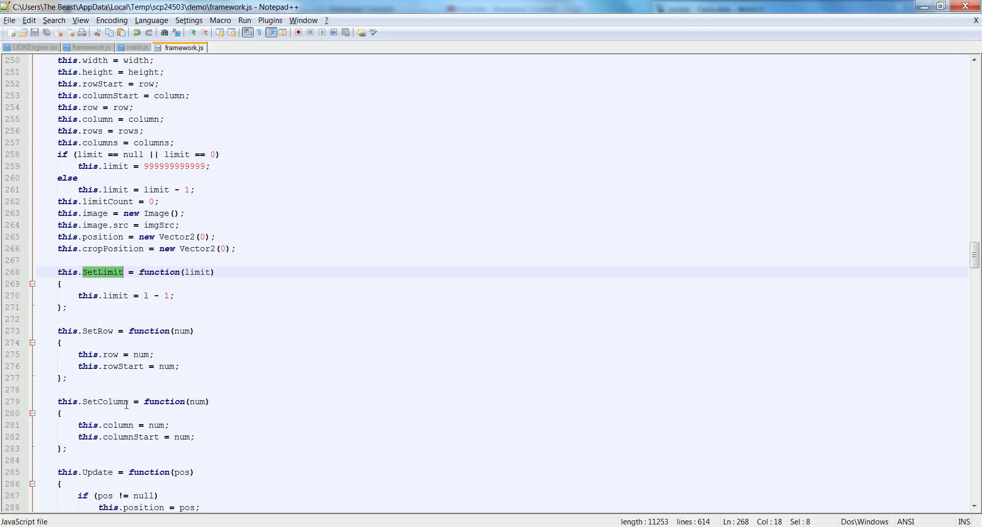
pyautogui.click(137, 47)
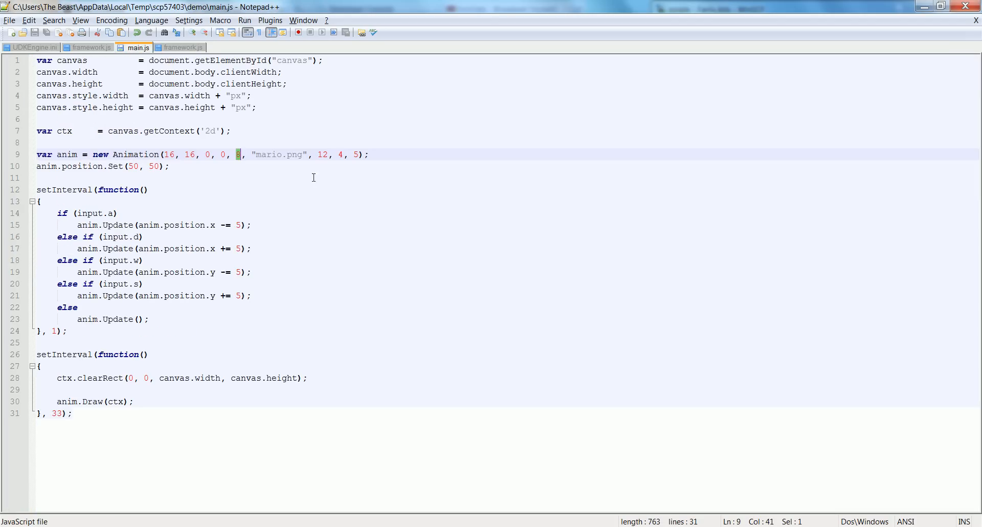
# Above the movement checks, add a condition that calls anim.SetRow(0) when moving right
pyautogui.click(151, 225)
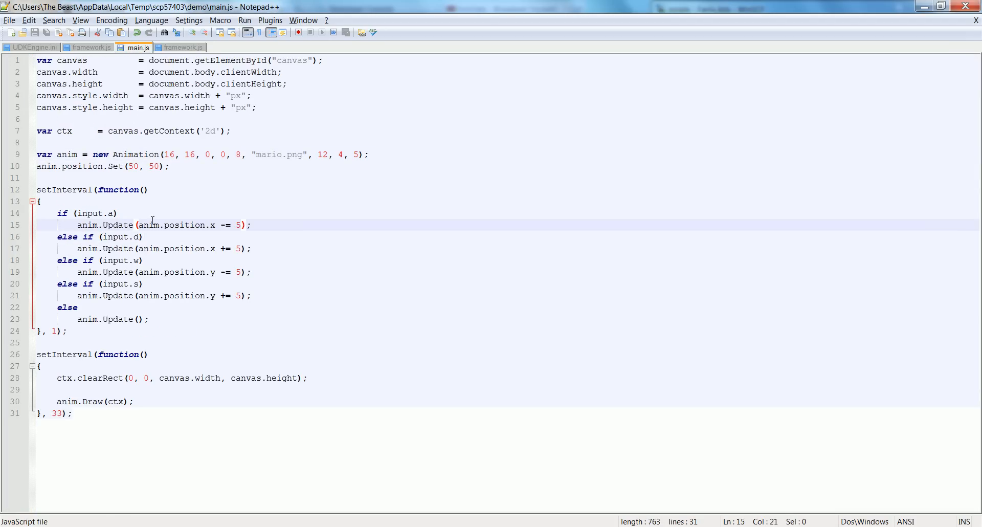
pyautogui.click(148, 237)
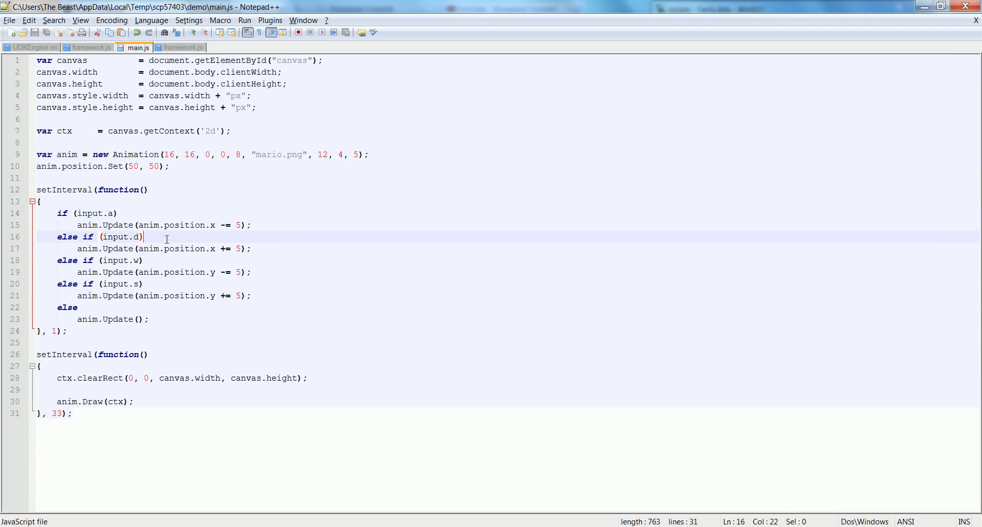
pyautogui.click(117, 213)
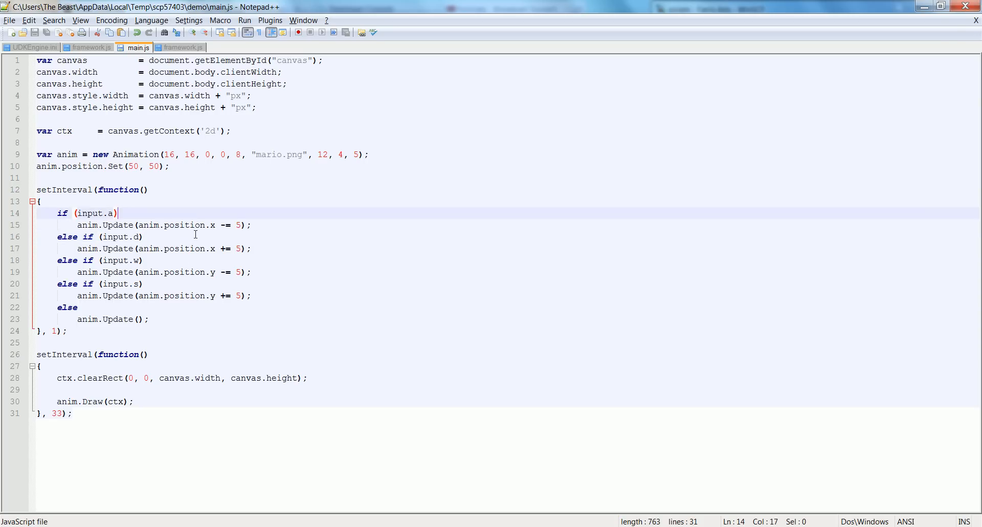
pyautogui.press('Enter')
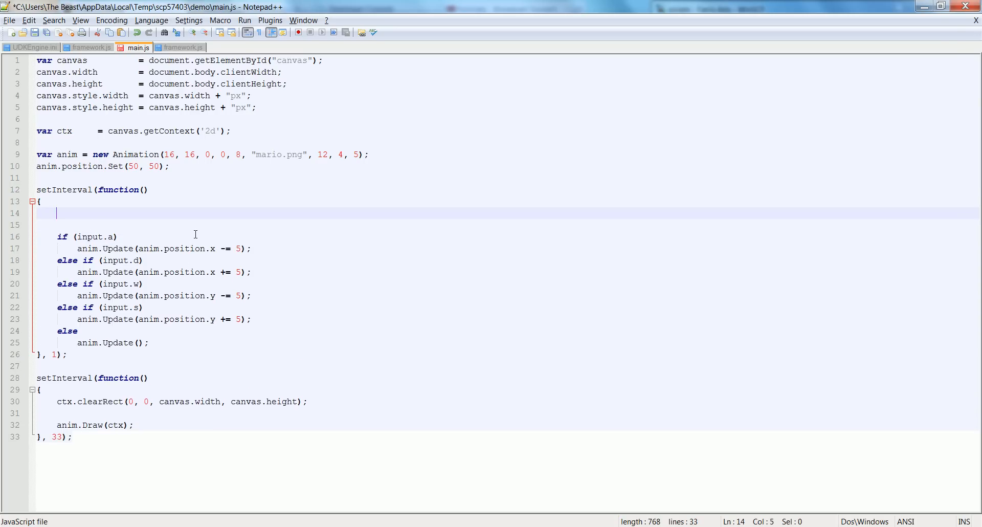
pyautogui.write('if (')
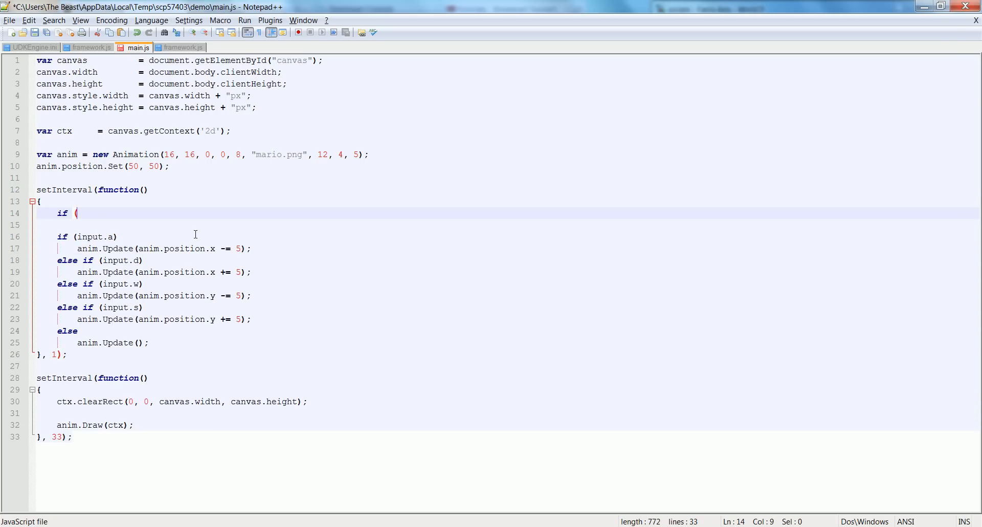
pyautogui.write('(input.a || input')
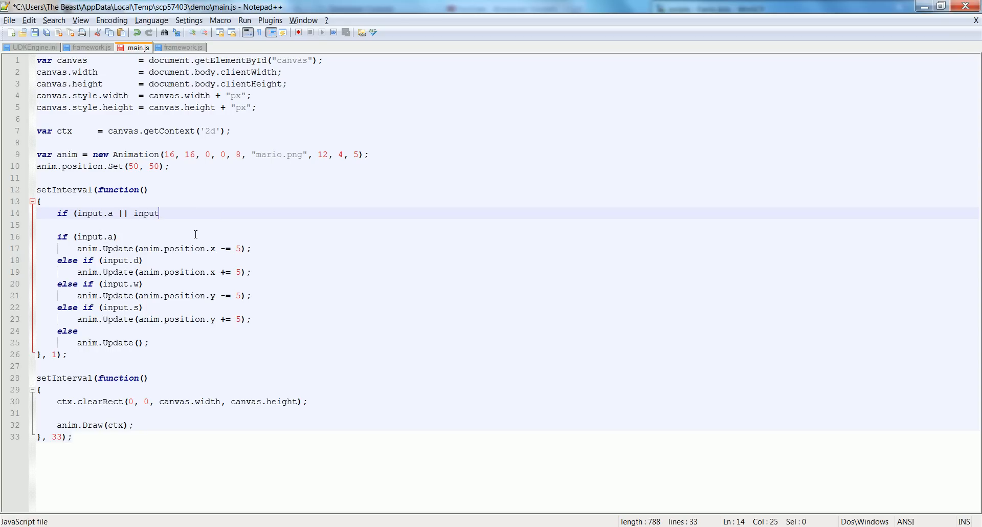
pyautogui.press('BackSpace')
pyautogui.write(')')
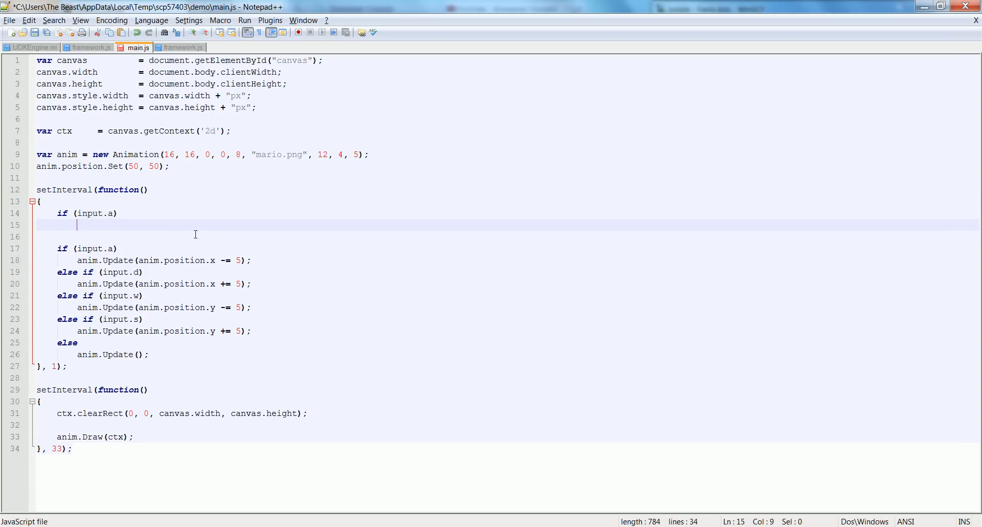
pyautogui.write('anim.')
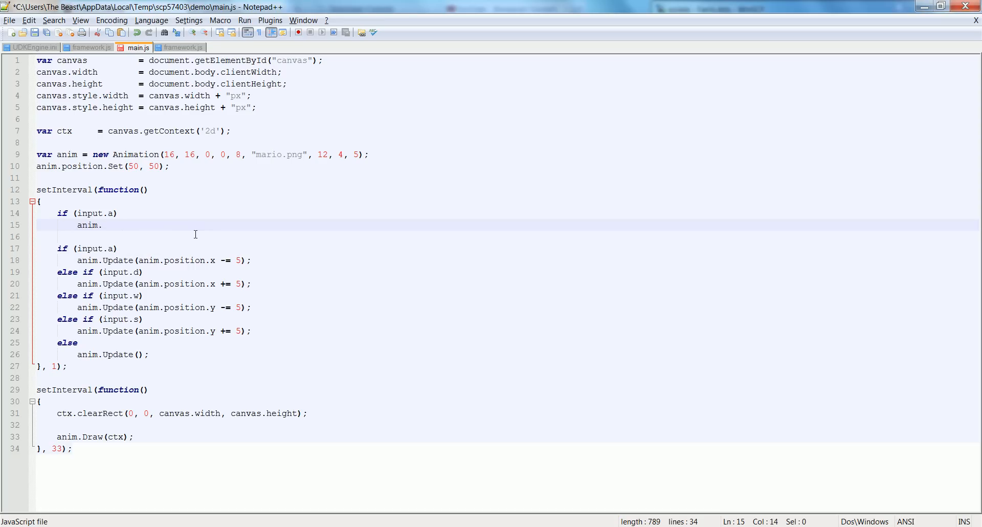
pyautogui.write('SetRow')
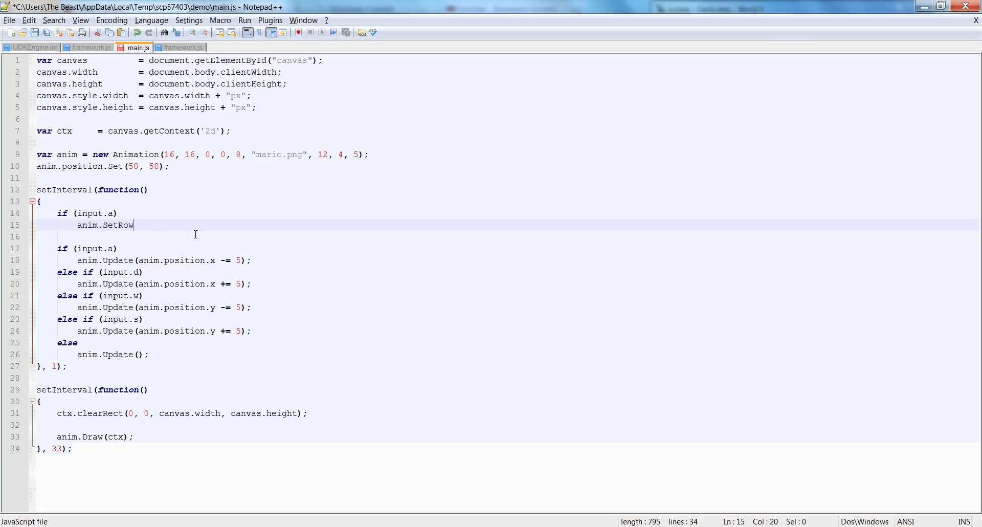
pyautogui.write('(0')
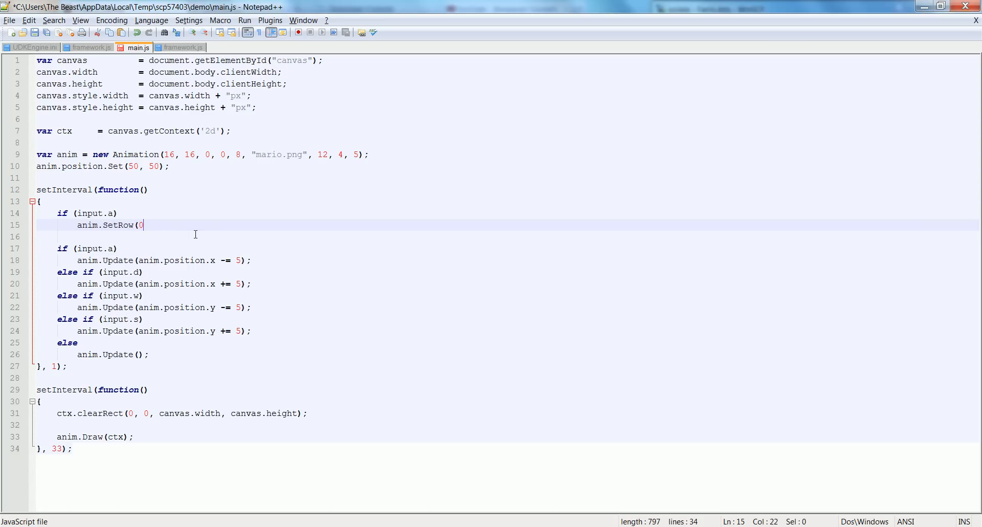
pyautogui.write(');')
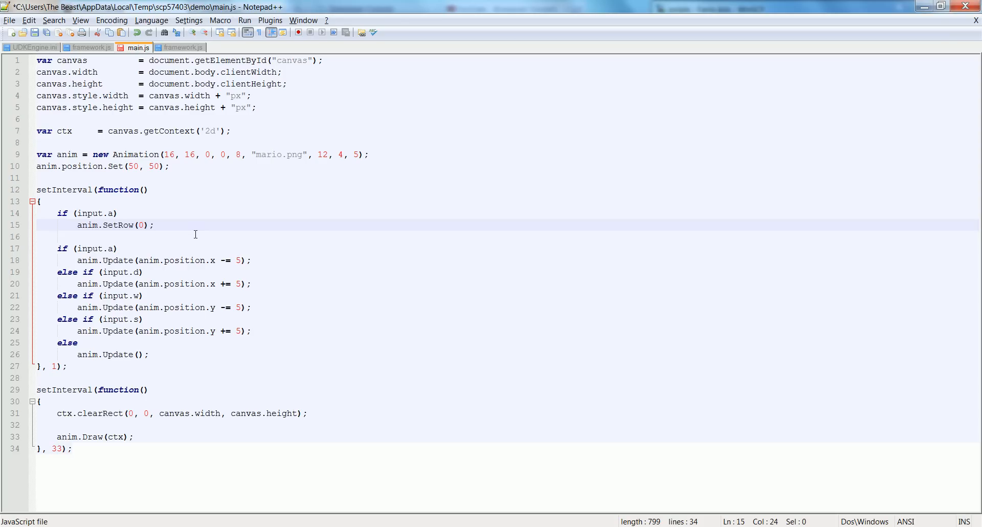
# Add else if (input.a) anim.SetRow(2); and save main.js
pyautogui.write('else if (input.')
pyautogui.click(79, 212)
pyautogui.write('d')
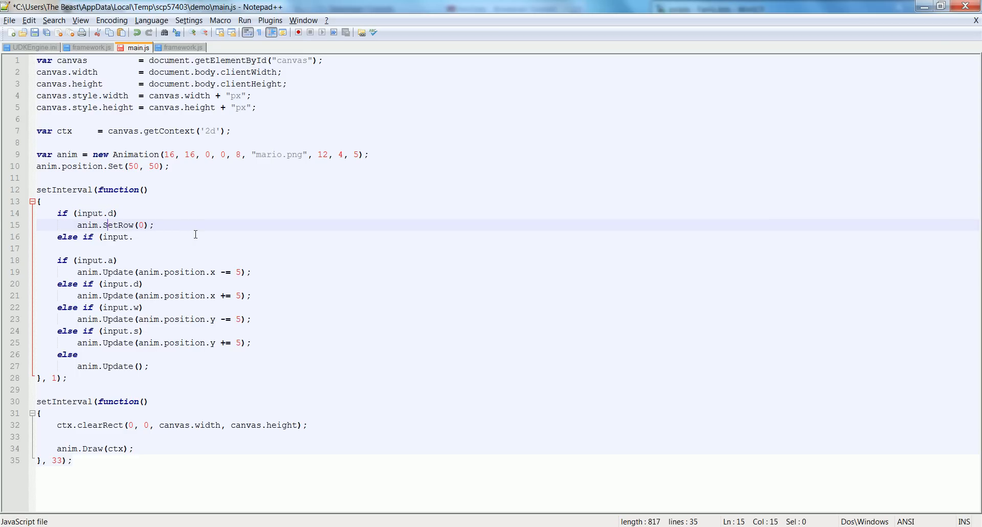
pyautogui.write('a)')
pyautogui.write('anim.')
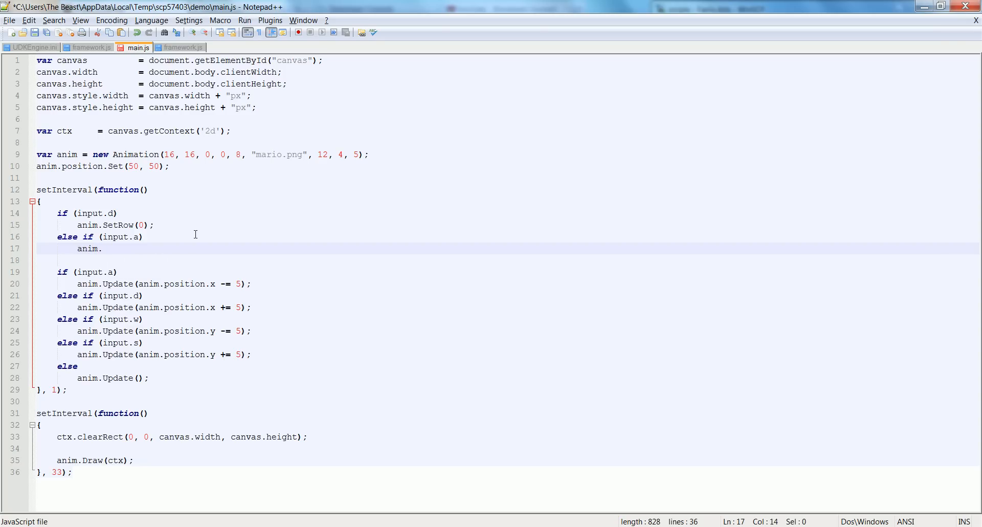
pyautogui.write('SetRow(')
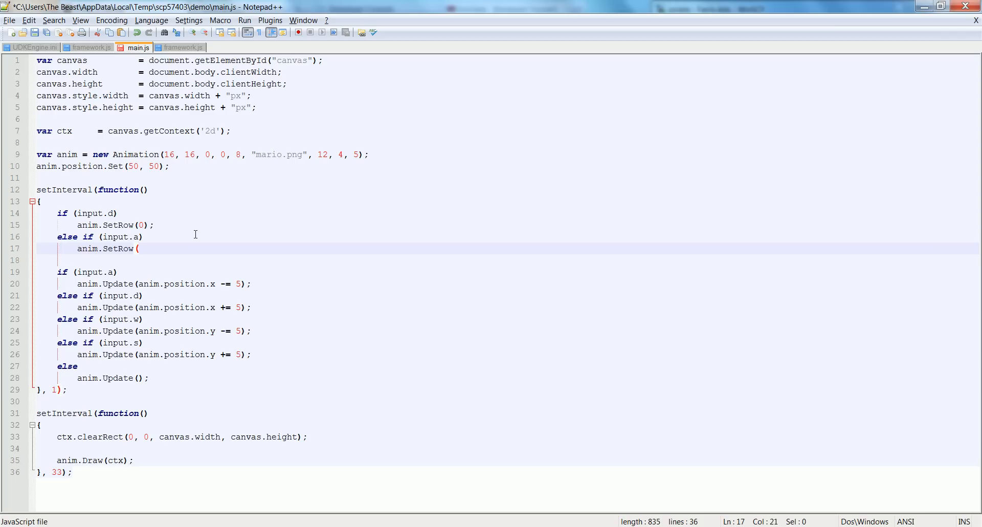
pyautogui.write('2);')
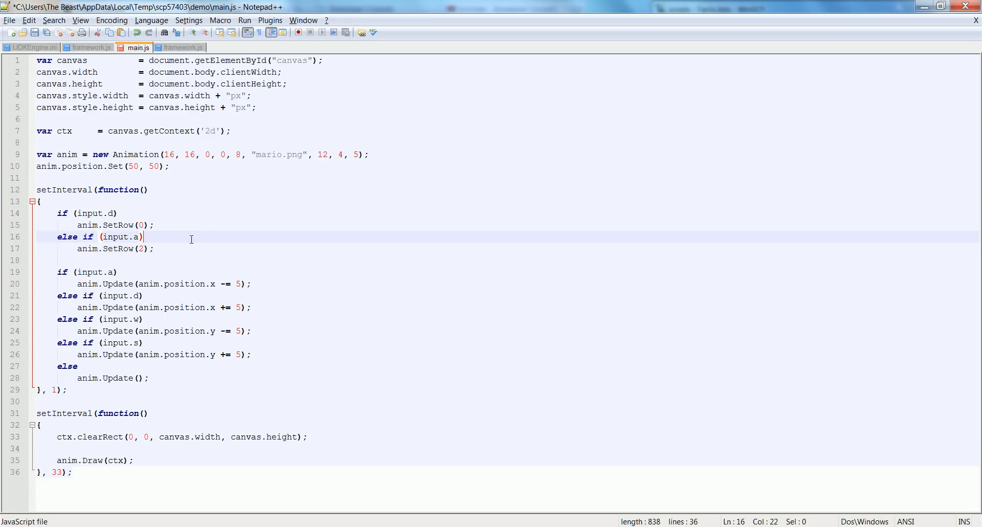
pyautogui.press('ctrl+s')
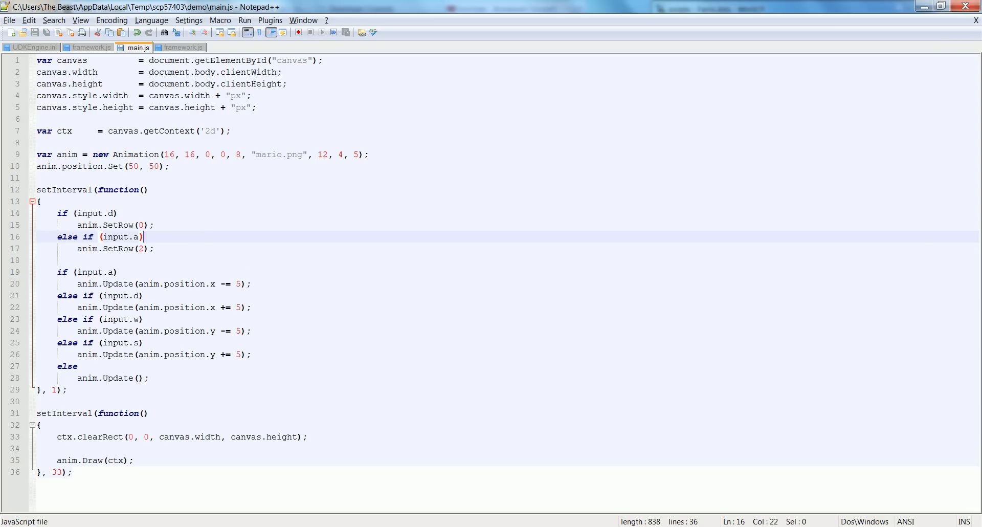